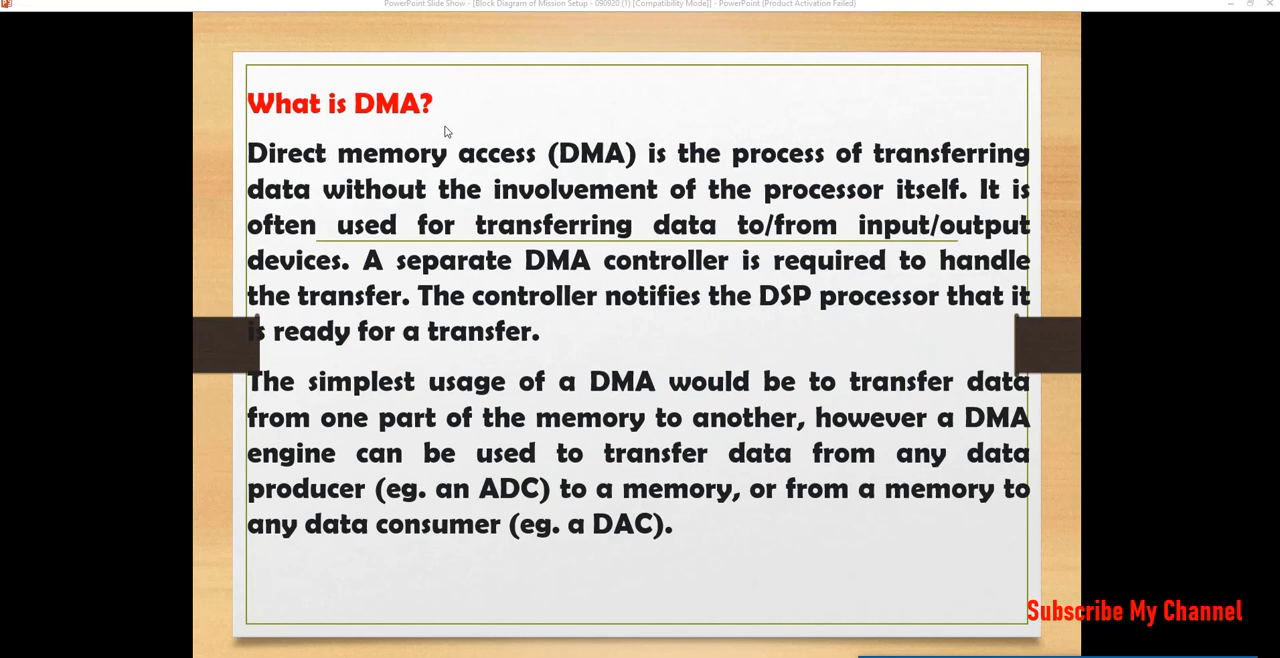
pyautogui.moveTo(313, 197)
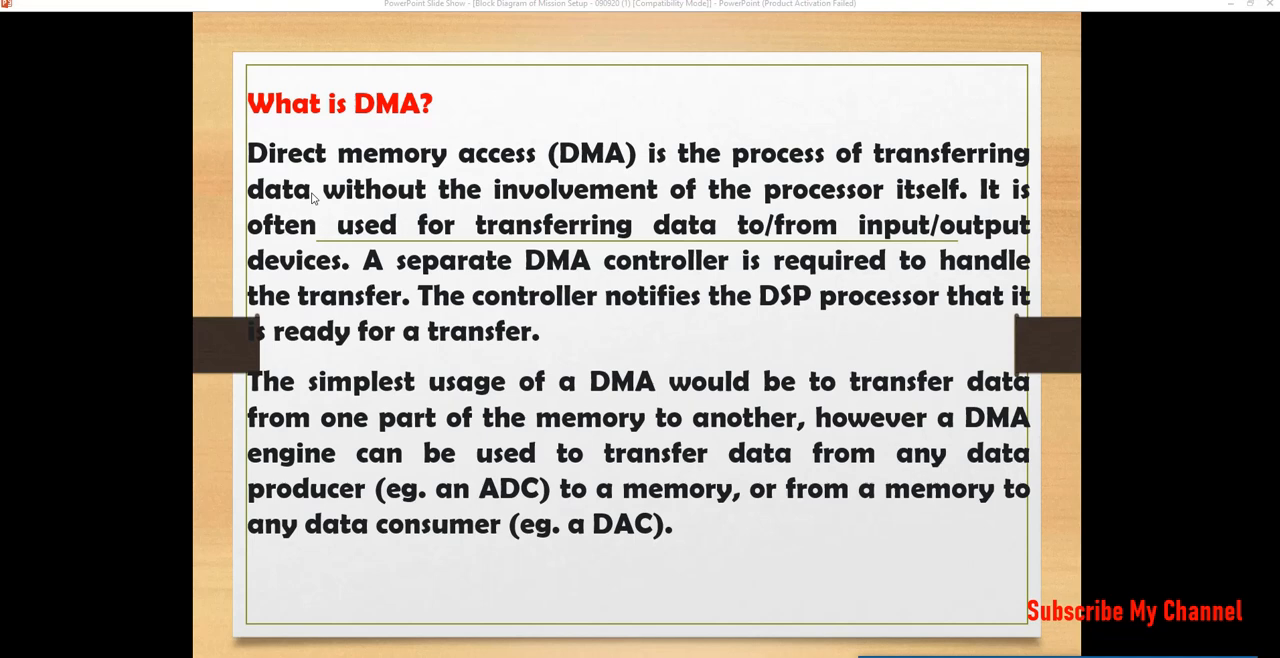
pyautogui.moveTo(750, 193)
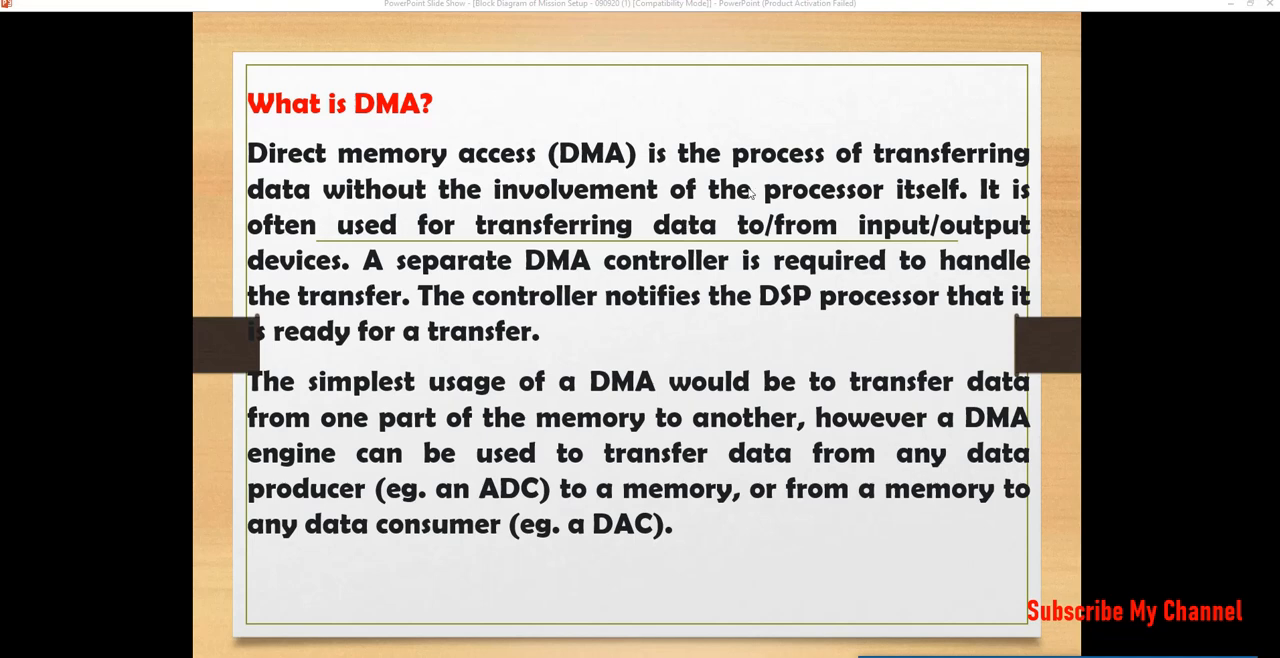
pyautogui.moveTo(935, 411)
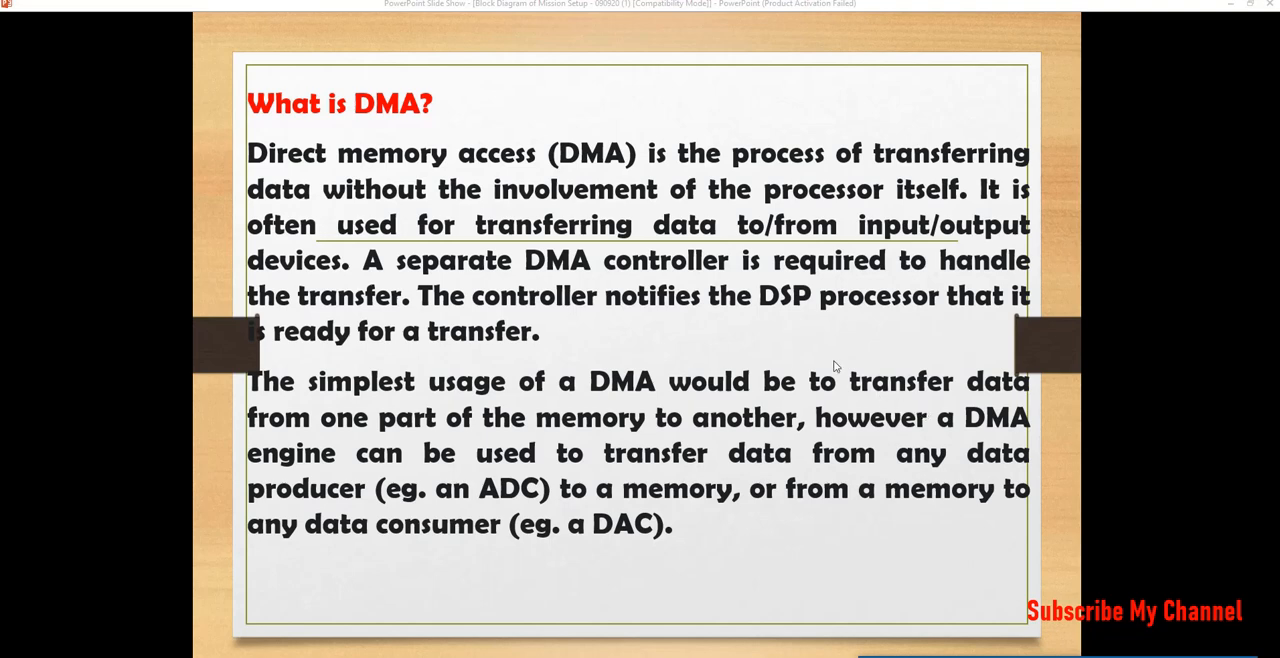
pyautogui.moveTo(805, 351)
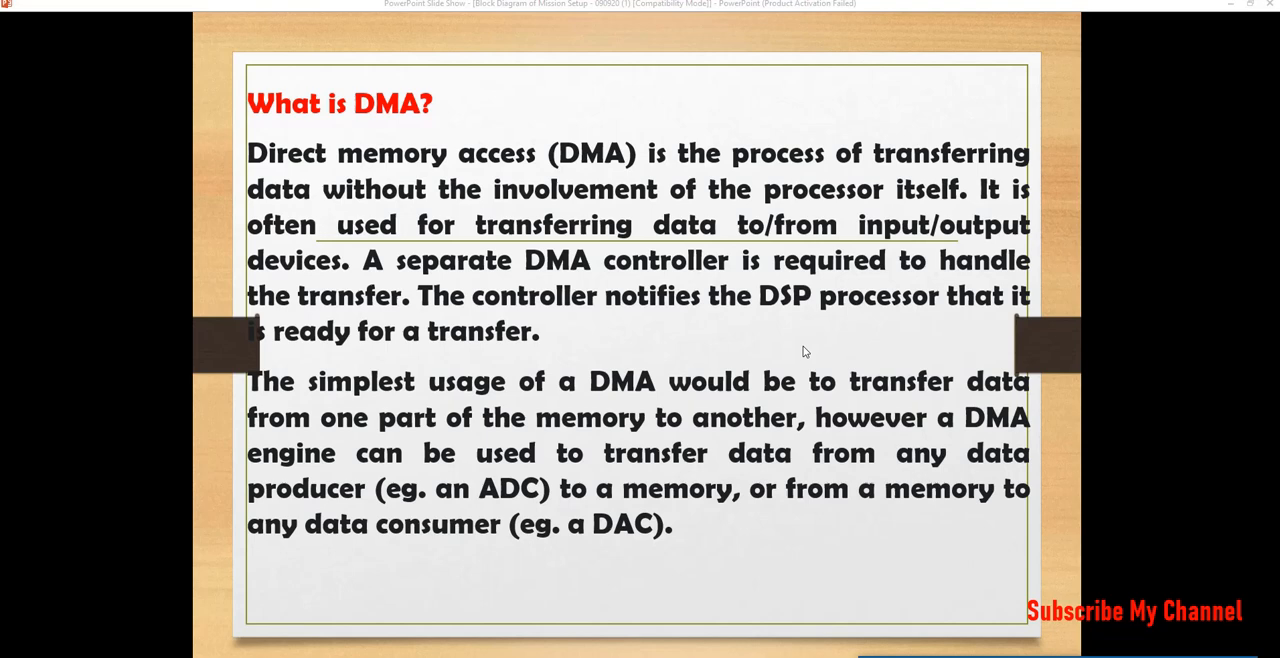
pyautogui.moveTo(781, 339)
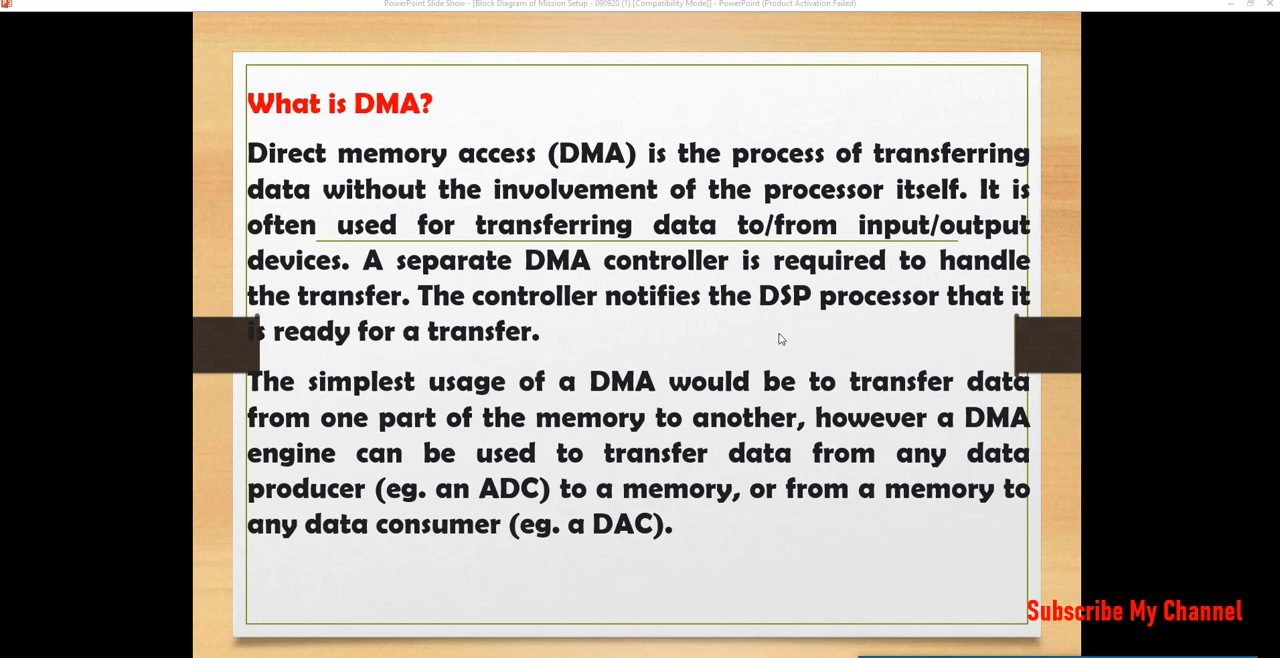
pyautogui.moveTo(1014, 241)
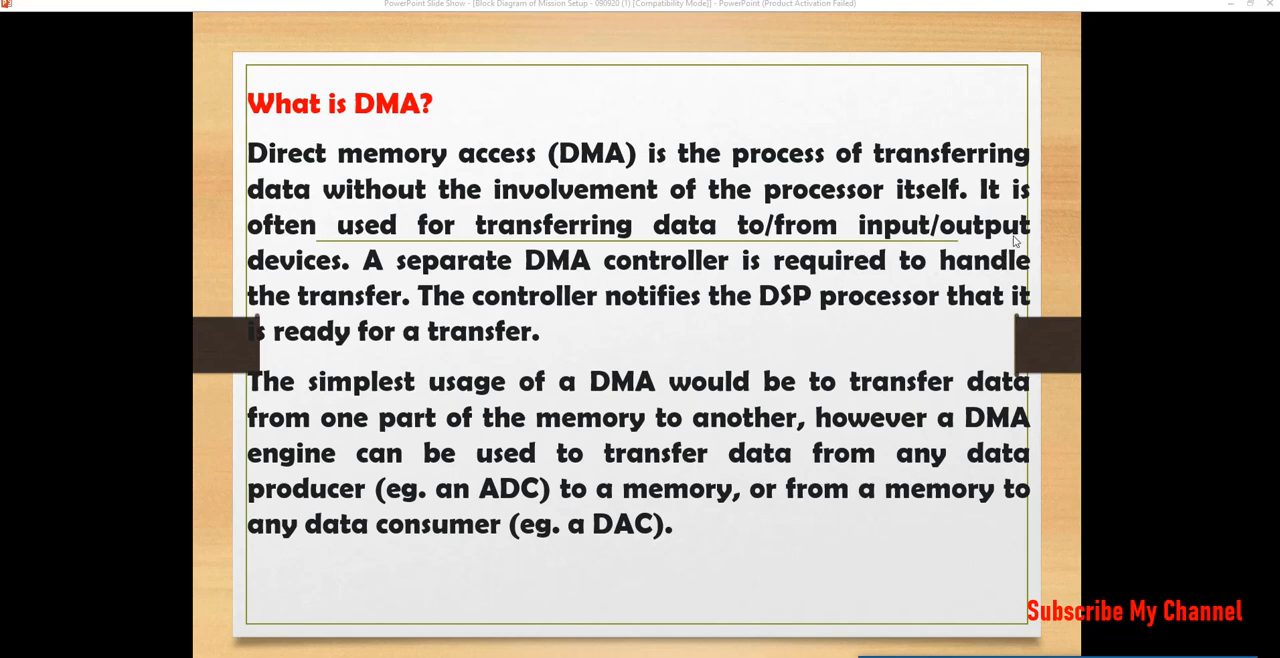
pyautogui.moveTo(583, 248)
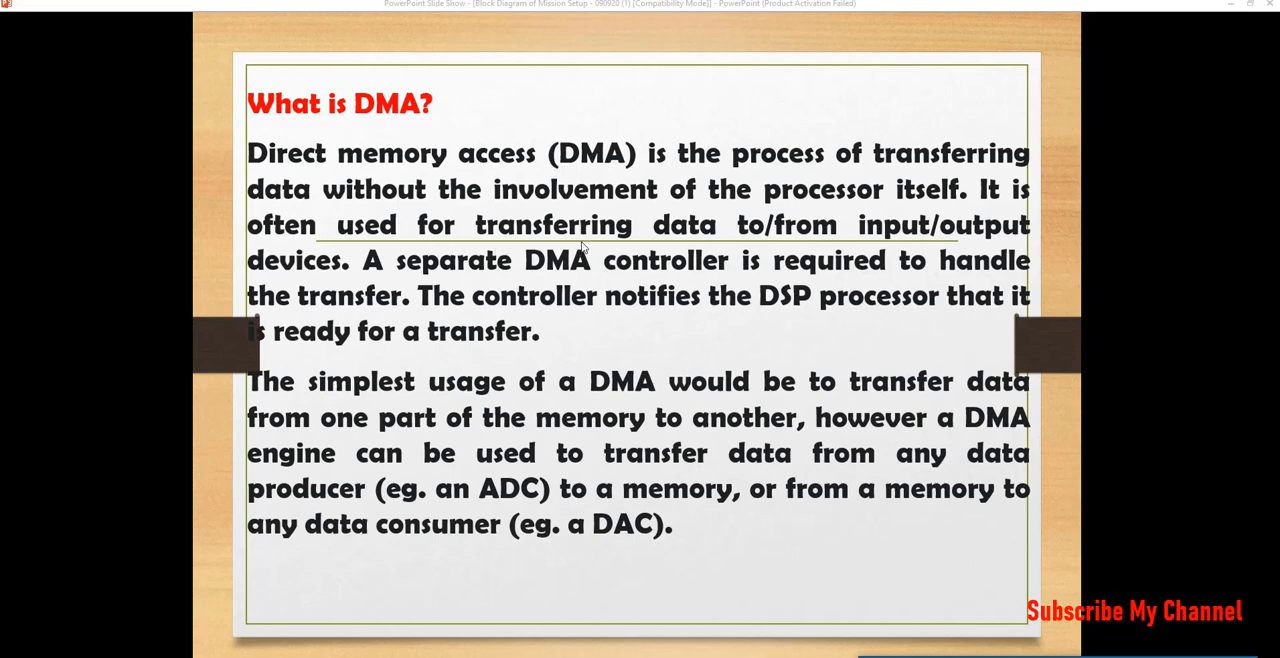
pyautogui.moveTo(1008, 398)
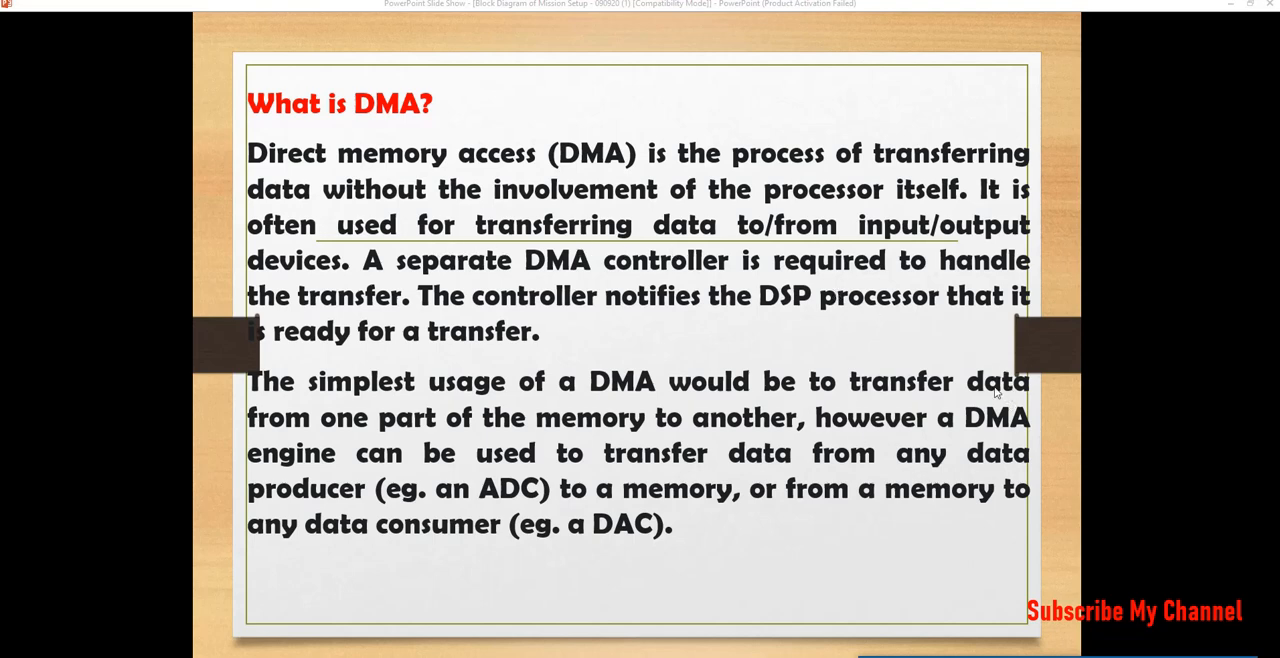
pyautogui.moveTo(980, 390)
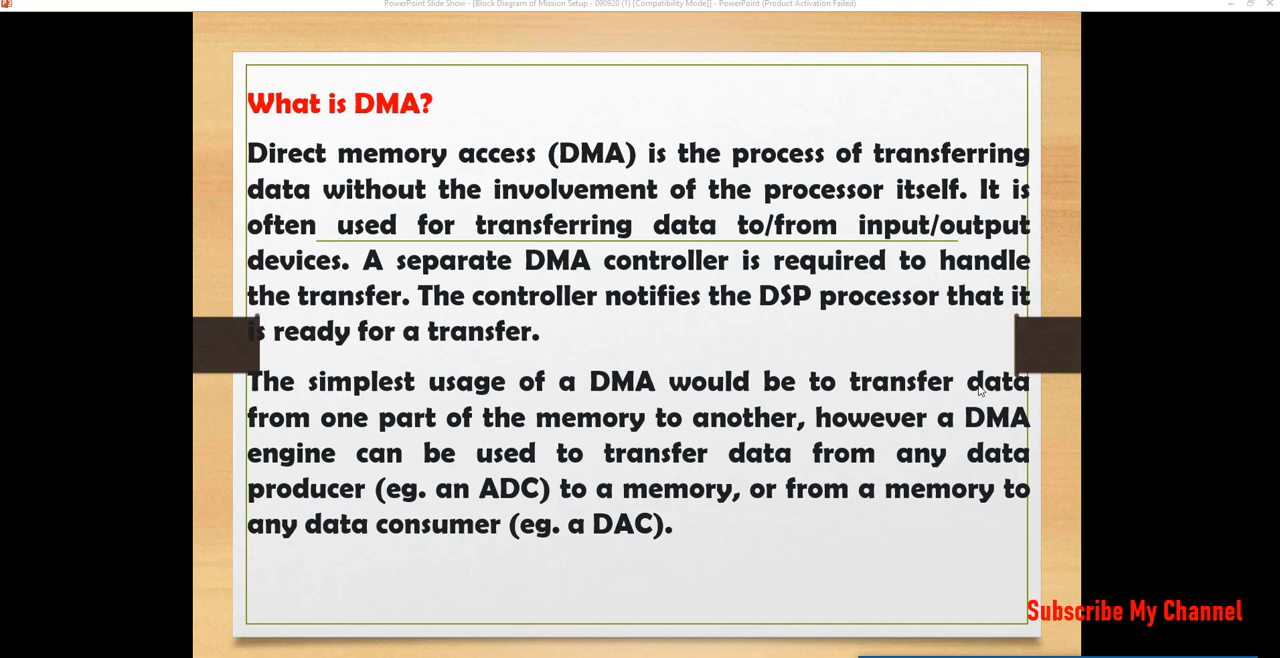
pyautogui.moveTo(705, 418)
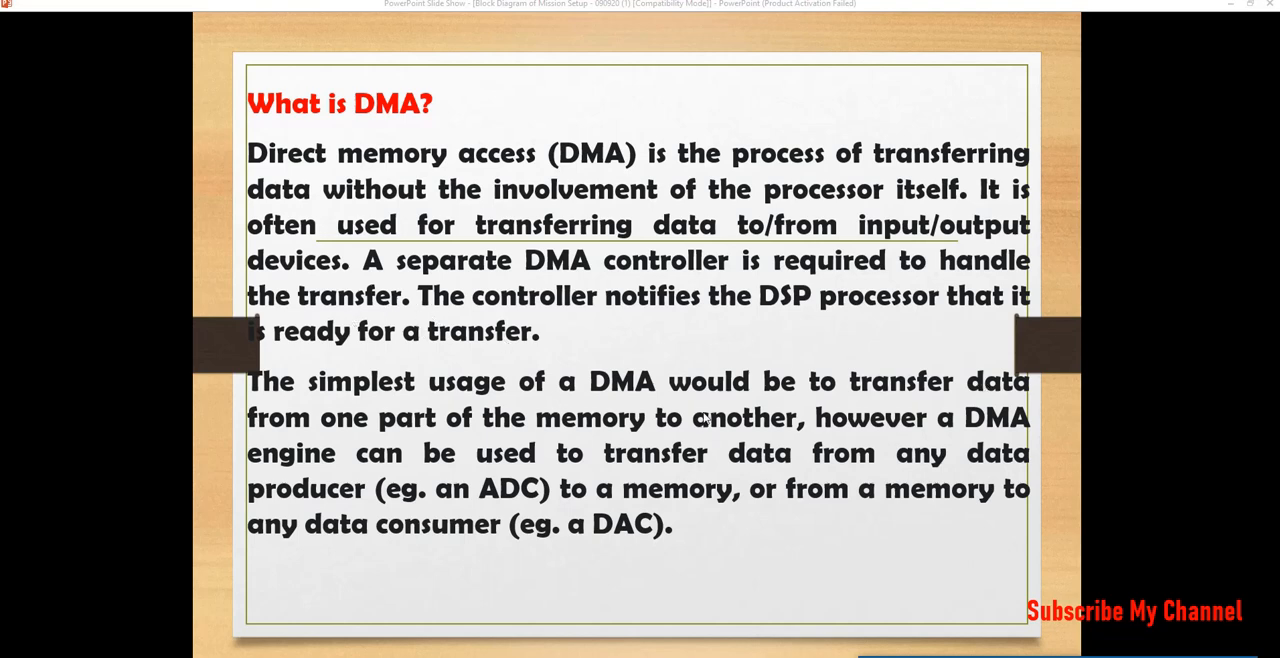
pyautogui.moveTo(858, 405)
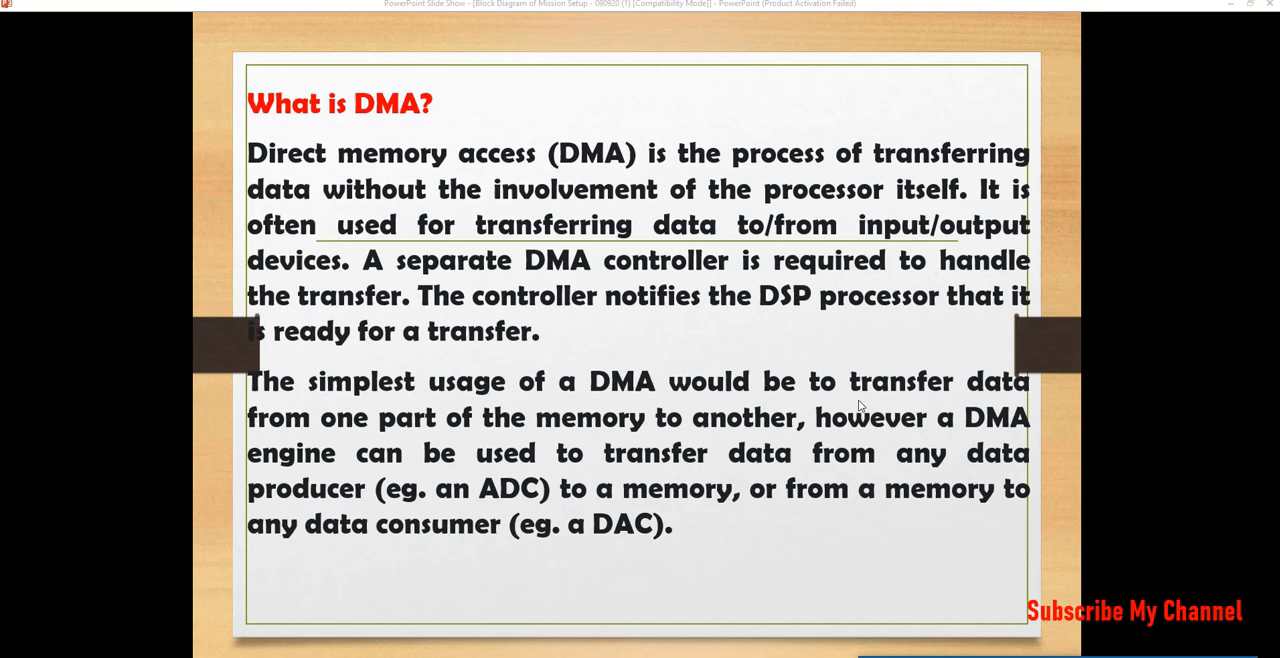
pyautogui.moveTo(853, 410)
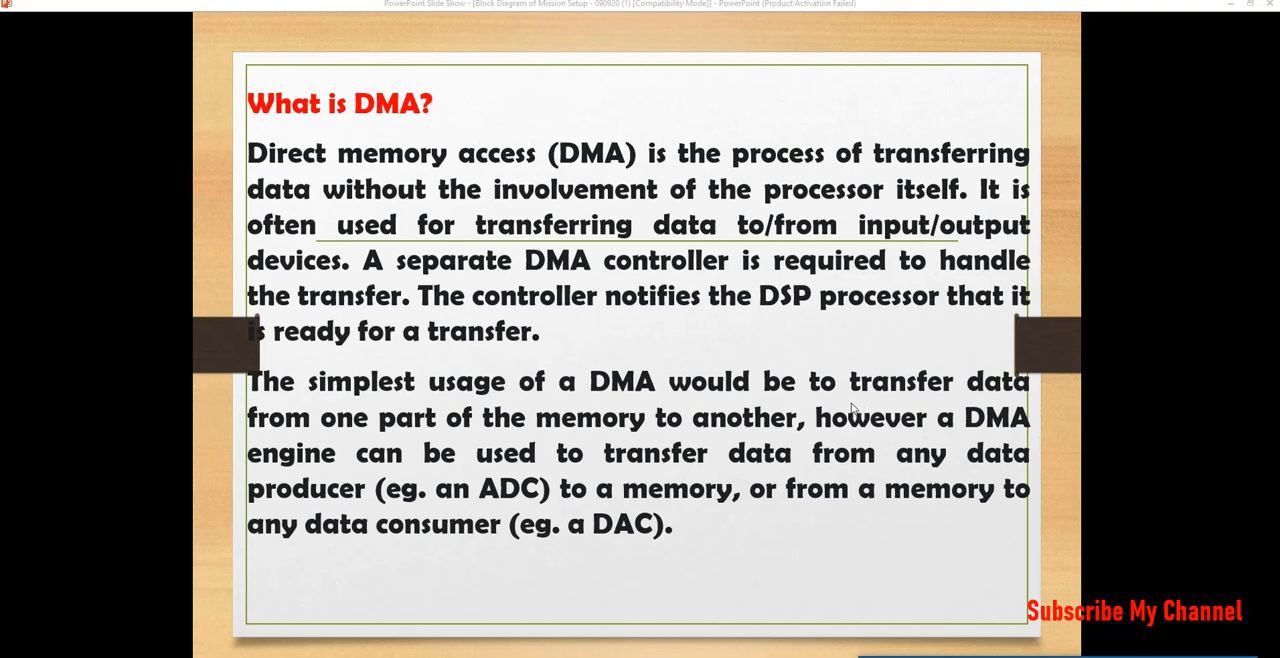
pyautogui.moveTo(810, 500)
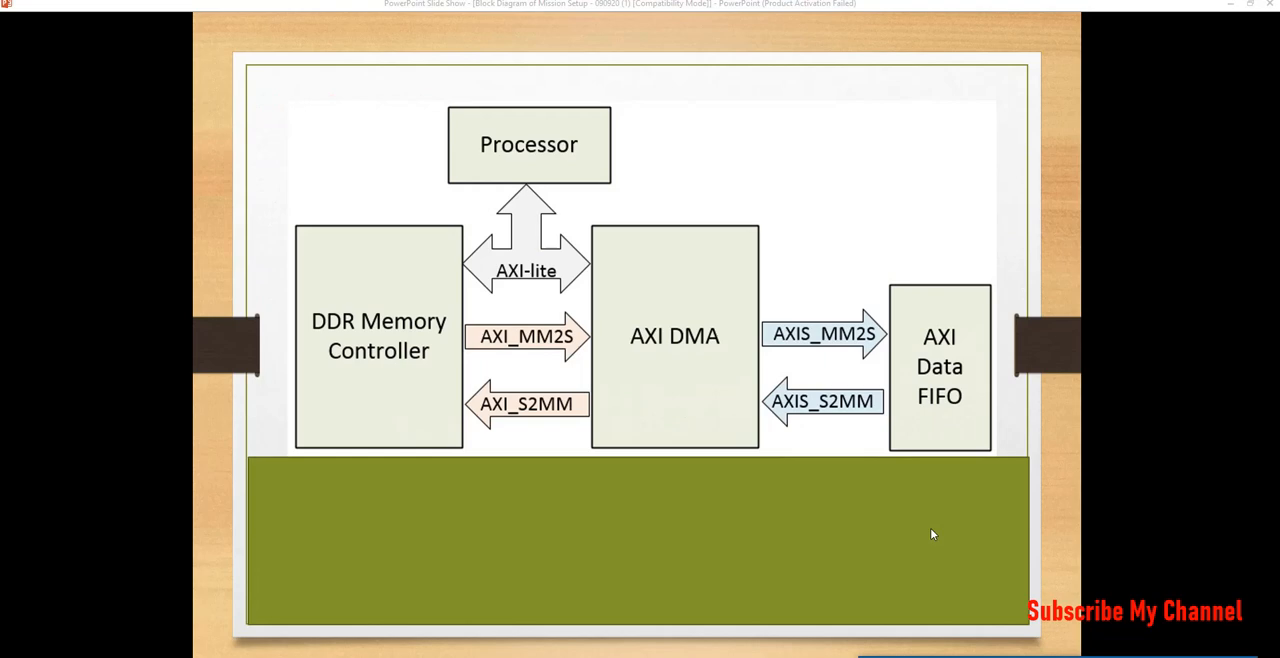
pyautogui.moveTo(810, 533)
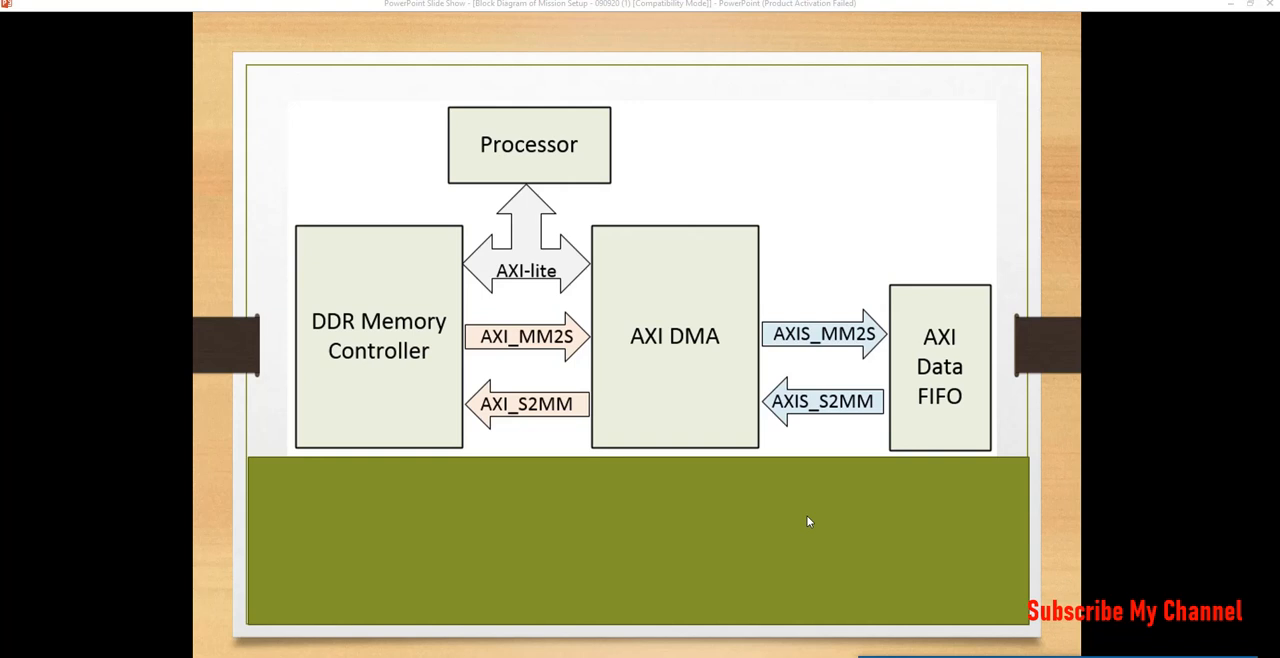
pyautogui.moveTo(514, 83)
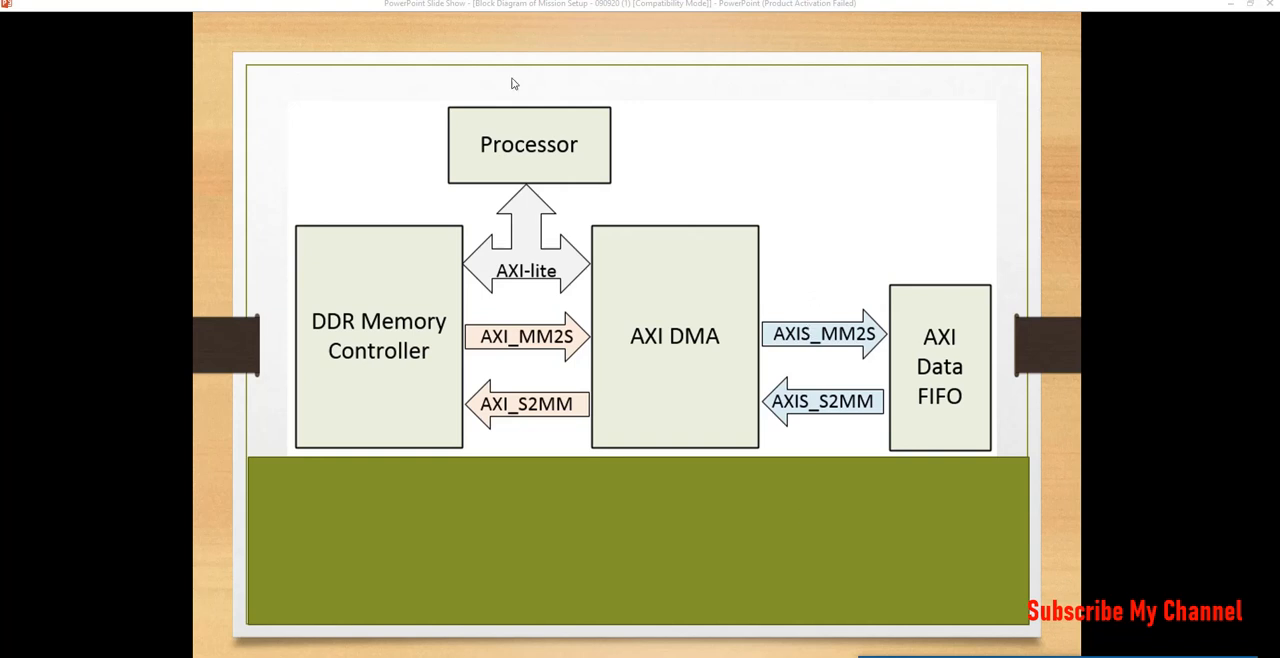
pyautogui.moveTo(535, 162)
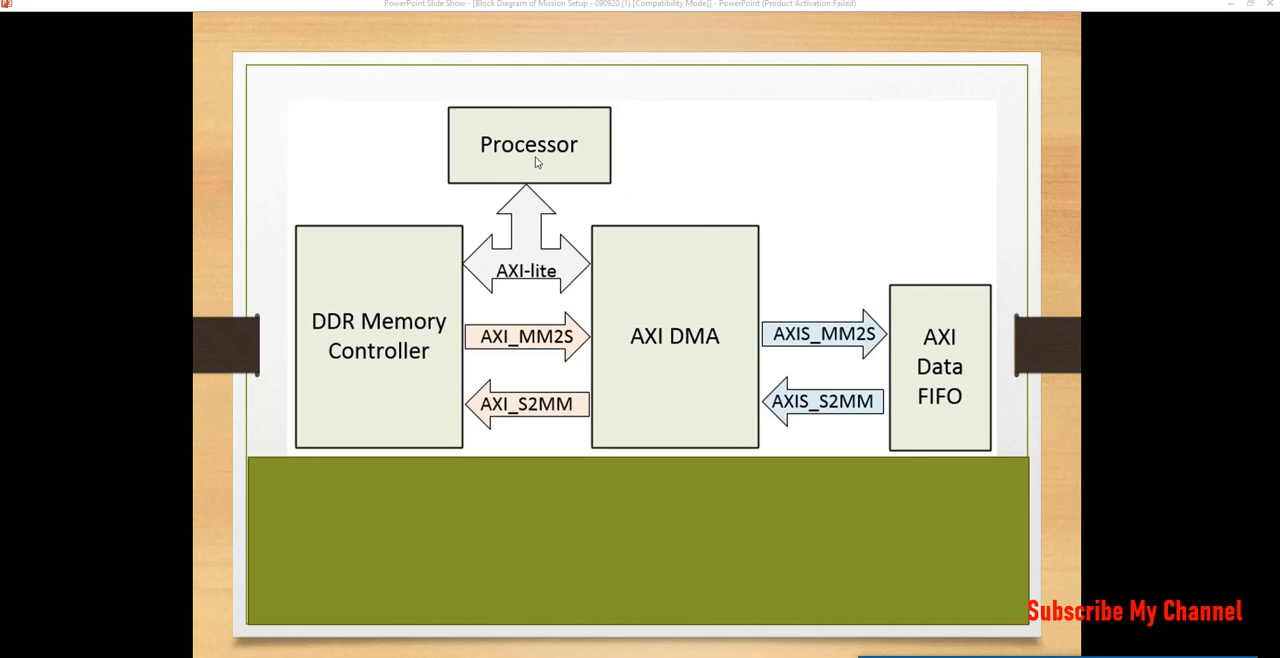
pyautogui.moveTo(568, 161)
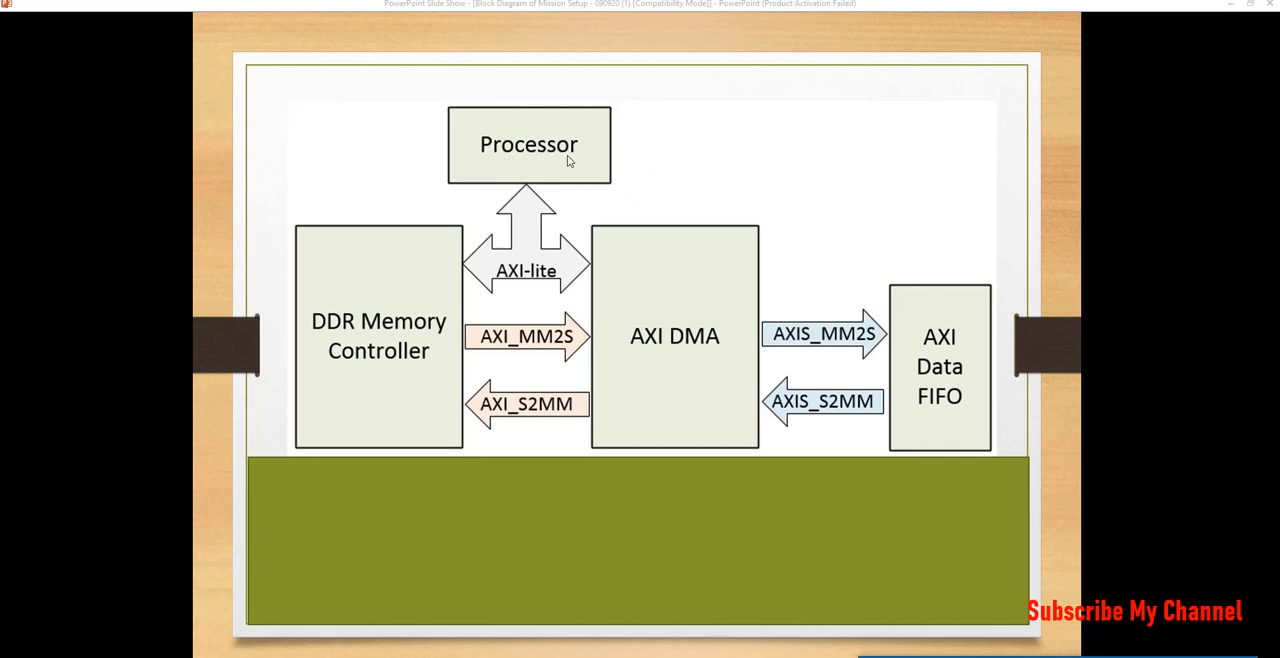
pyautogui.moveTo(543, 154)
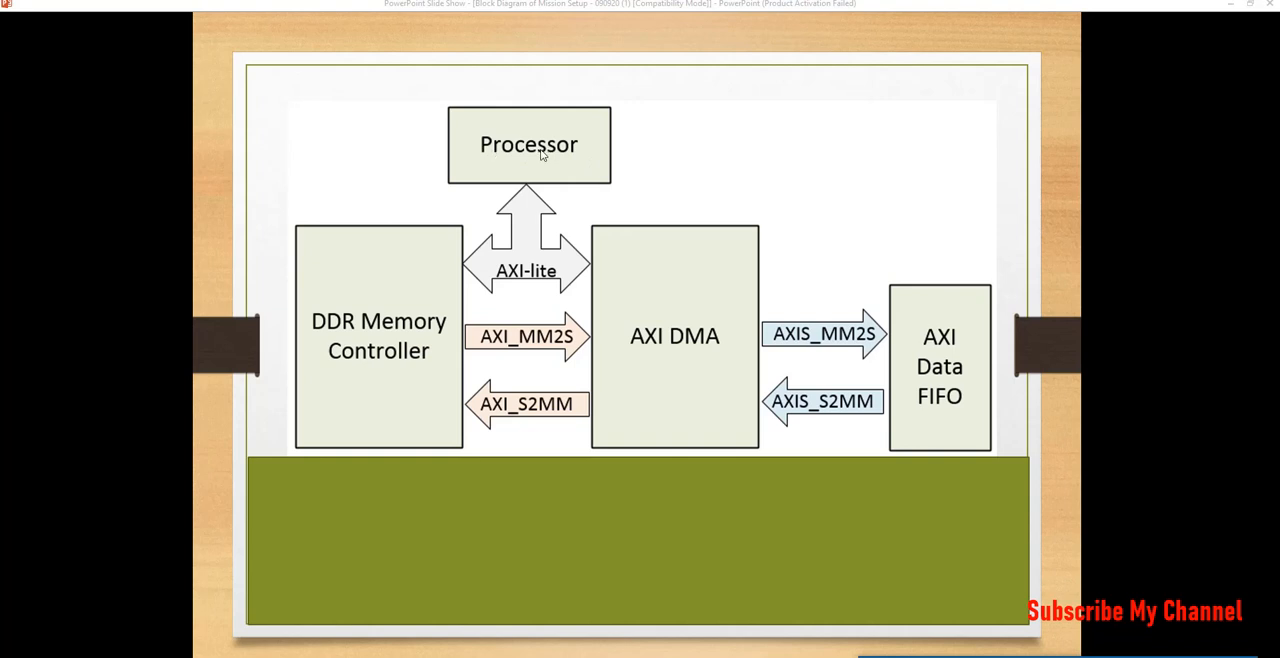
pyautogui.moveTo(394, 353)
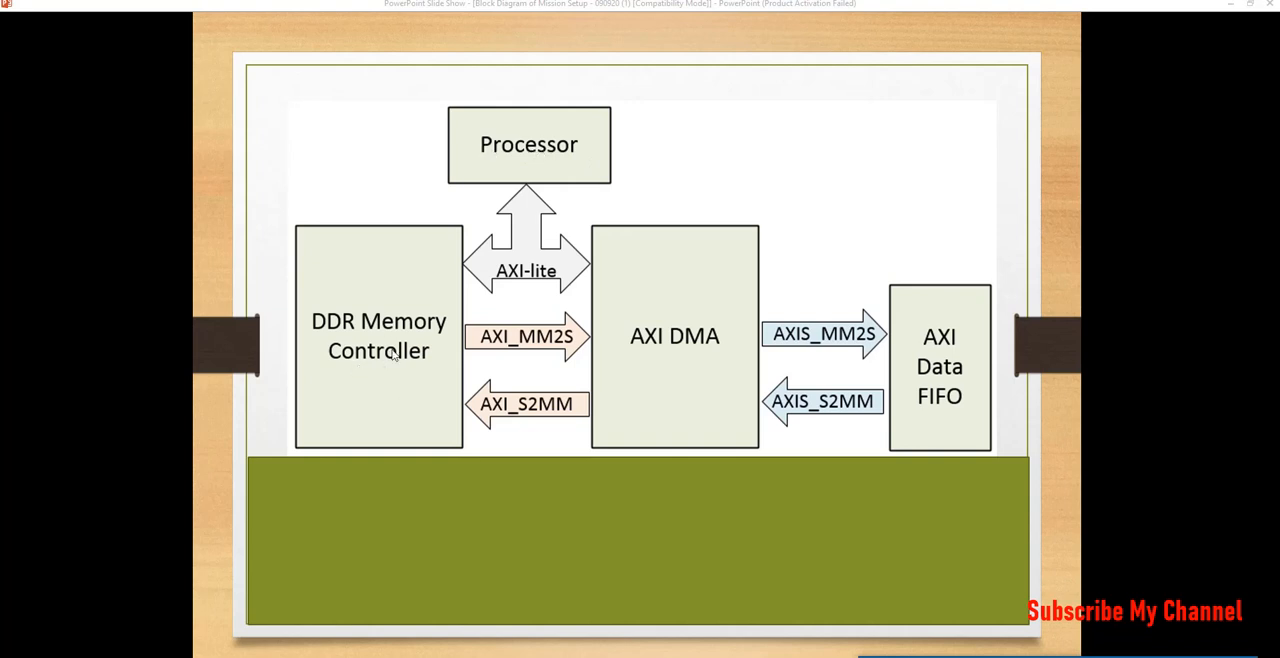
pyautogui.moveTo(613, 380)
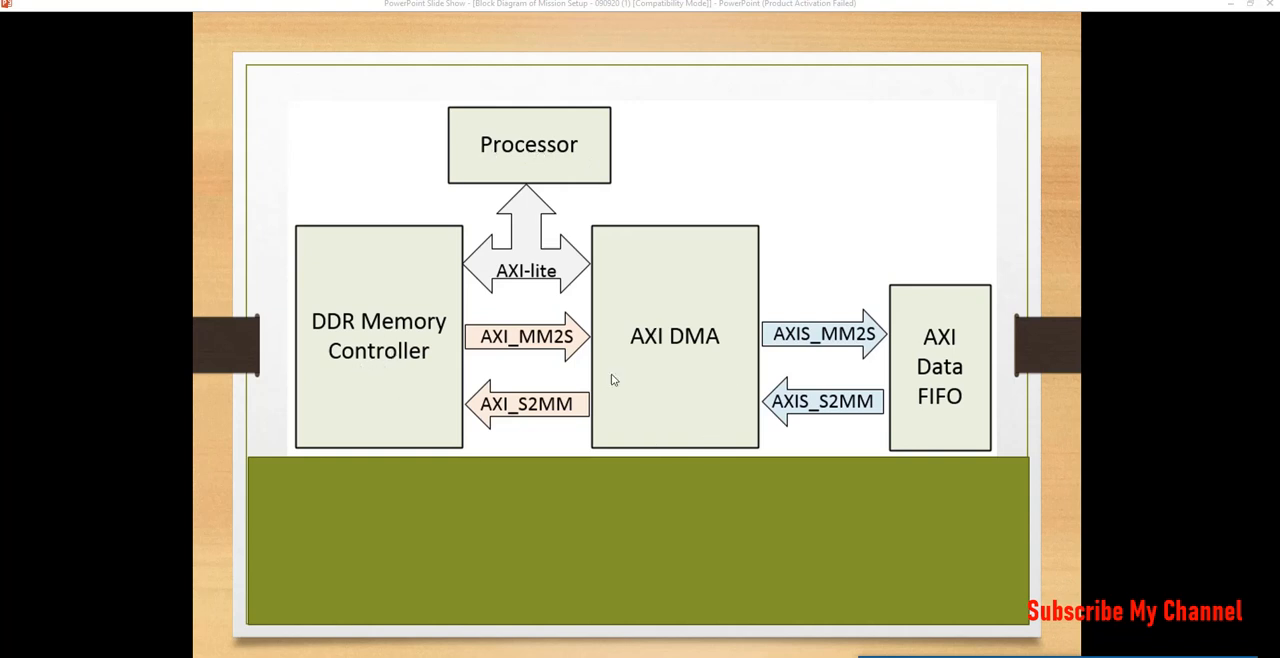
pyautogui.moveTo(952, 420)
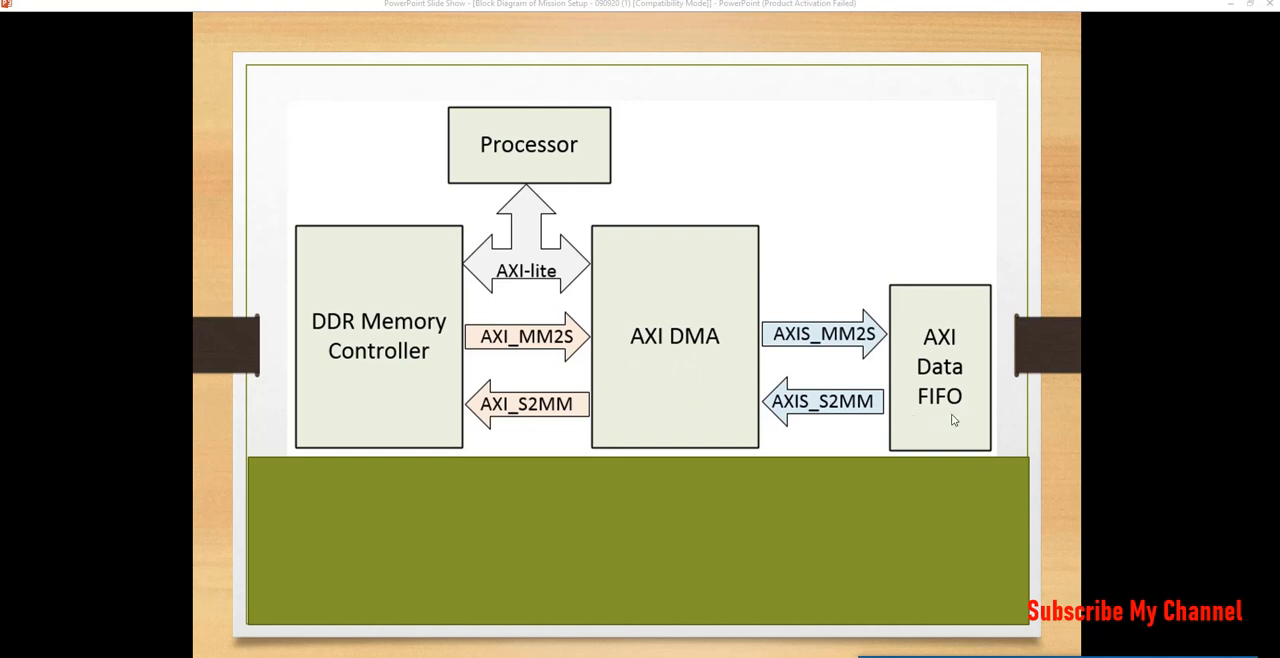
pyautogui.moveTo(943, 431)
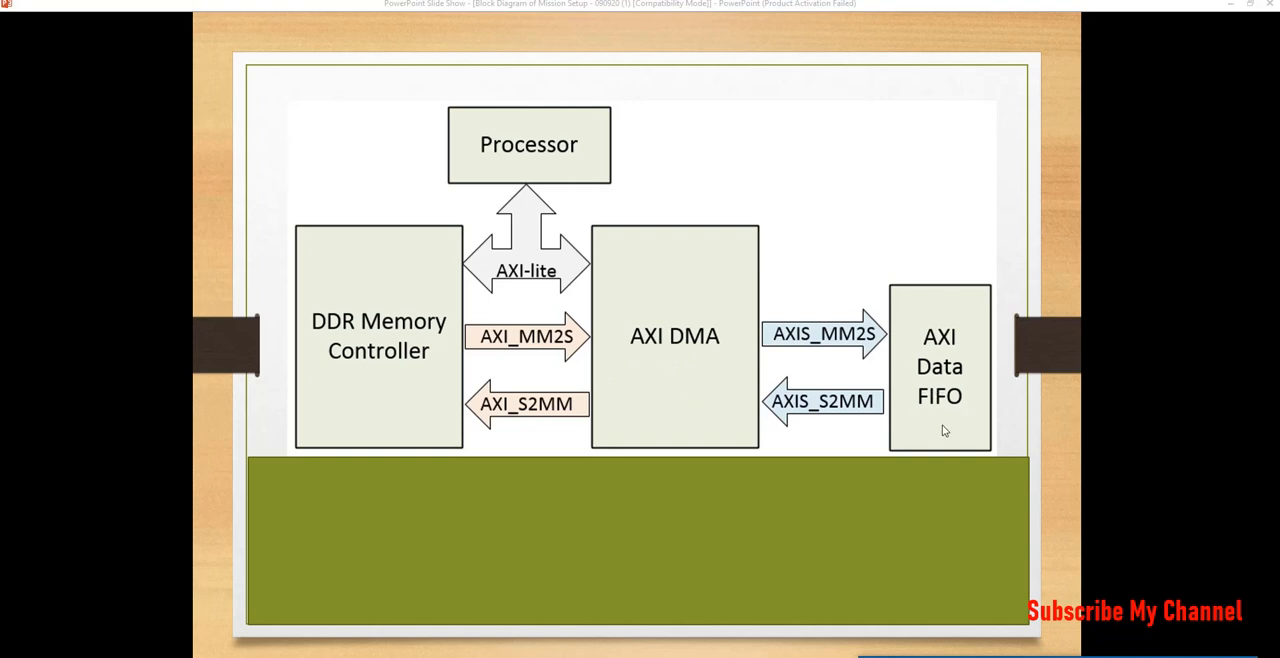
pyautogui.moveTo(672, 293)
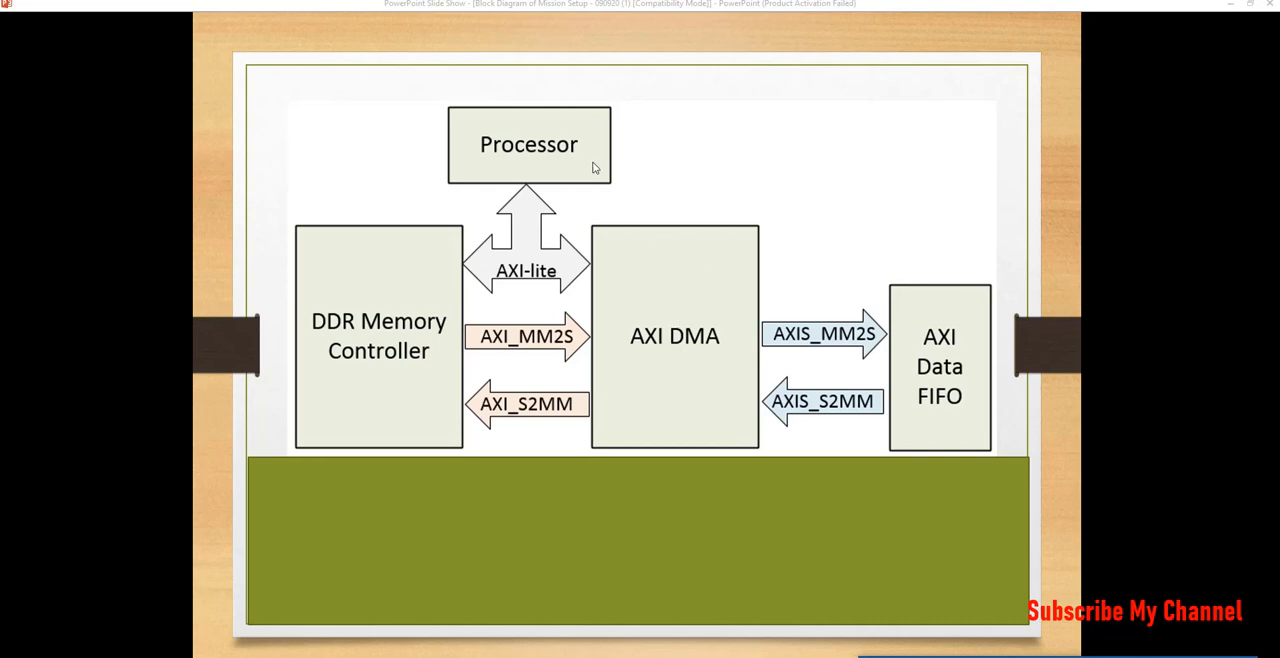
pyautogui.moveTo(407, 410)
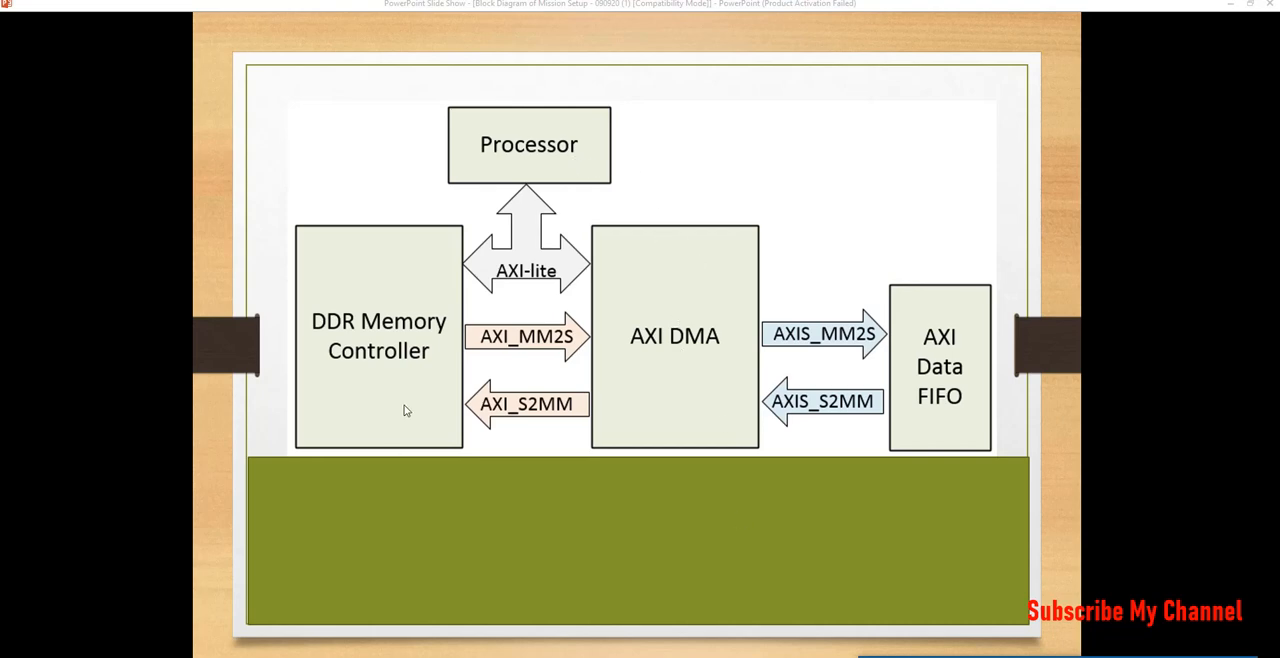
pyautogui.moveTo(632, 419)
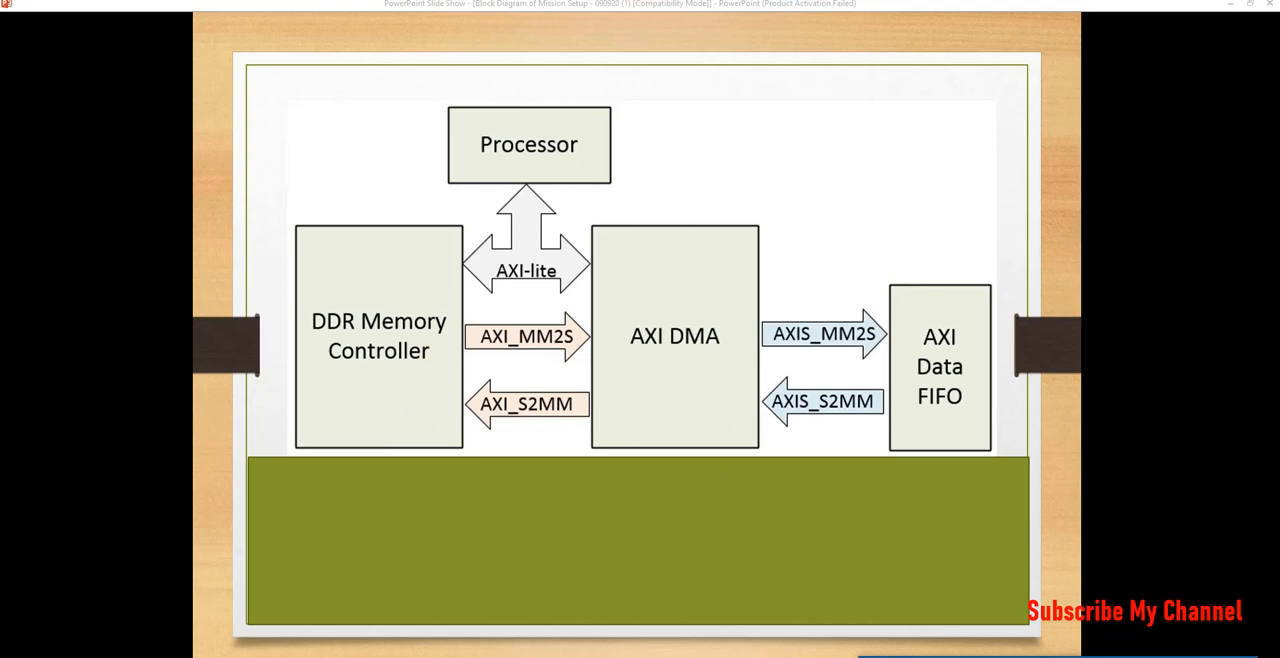
pyautogui.moveTo(547, 284)
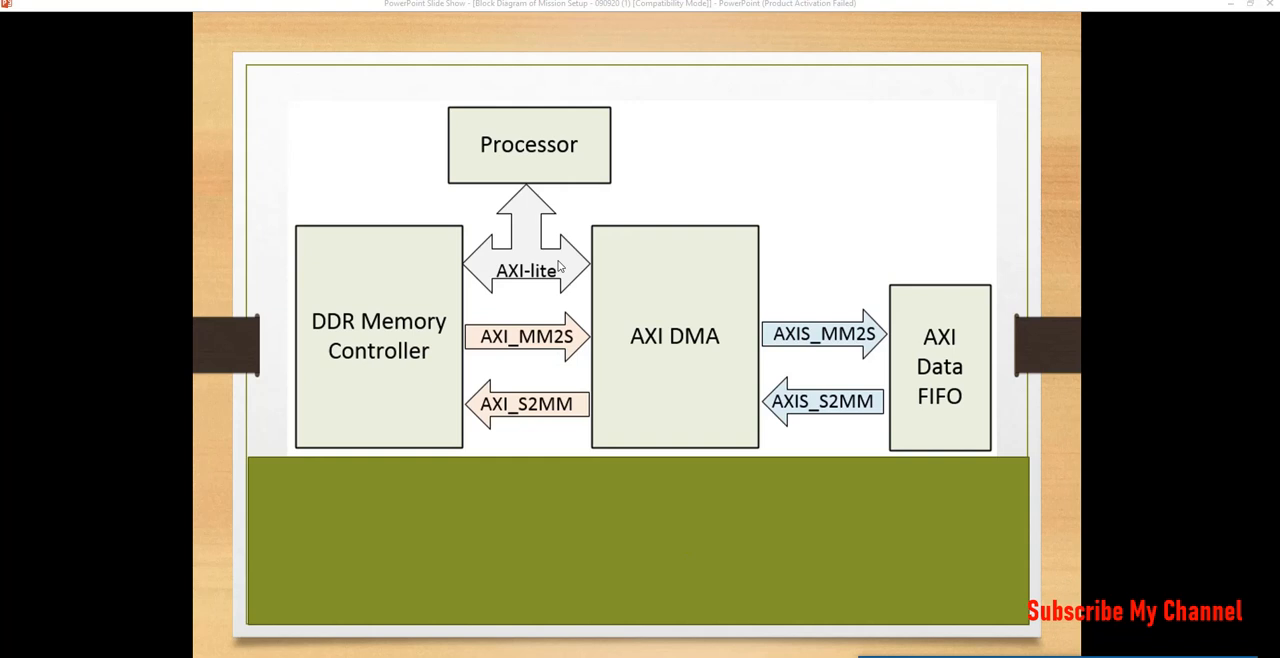
pyautogui.moveTo(539, 277)
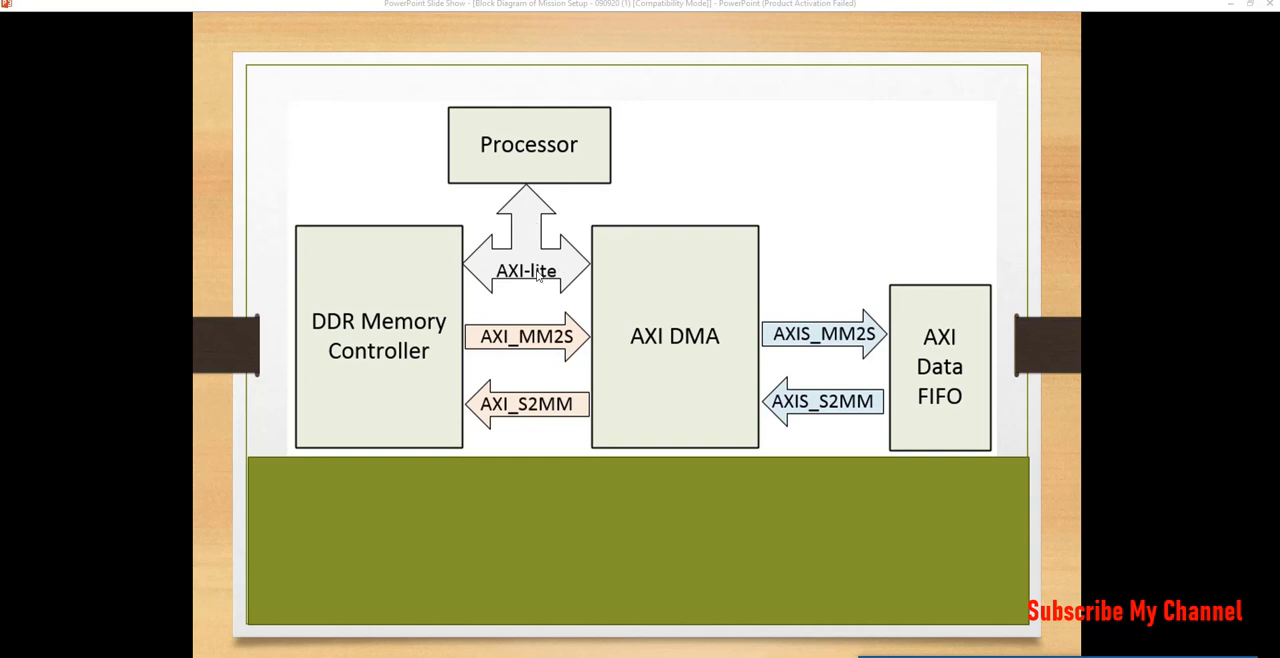
pyautogui.moveTo(565, 275)
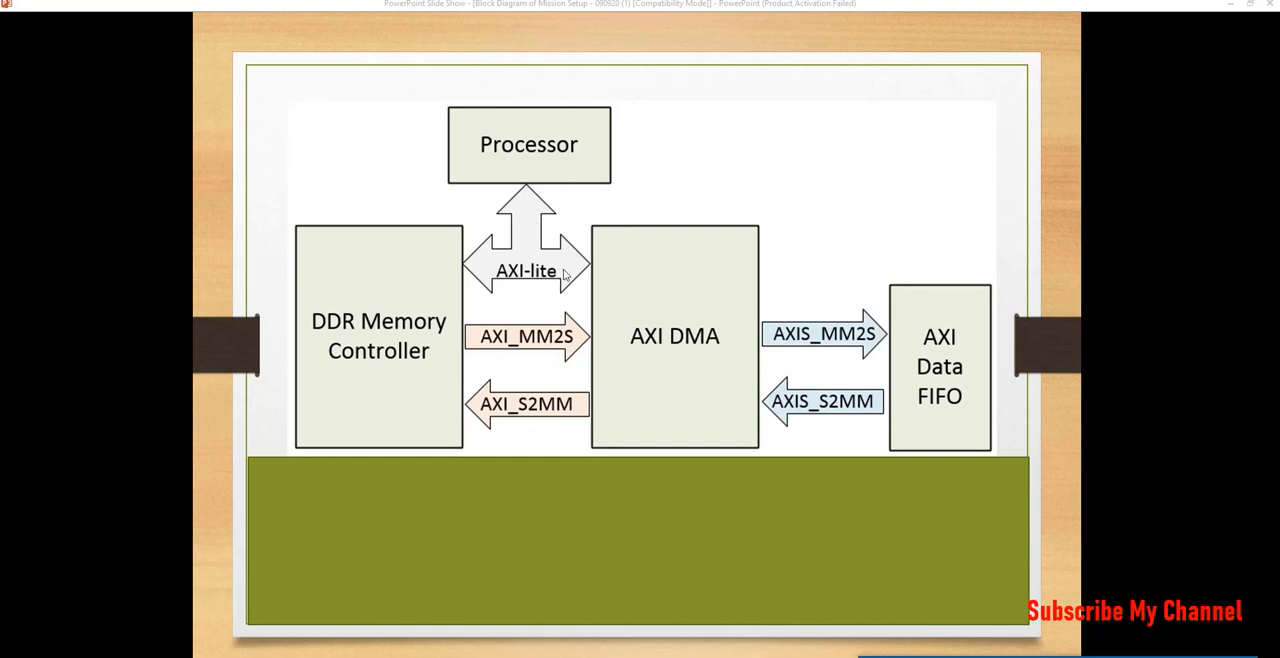
pyautogui.moveTo(578, 301)
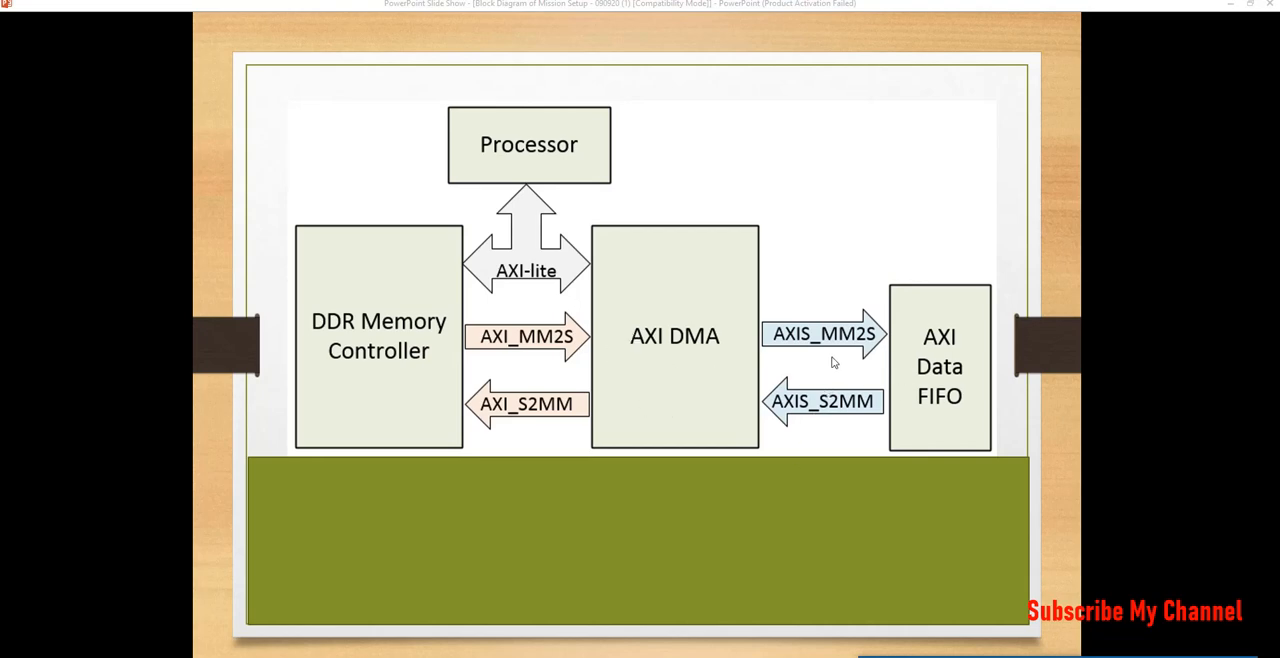
pyautogui.moveTo(508, 363)
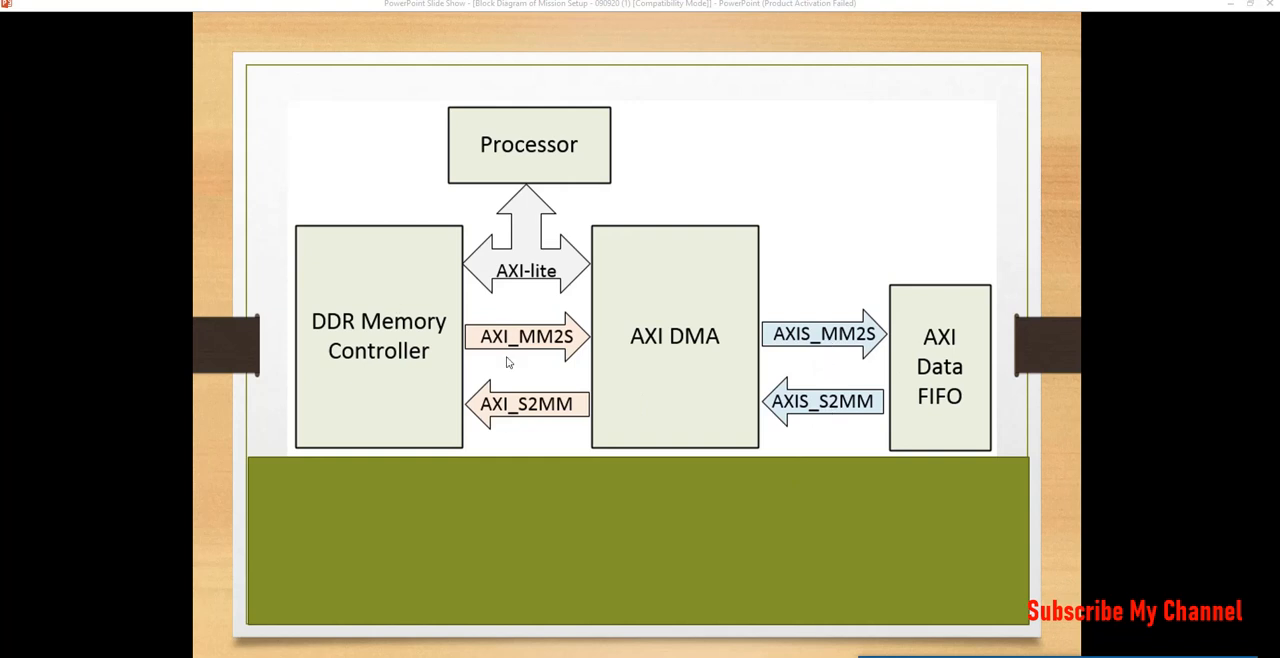
pyautogui.moveTo(858, 579)
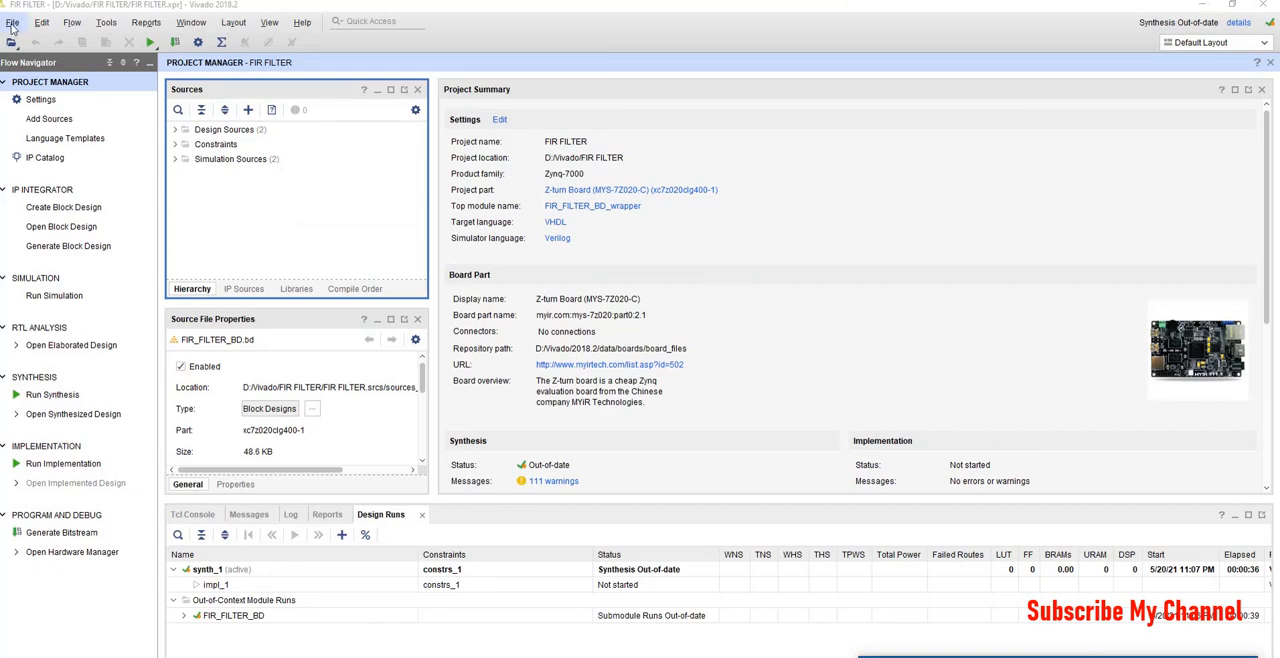
# Start a new Vivado project named AXI DMA
pyautogui.click(13, 22)
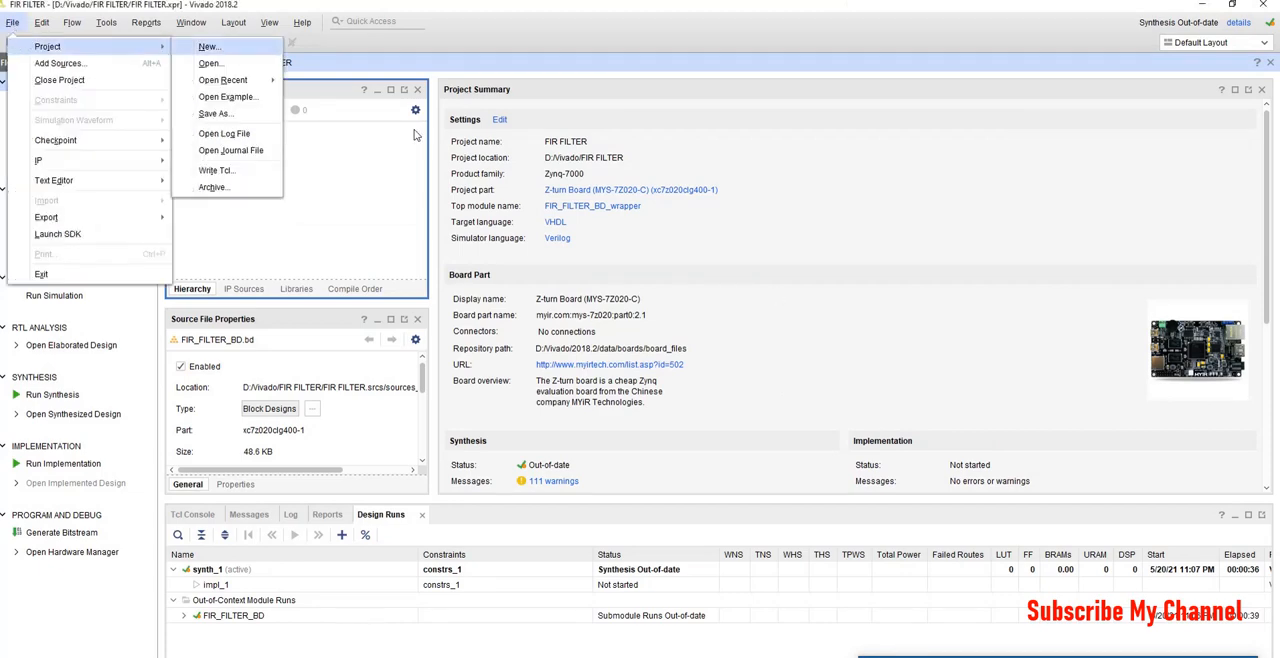
pyautogui.click(208, 46)
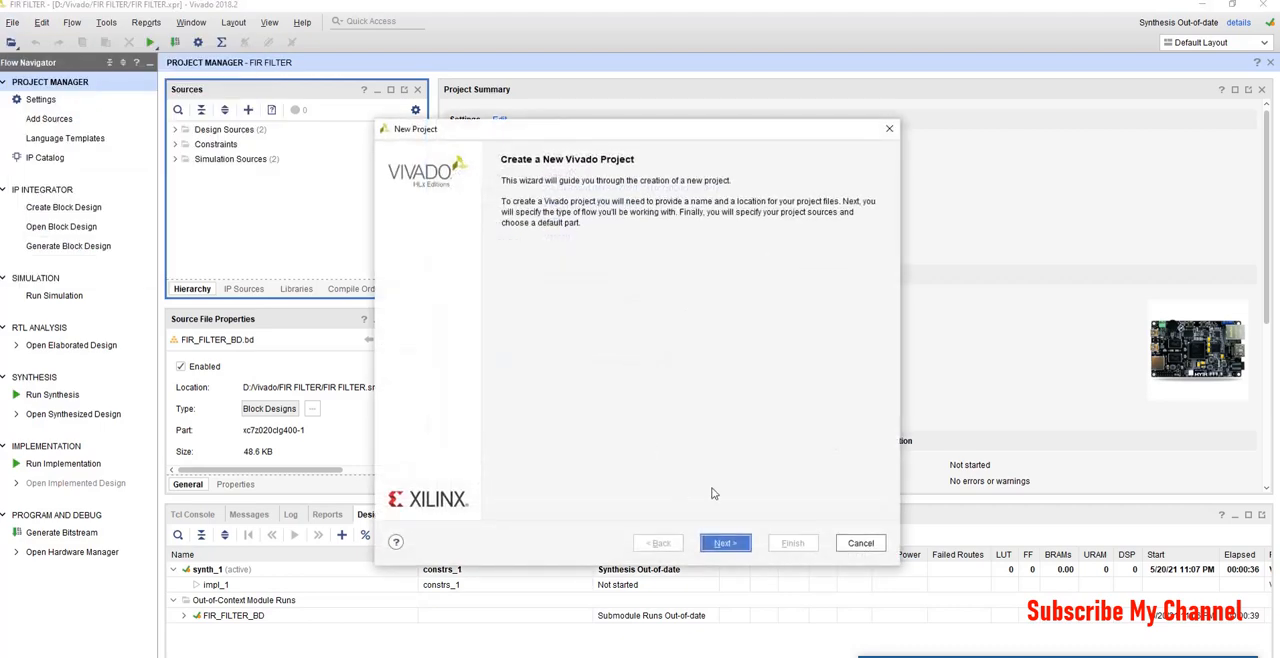
pyautogui.click(724, 543)
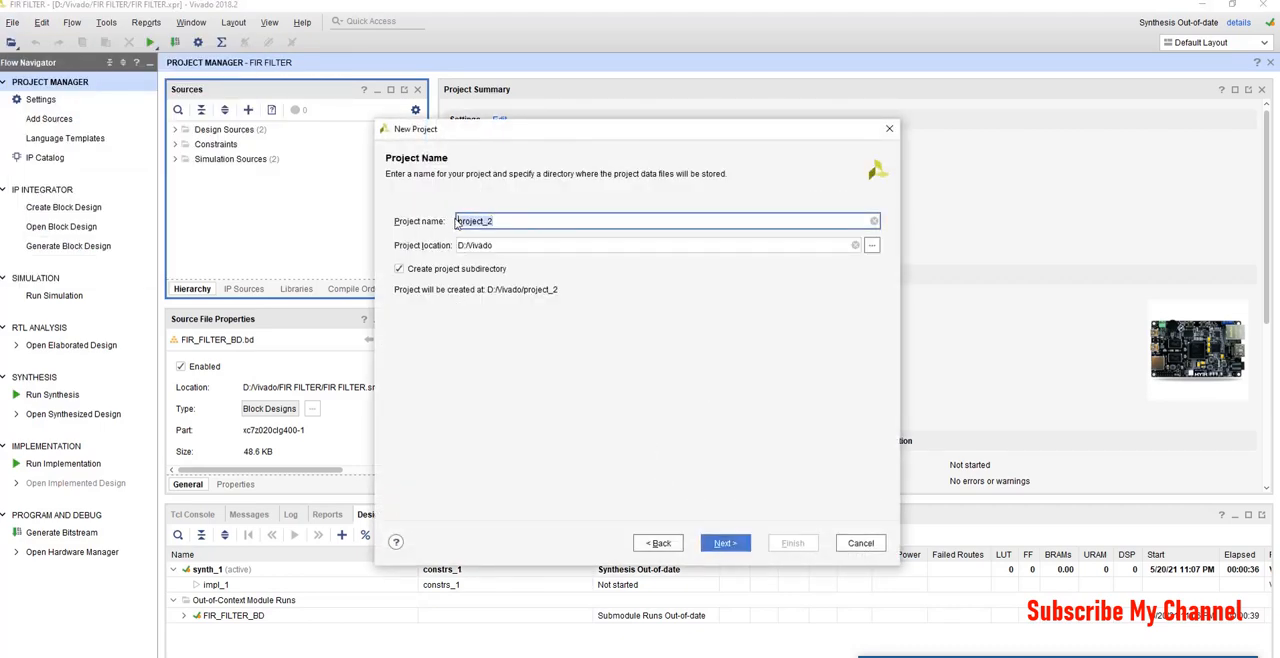
pyautogui.write('AXI')
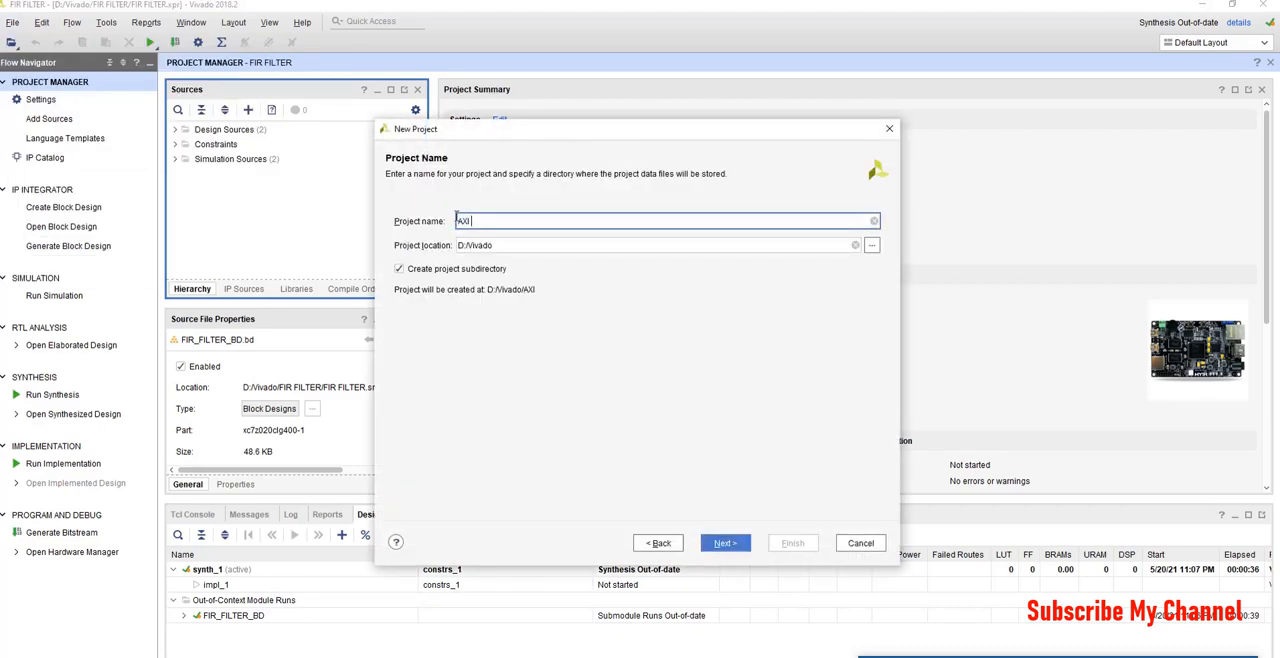
pyautogui.write('DMA')
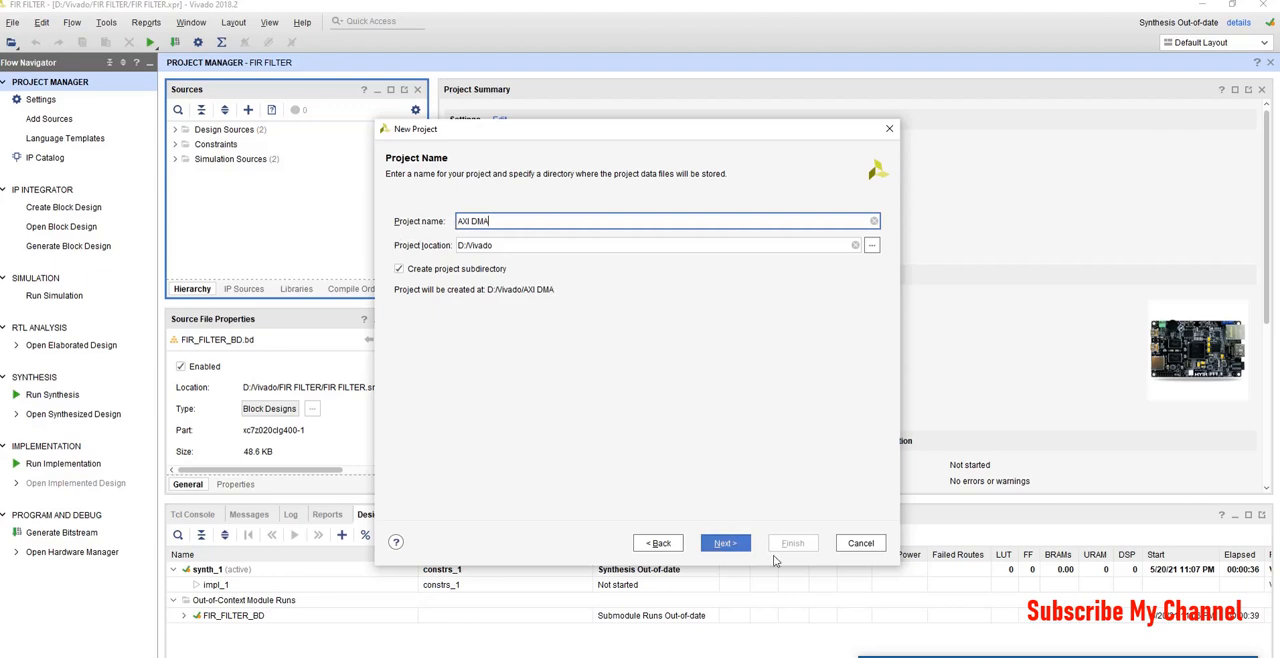
pyautogui.click(724, 543)
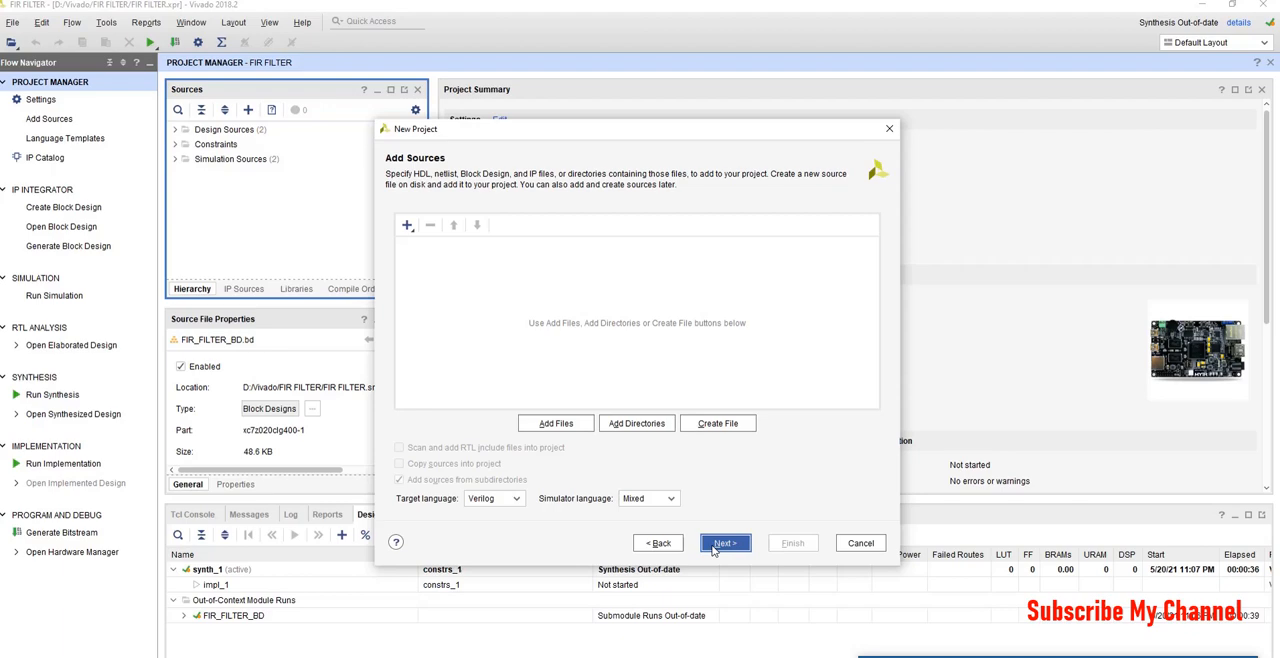
# Skip sources and constraints, target the Z-turn Board, finish, and close FIR FILTER
pyautogui.click(723, 542)
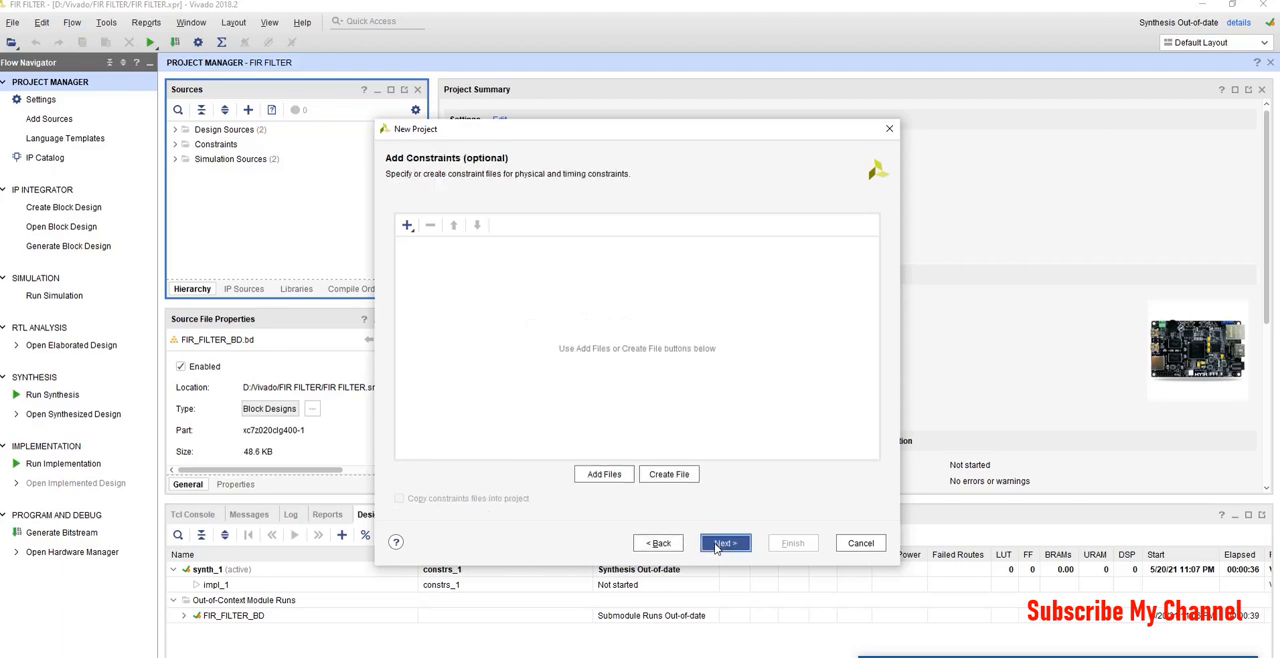
pyautogui.click(724, 543)
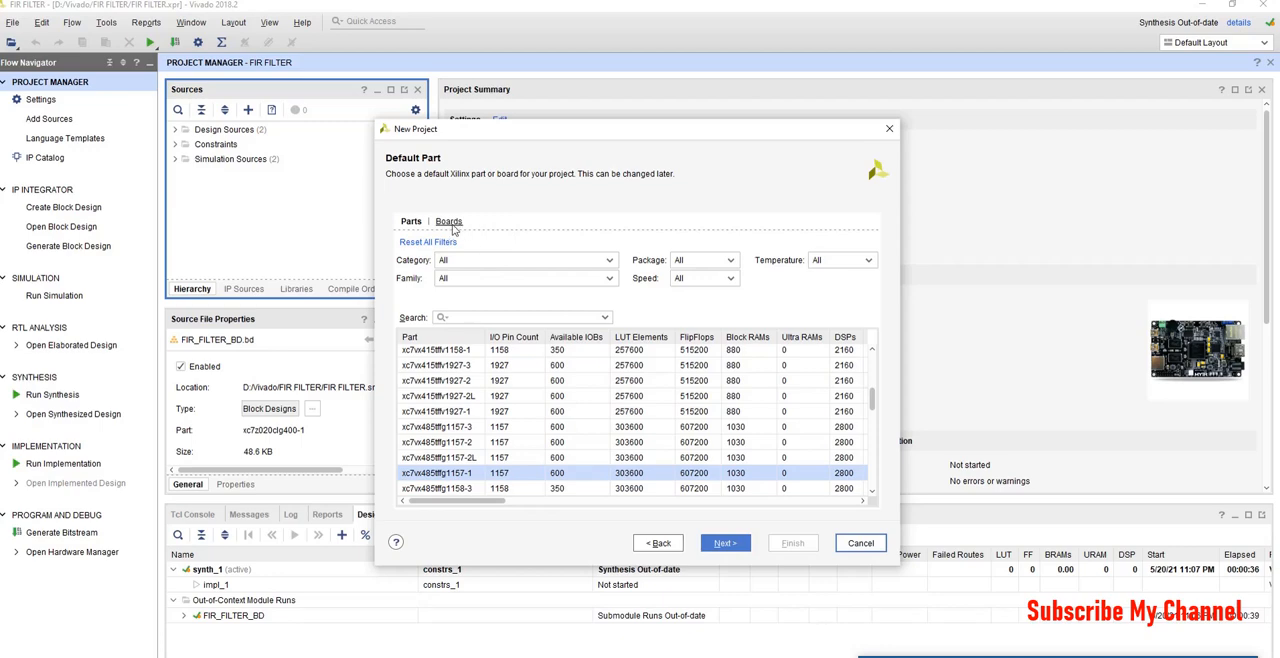
pyautogui.click(448, 221)
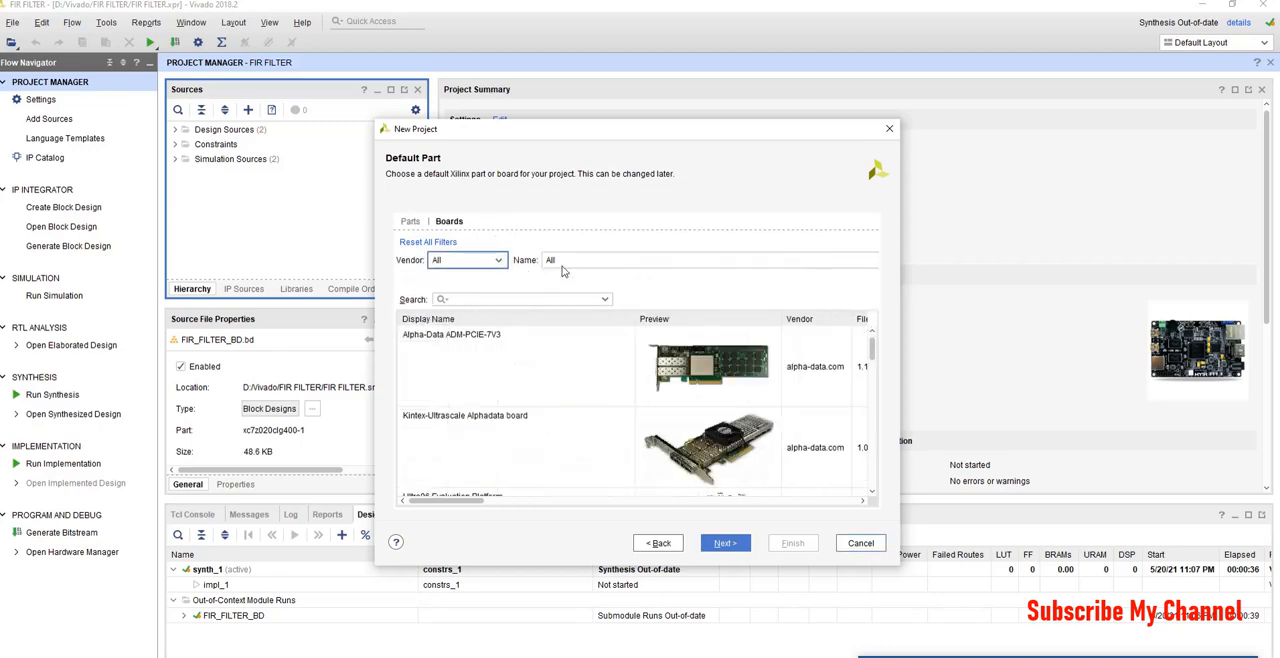
pyautogui.moveTo(505, 354)
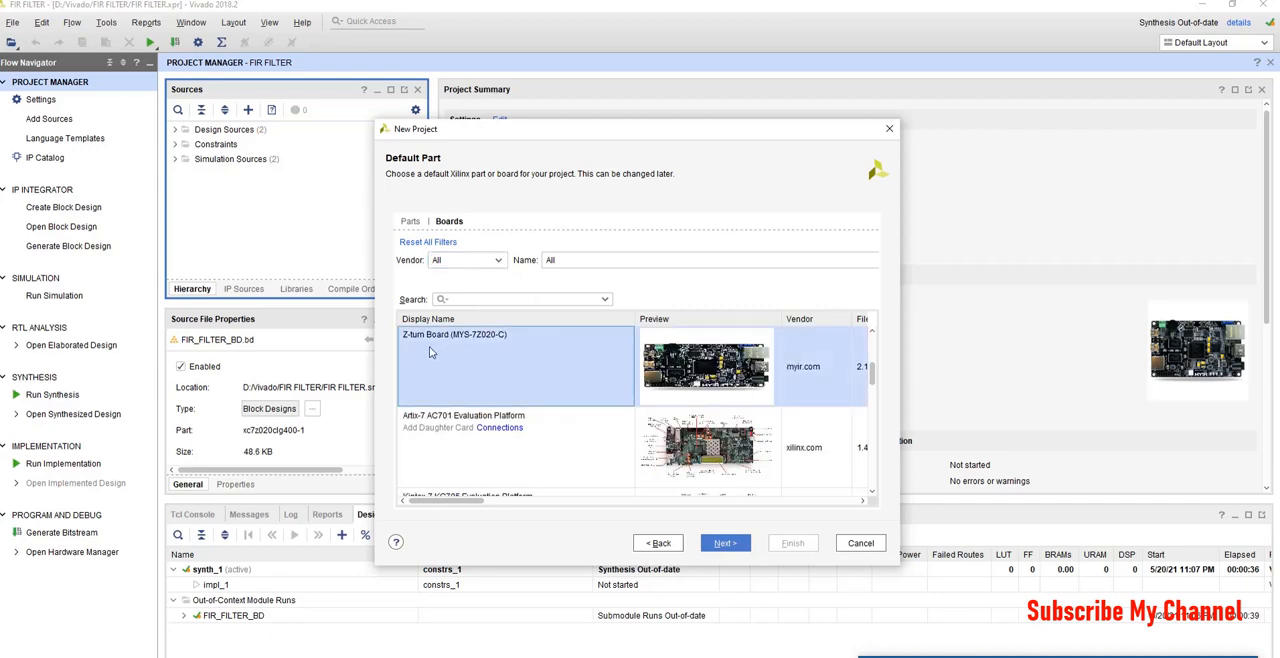
pyautogui.click(724, 543)
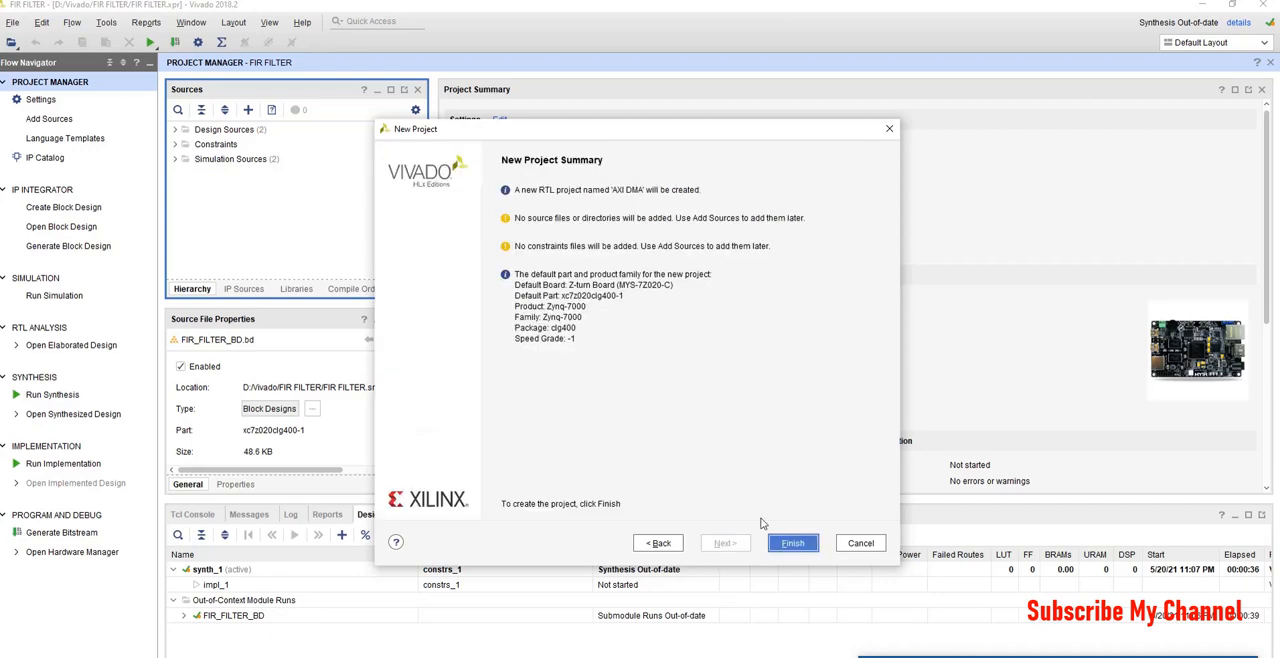
pyautogui.click(792, 543)
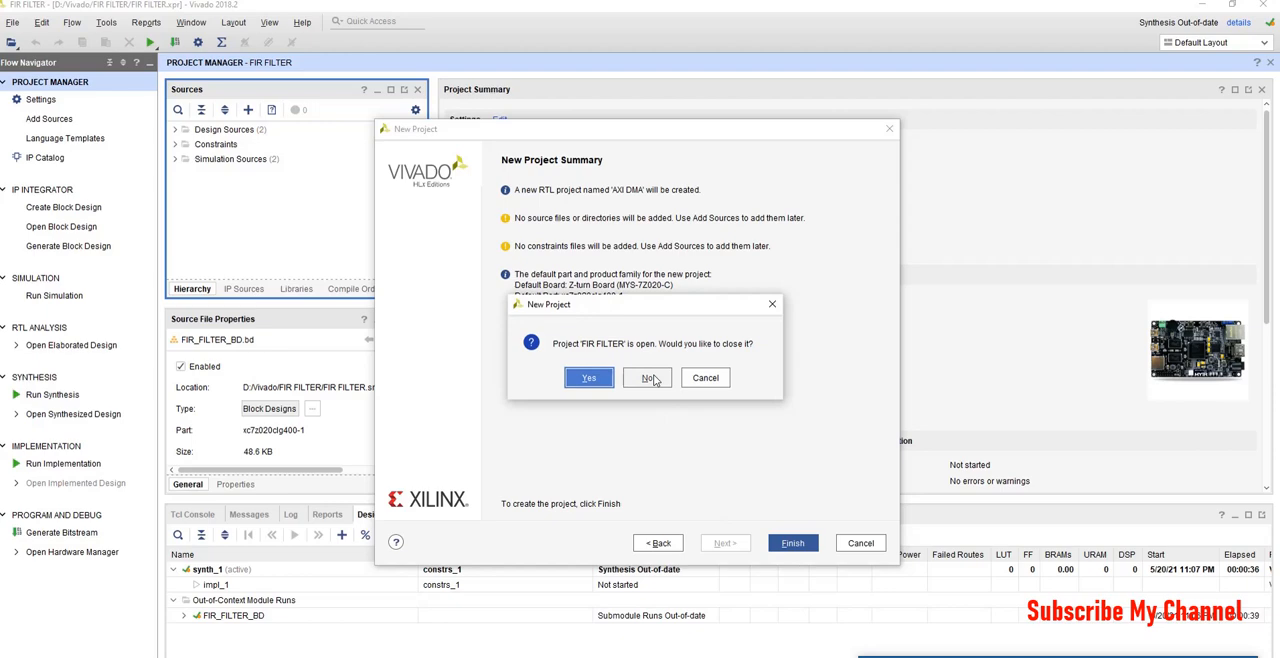
pyautogui.click(588, 378)
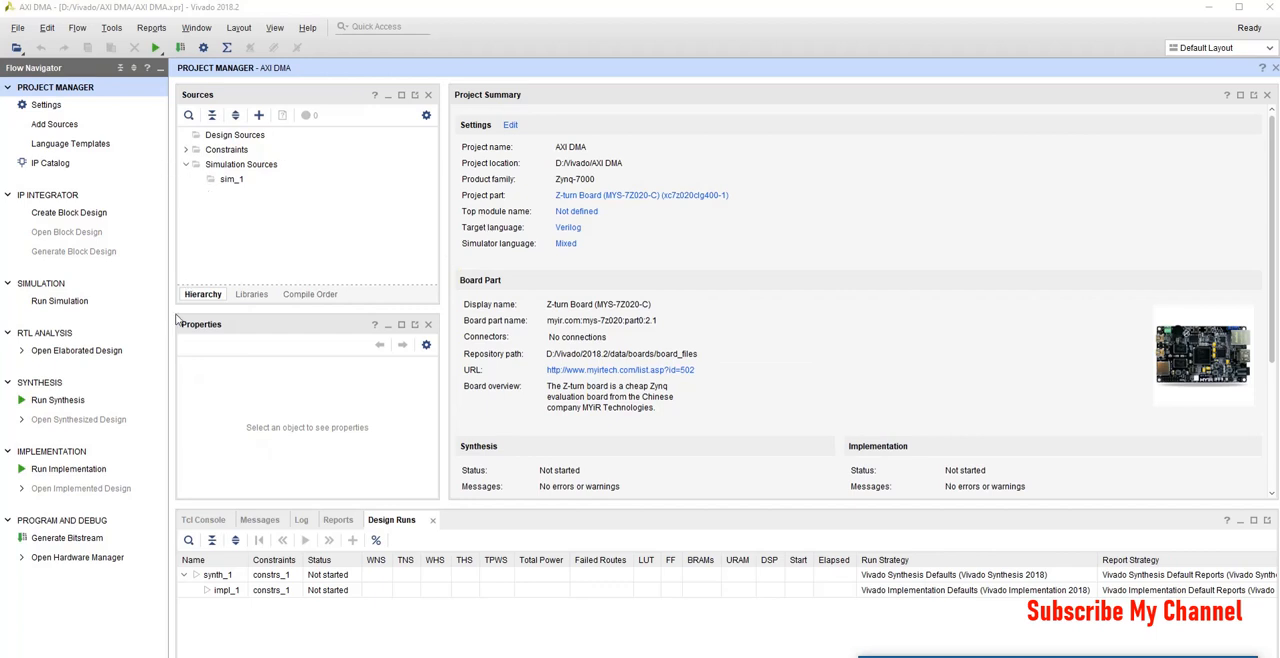
# Create a block design named AXI_DMA_BD from the Flow Navigator
pyautogui.click(68, 212)
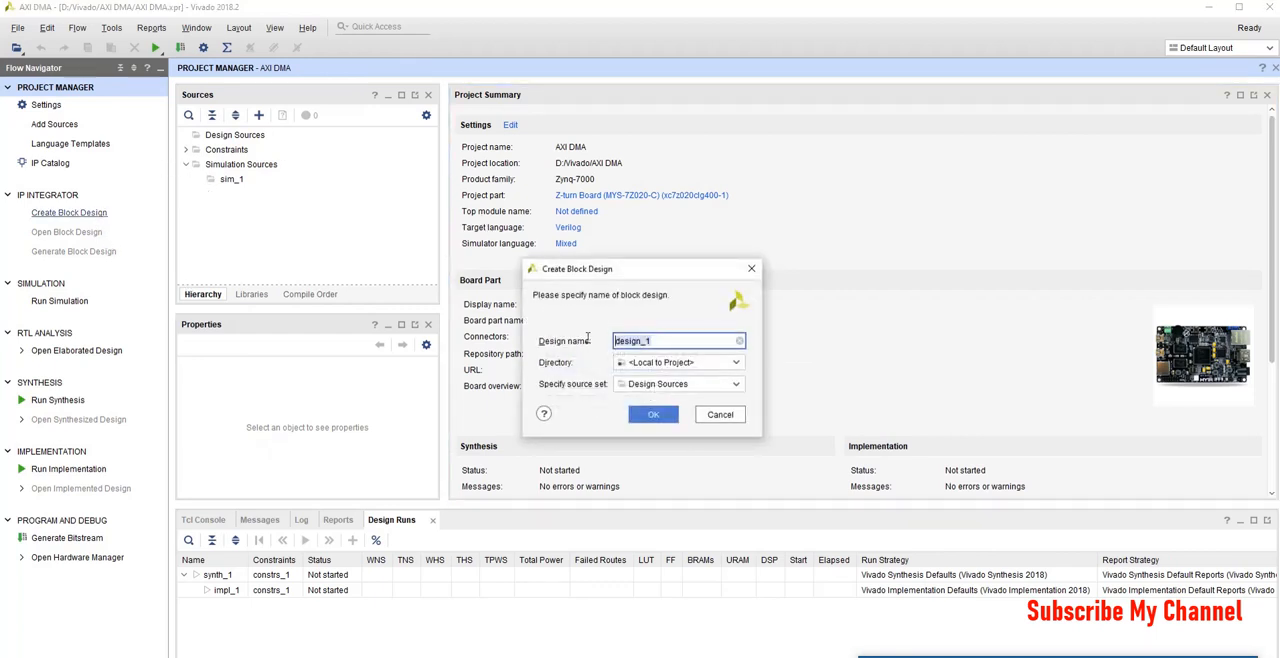
pyautogui.write('AXI')
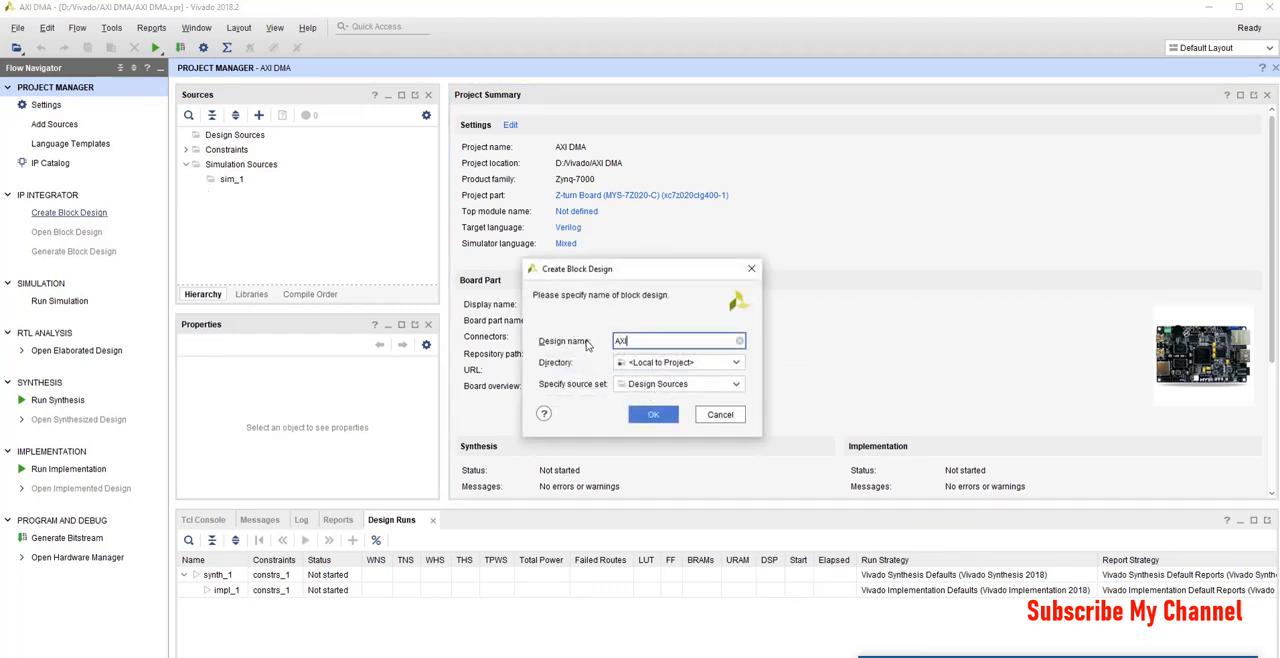
pyautogui.click(653, 414)
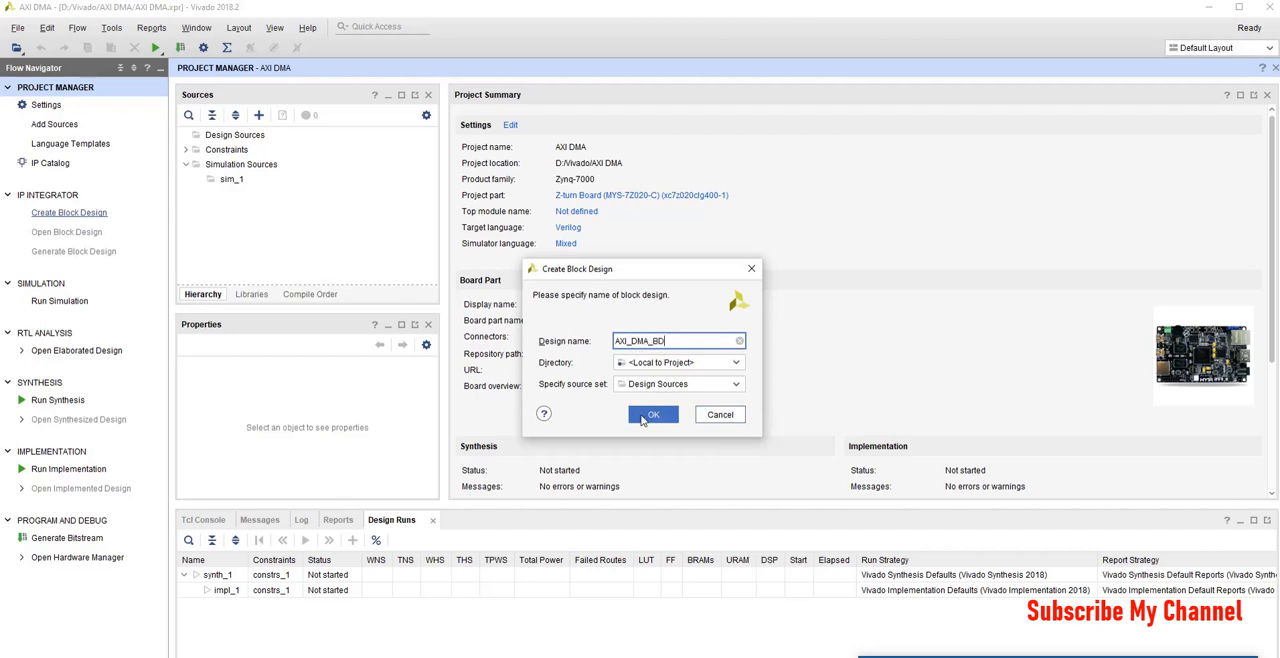
pyautogui.click(653, 414)
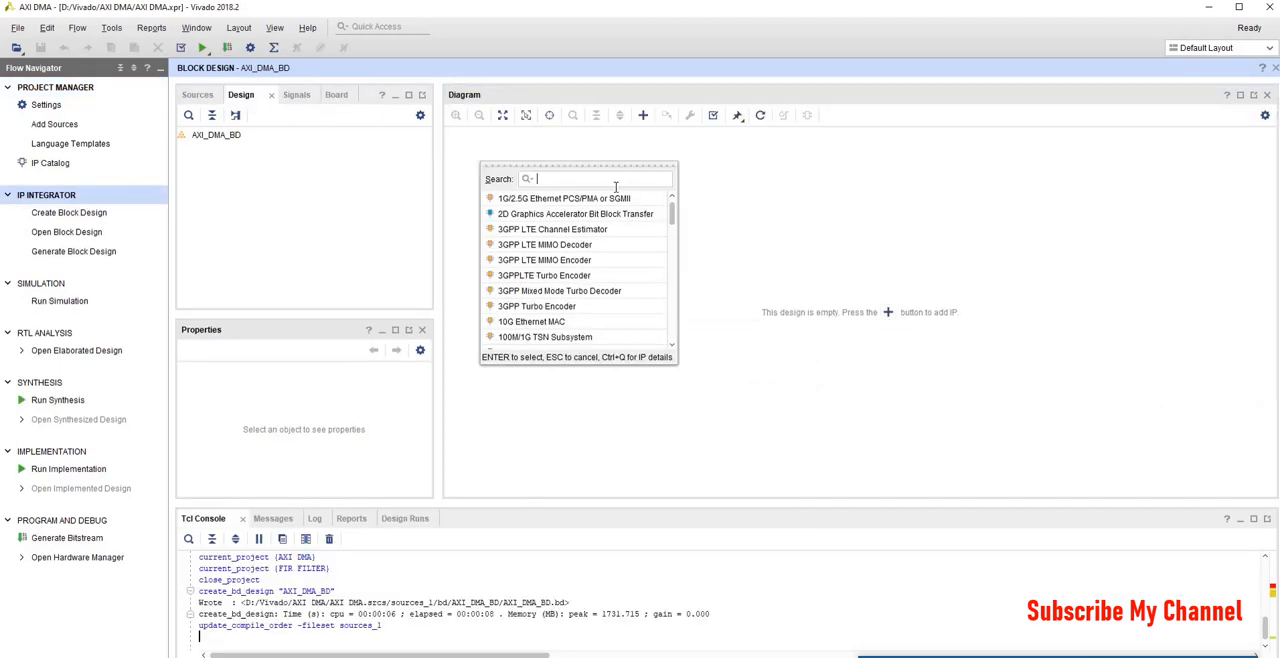
# Search the IP catalog for ZYNQ and add the ZYNQ7 Processing System
pyautogui.write('ZYNQ')
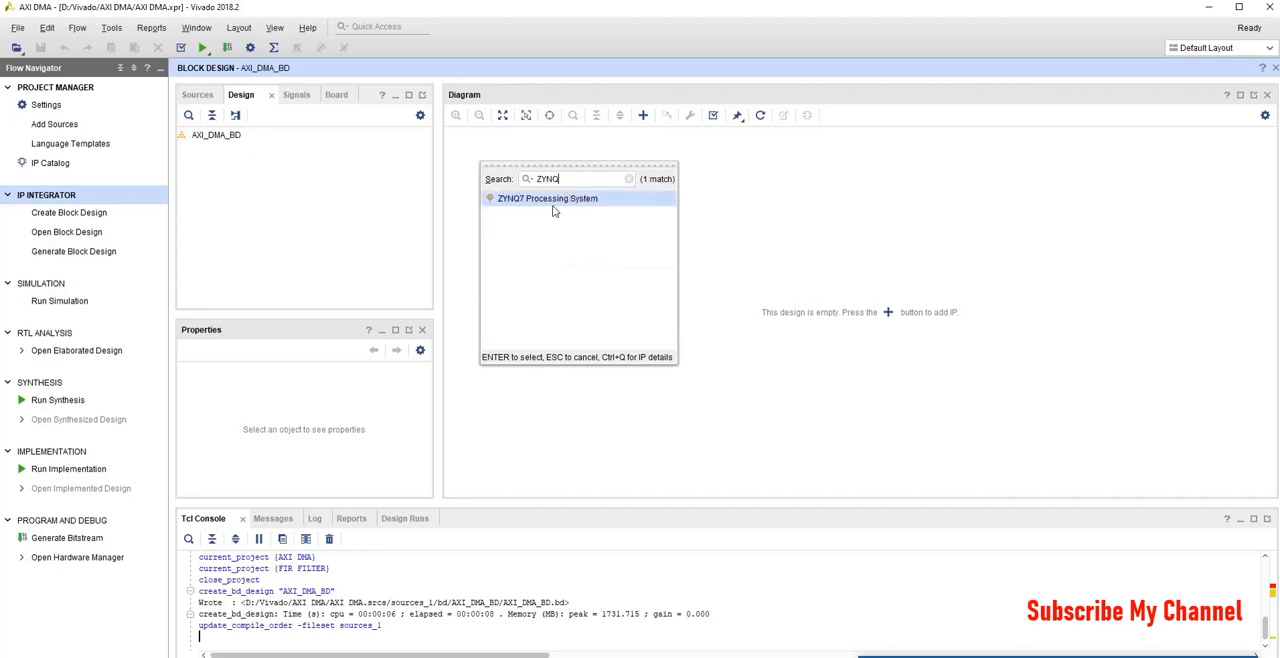
pyautogui.doubleClick(547, 198)
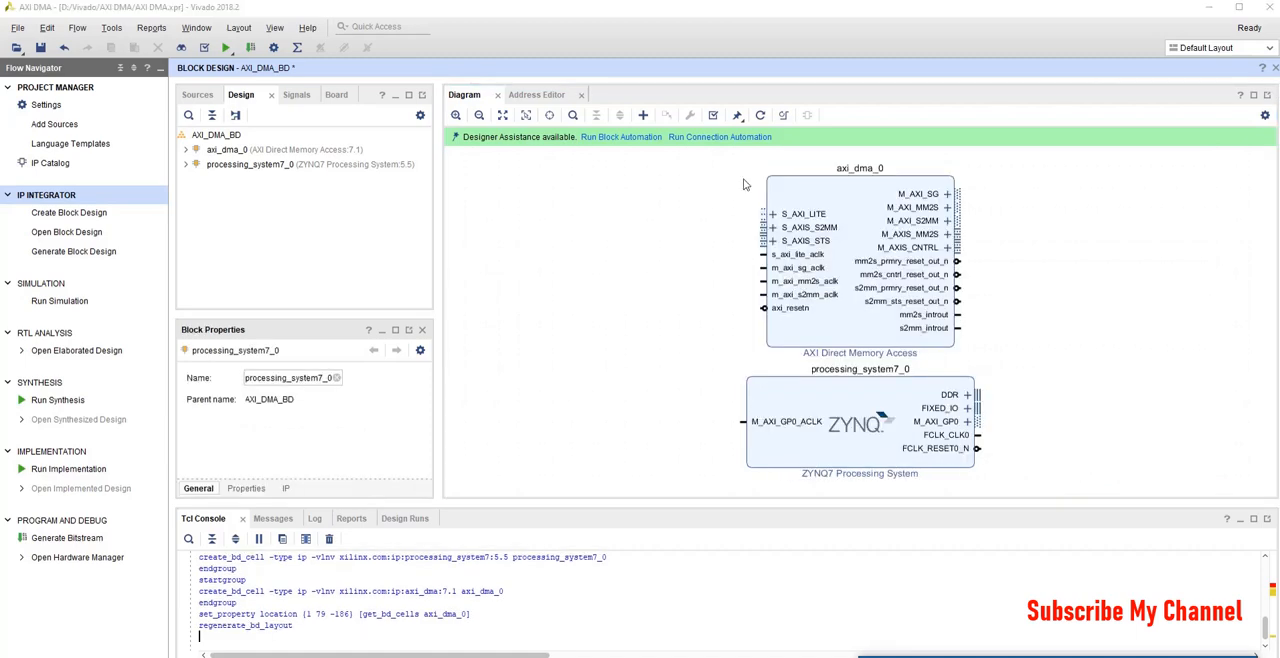
# Run block automation to apply the board preset to processing_system7_0
pyautogui.click(620, 137)
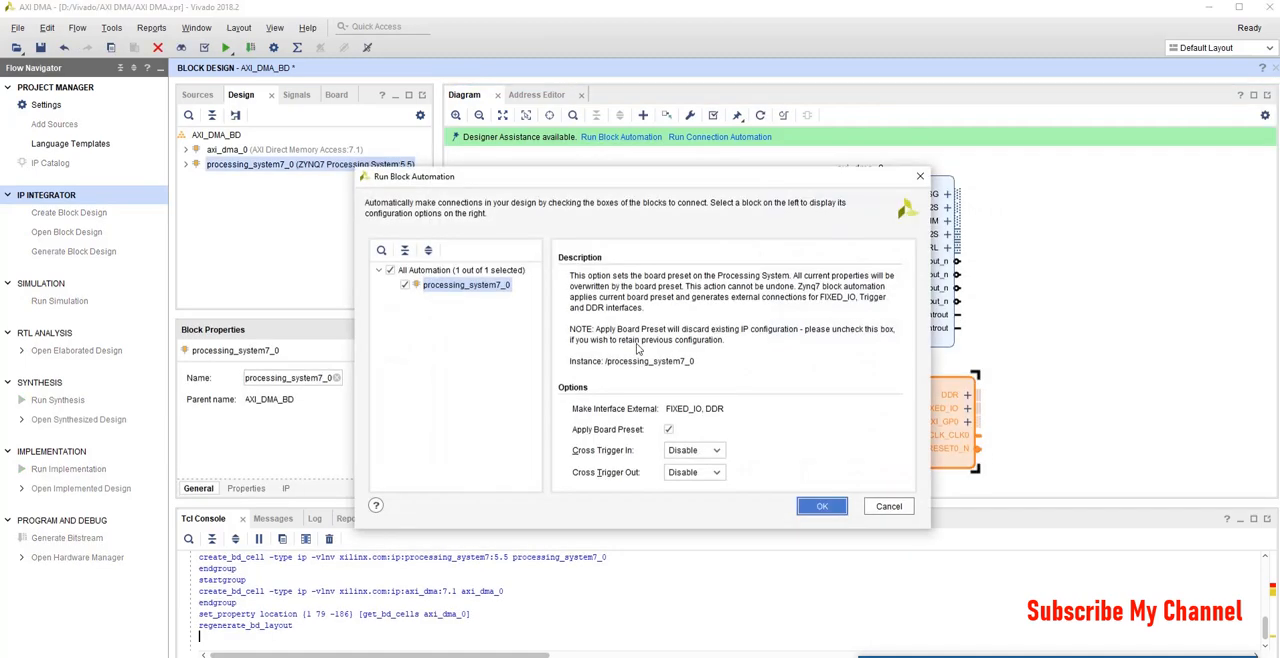
pyautogui.moveTo(546, 359)
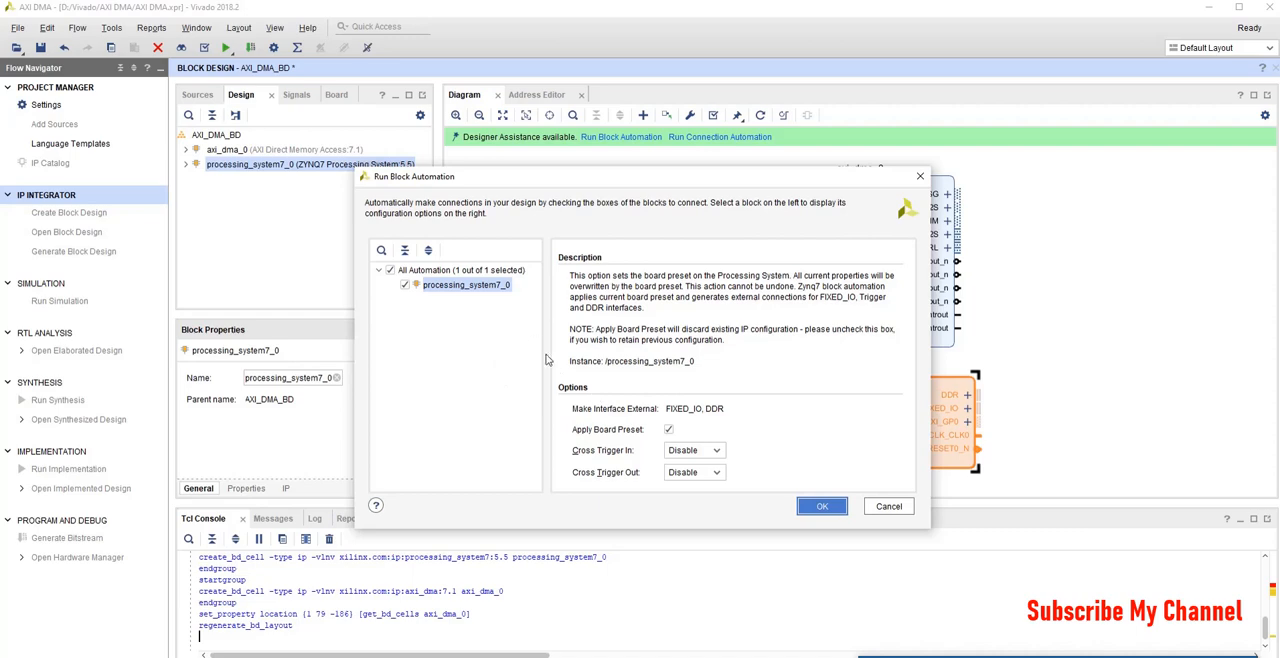
pyautogui.click(821, 506)
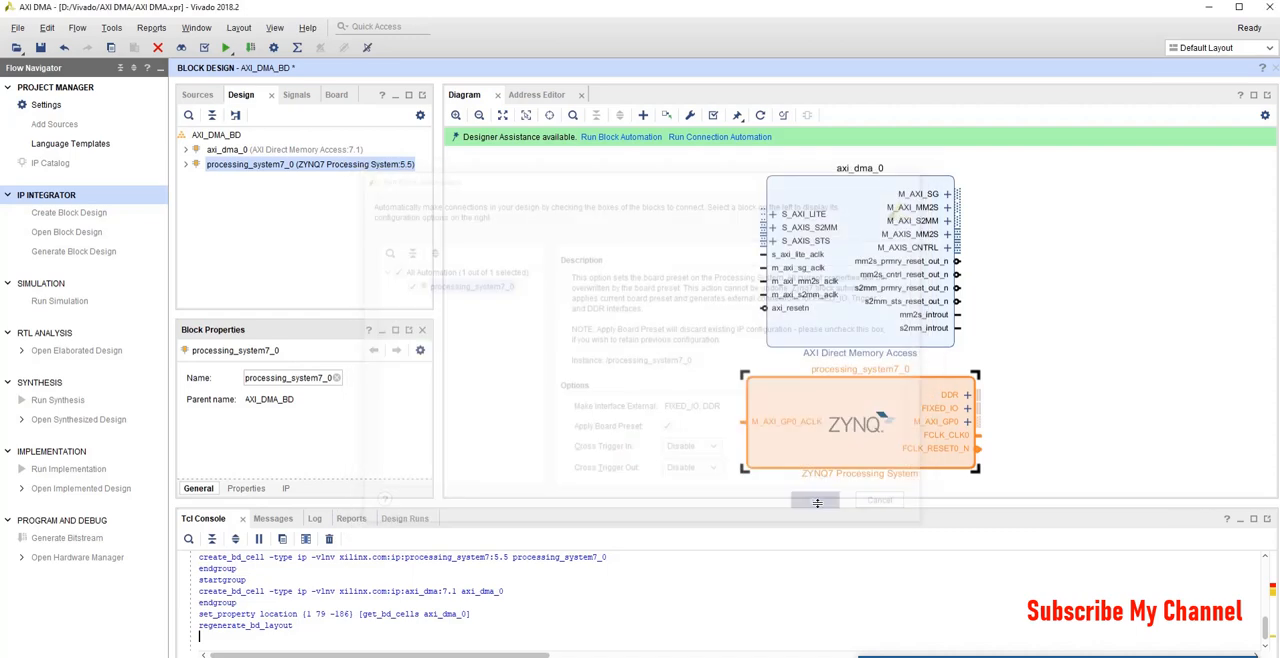
pyautogui.click(816, 500)
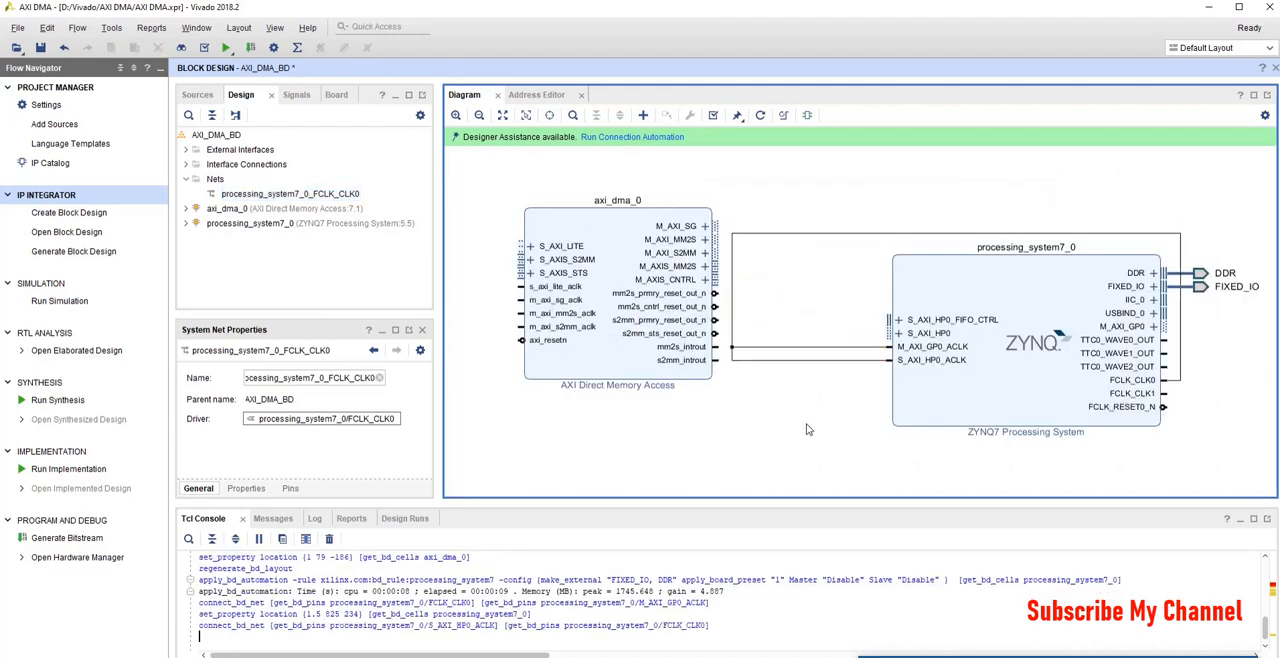
pyautogui.moveTo(757, 189)
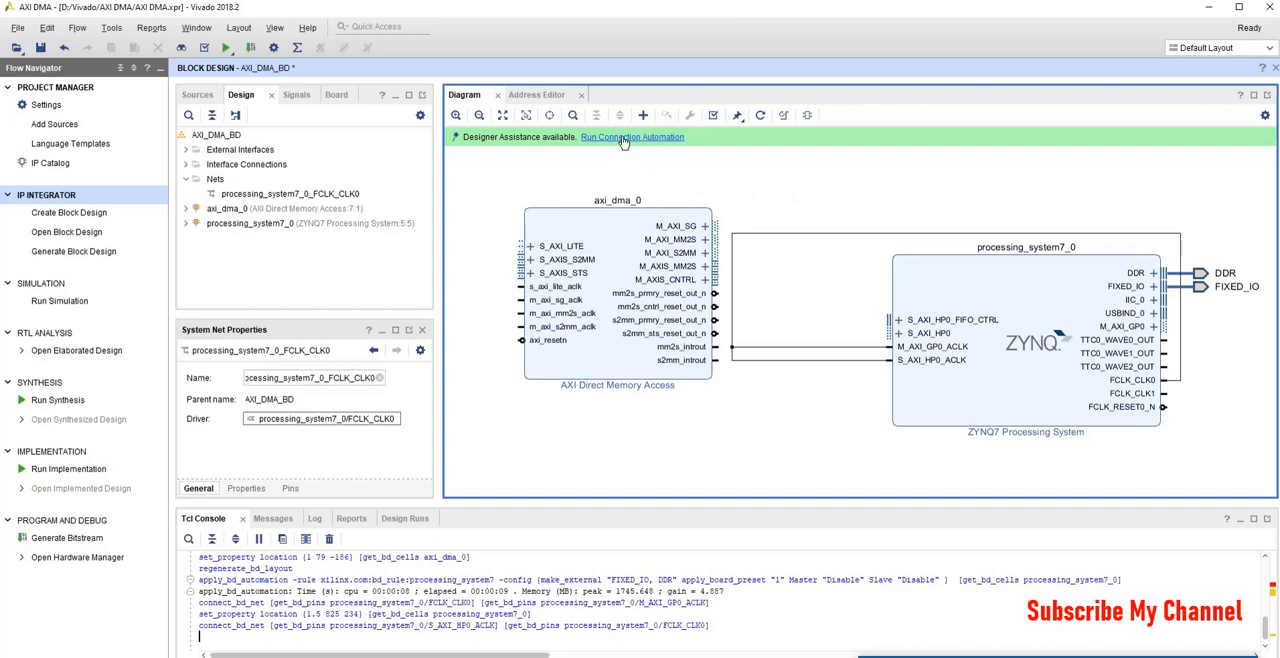
# Run connection automation on all interfaces, adding axi_smc, ps7_0_axi_periph and rst_ps7_0_100M
pyautogui.click(631, 137)
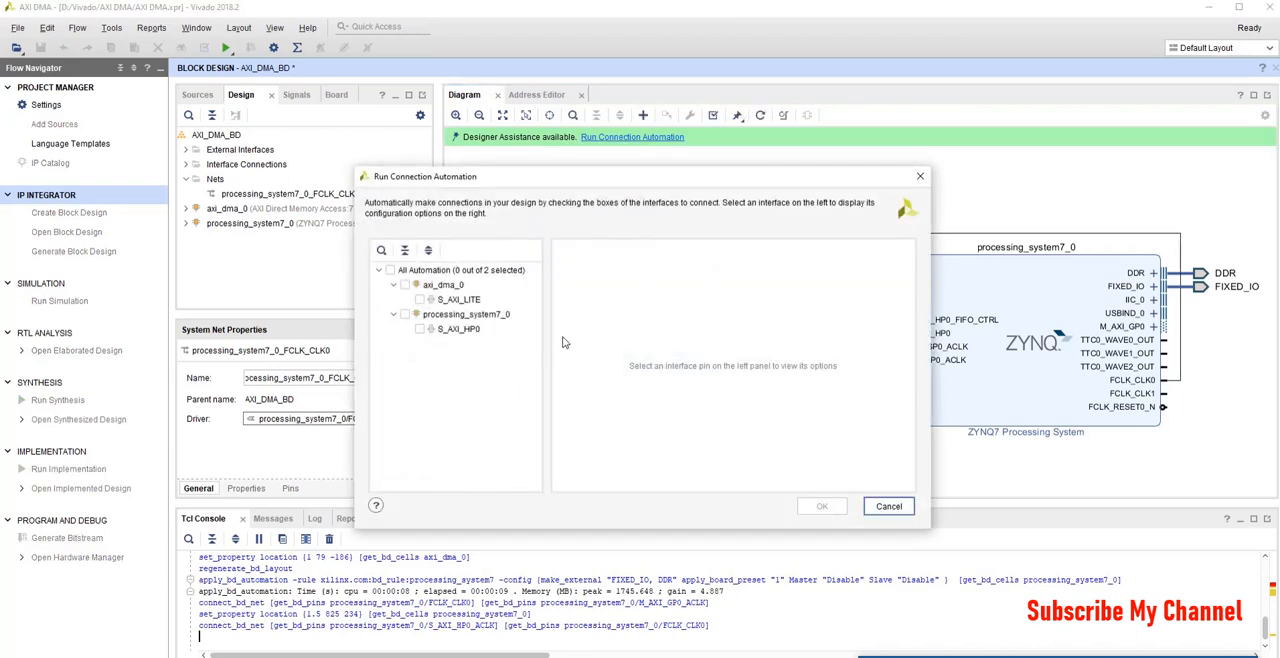
pyautogui.click(389, 270)
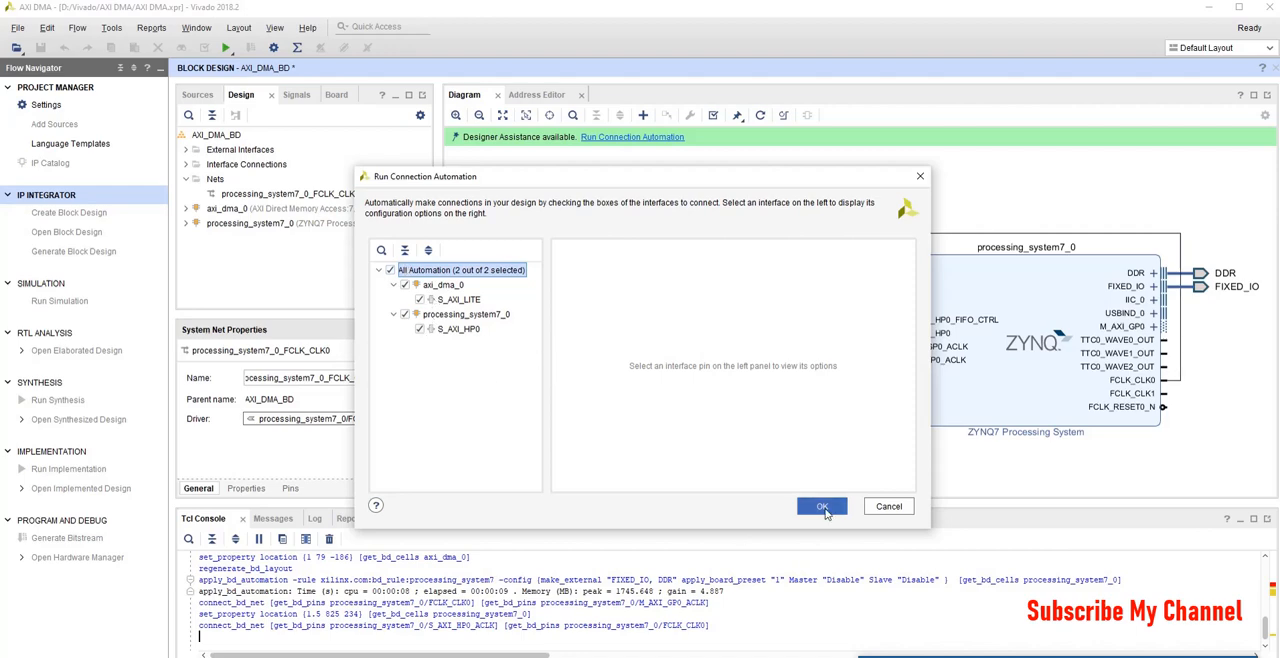
pyautogui.click(821, 506)
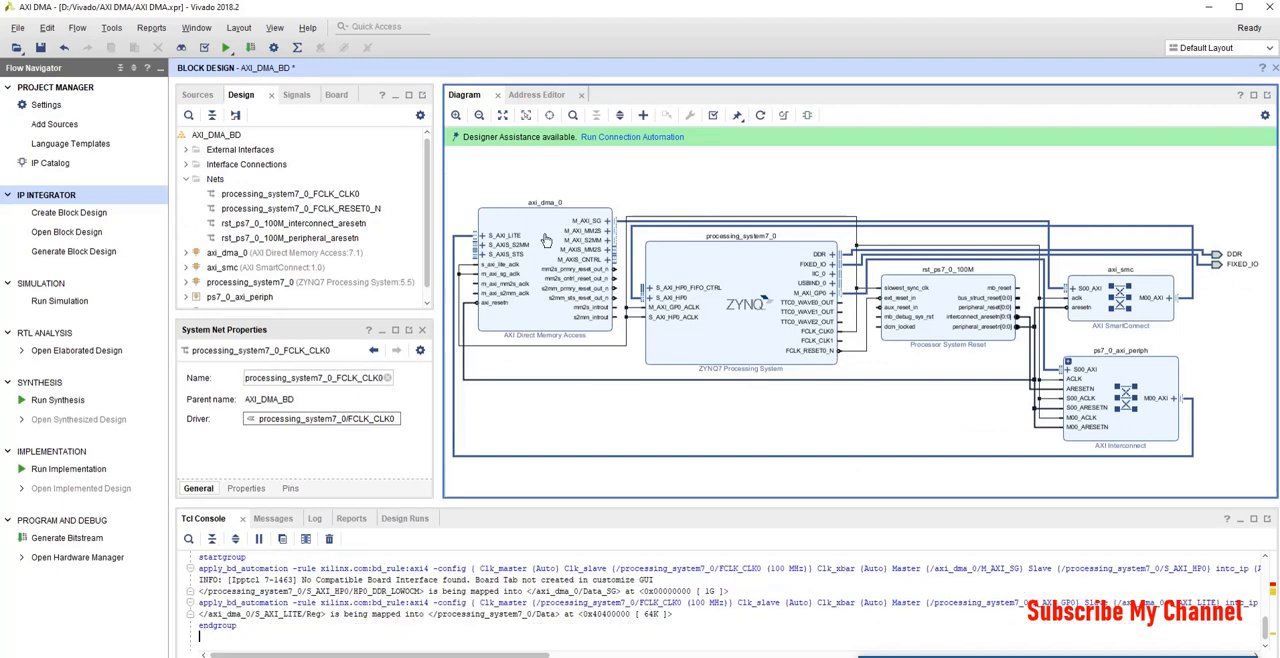
pyautogui.moveTo(924, 300)
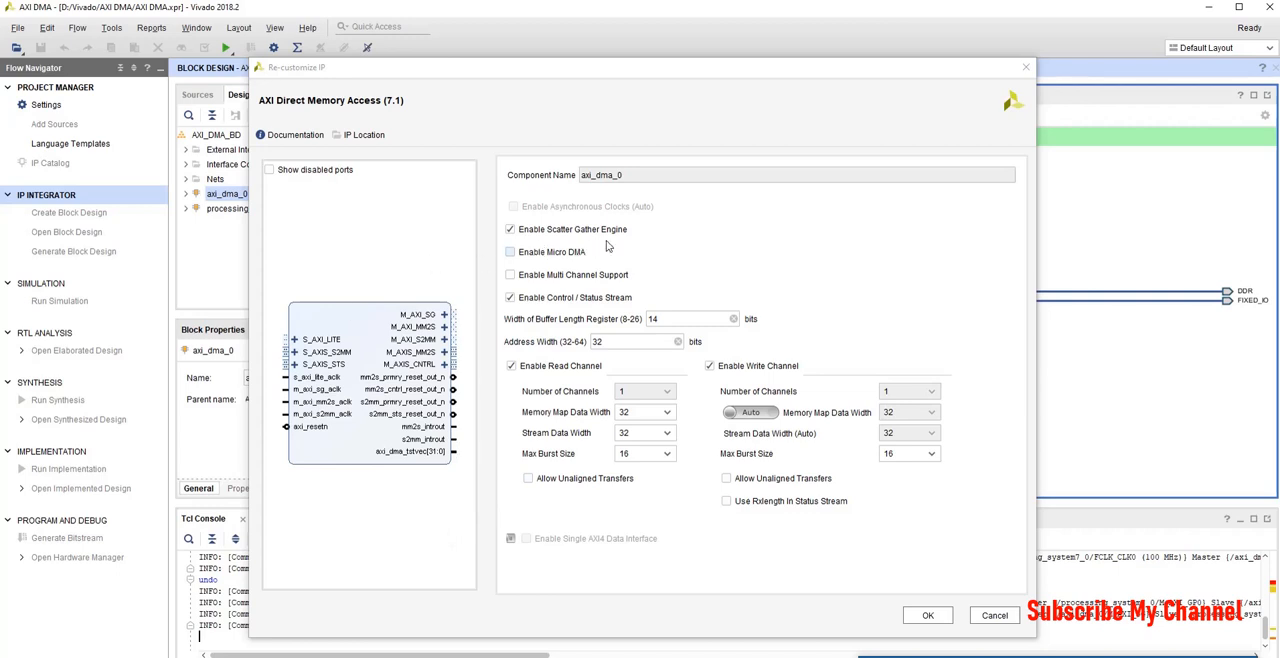
pyautogui.moveTo(658, 280)
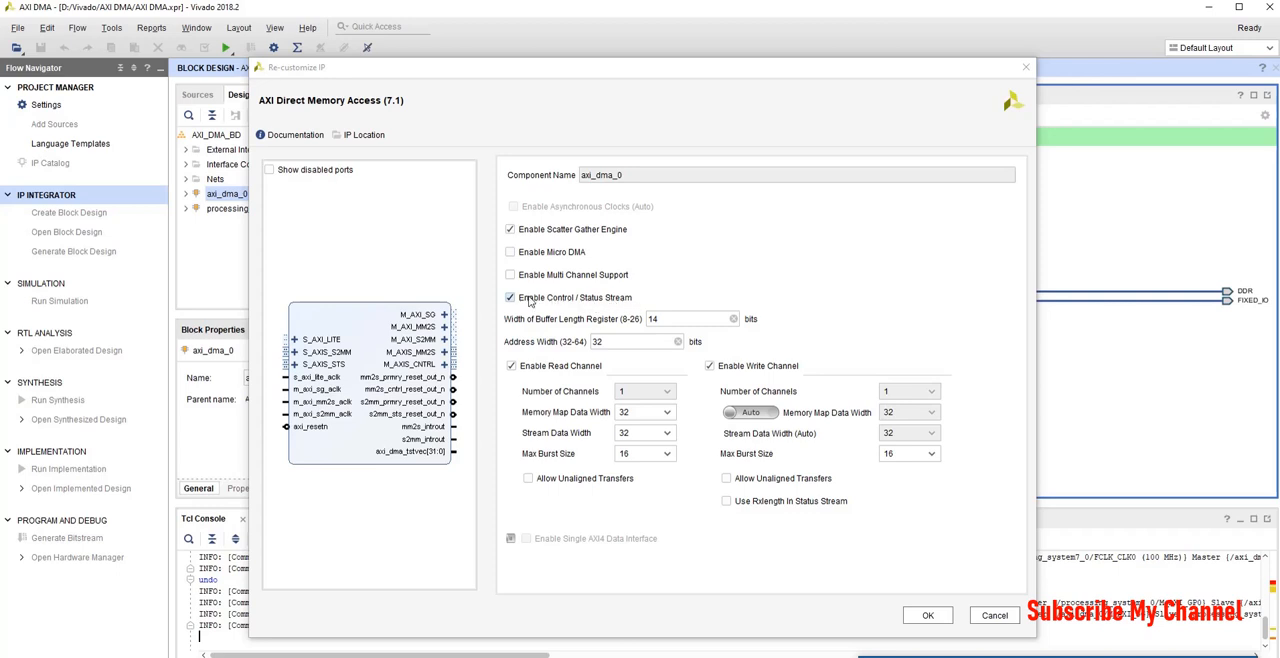
# Uncheck Enable Control / Status Stream on axi_dma_0 and apply the change
pyautogui.click(510, 297)
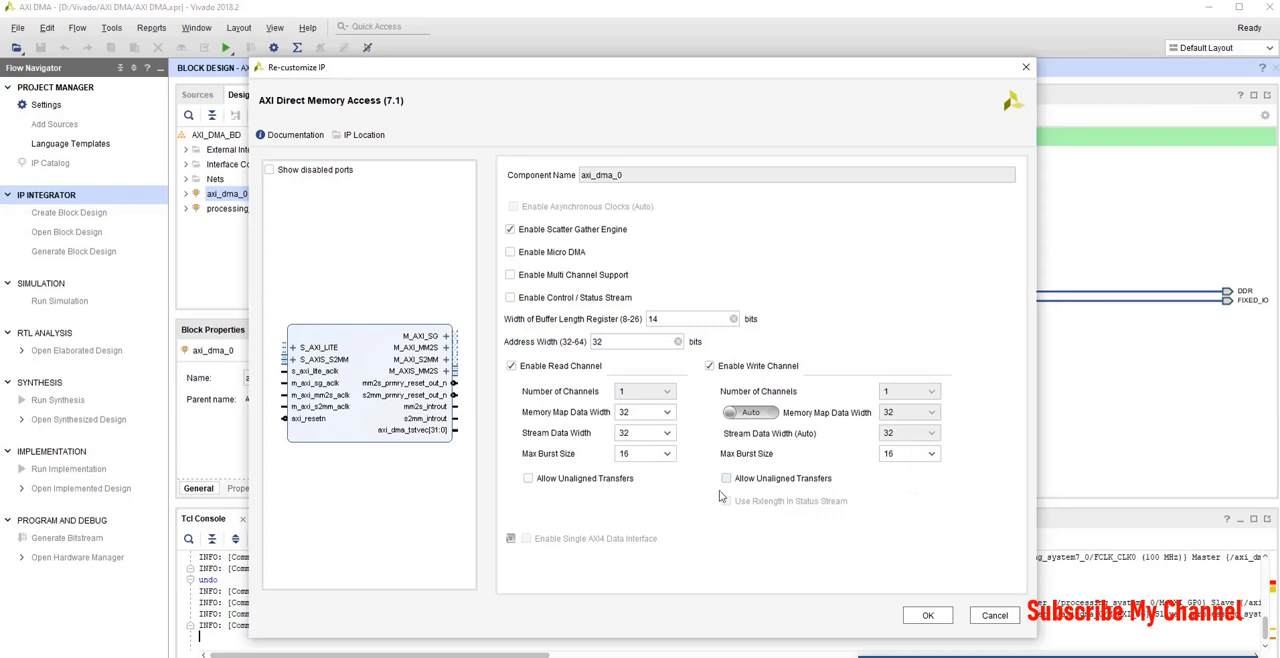
pyautogui.click(926, 615)
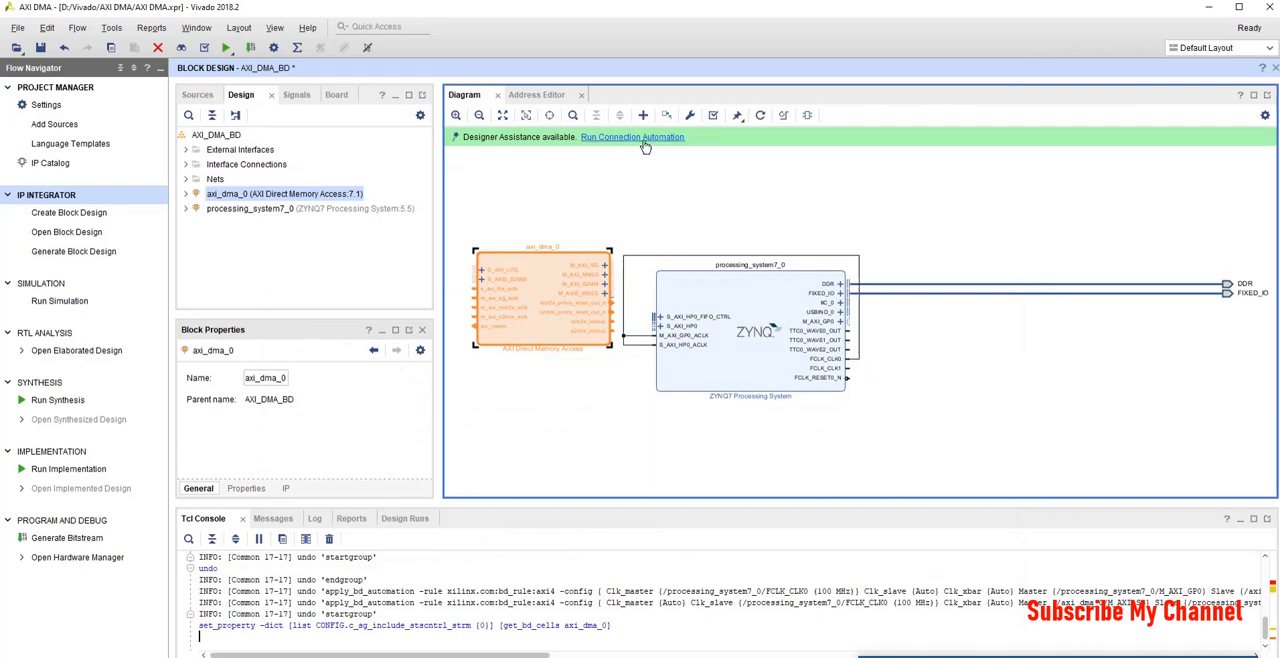
# Run connection automation with All Automation for S_AXI_LITE and S_AXI_HP0
pyautogui.click(632, 137)
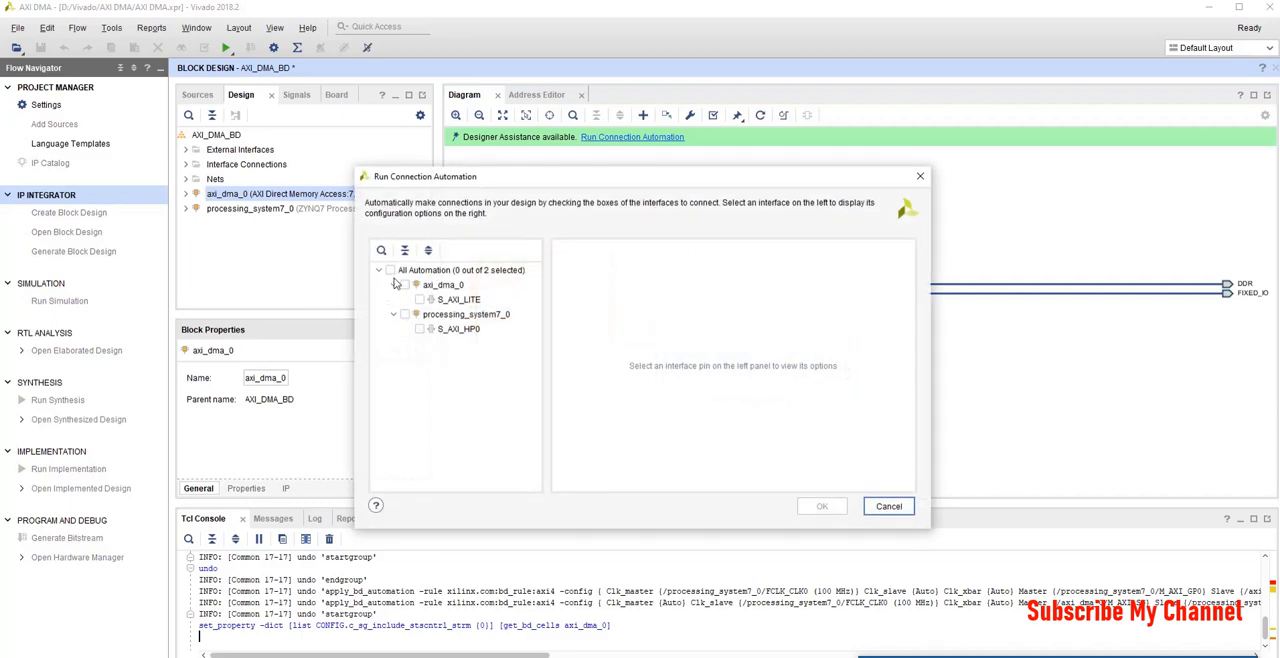
pyautogui.click(389, 270)
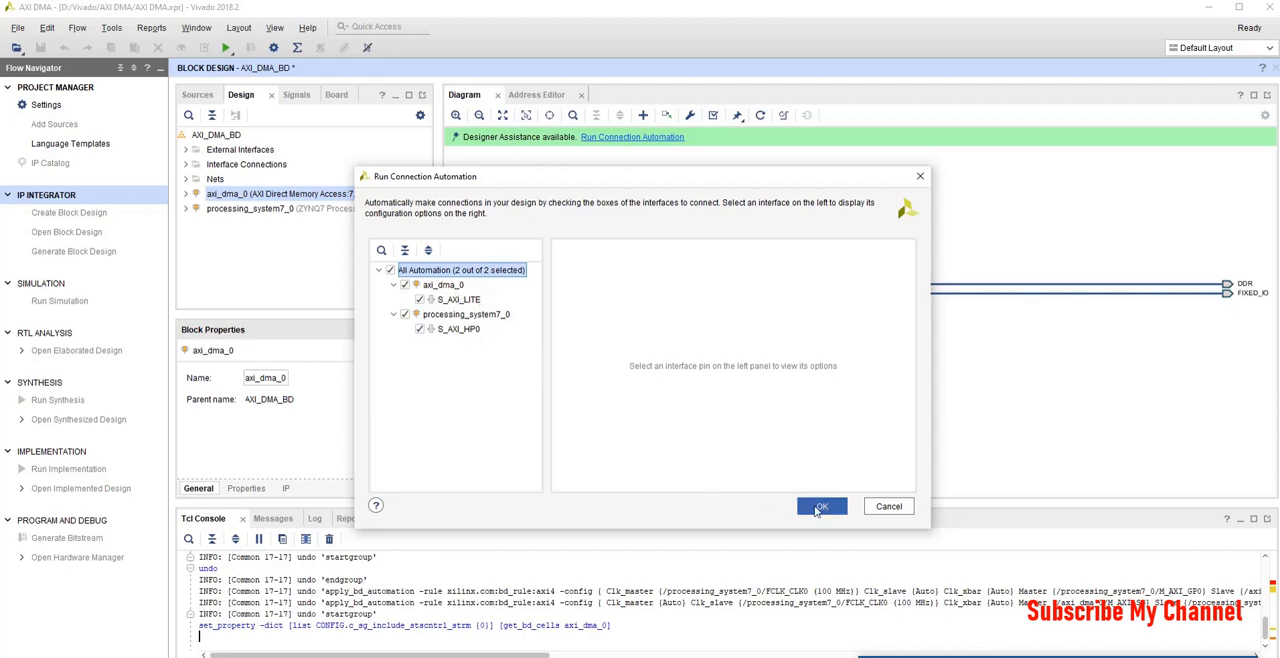
pyautogui.click(821, 506)
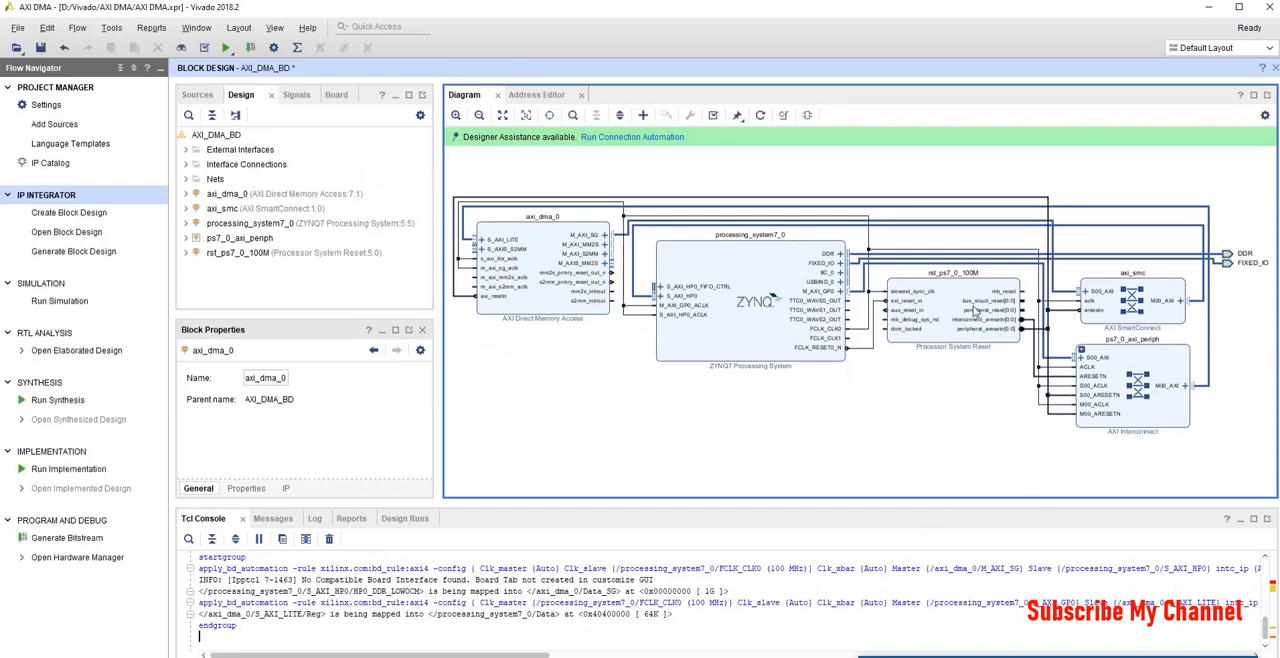
pyautogui.click(1130, 385)
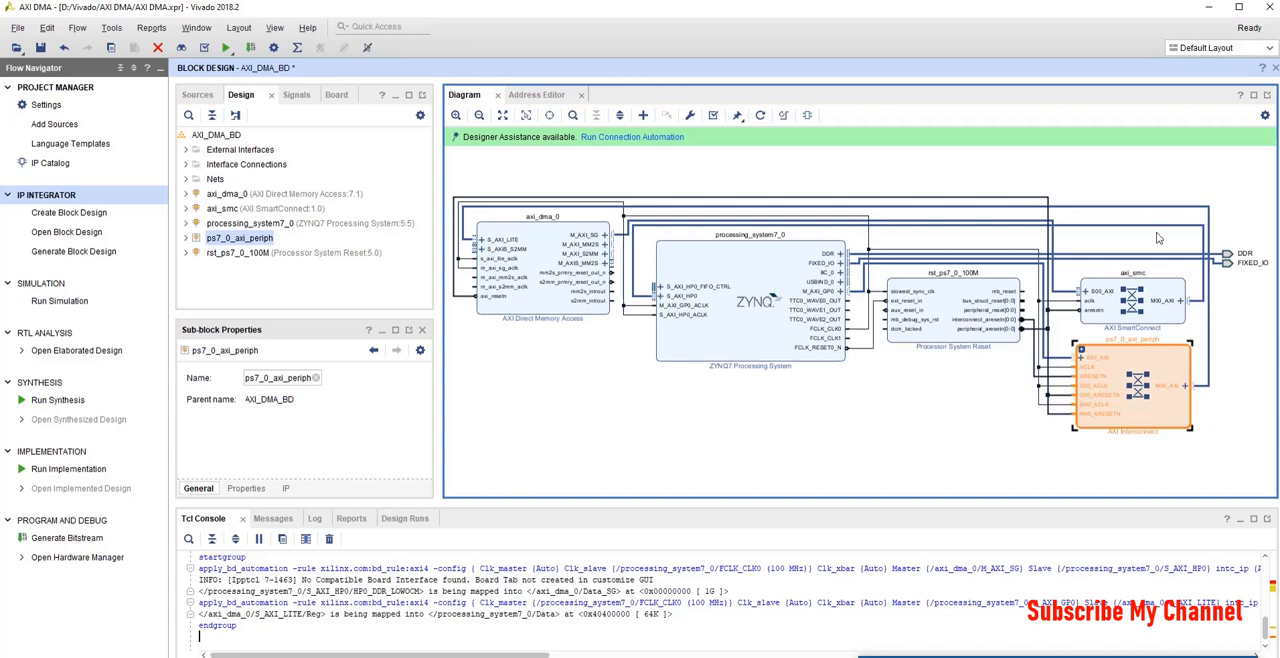
pyautogui.moveTo(547, 245)
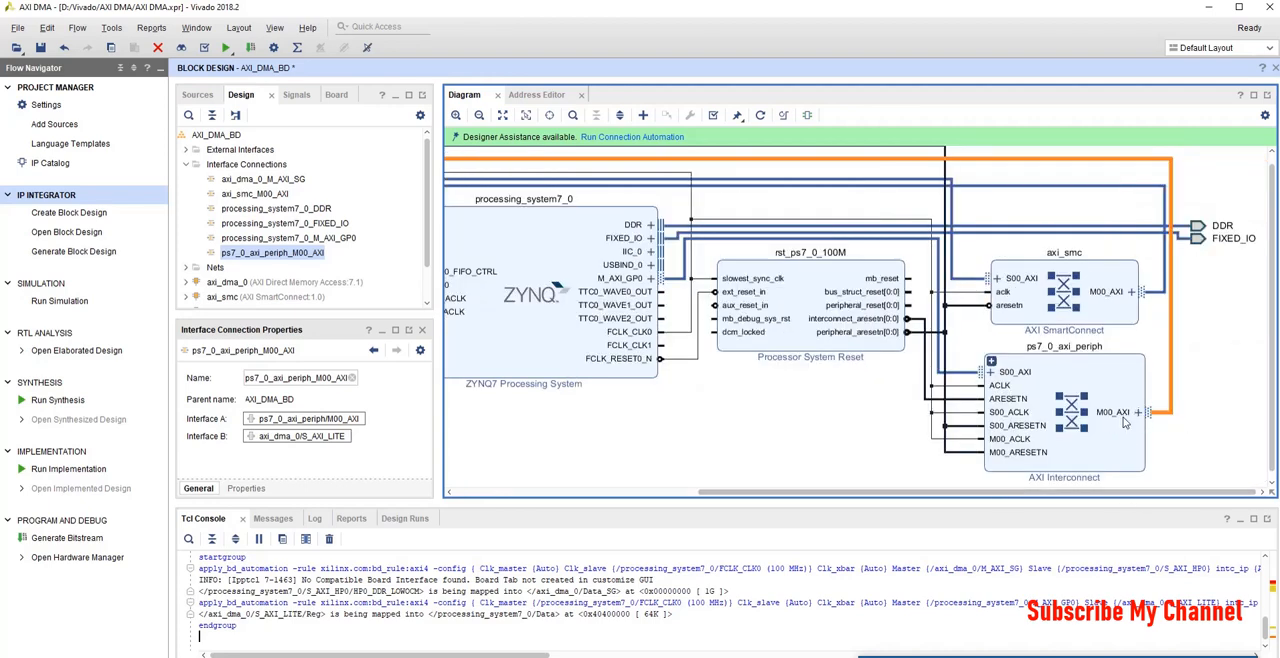
pyautogui.moveTo(965, 376)
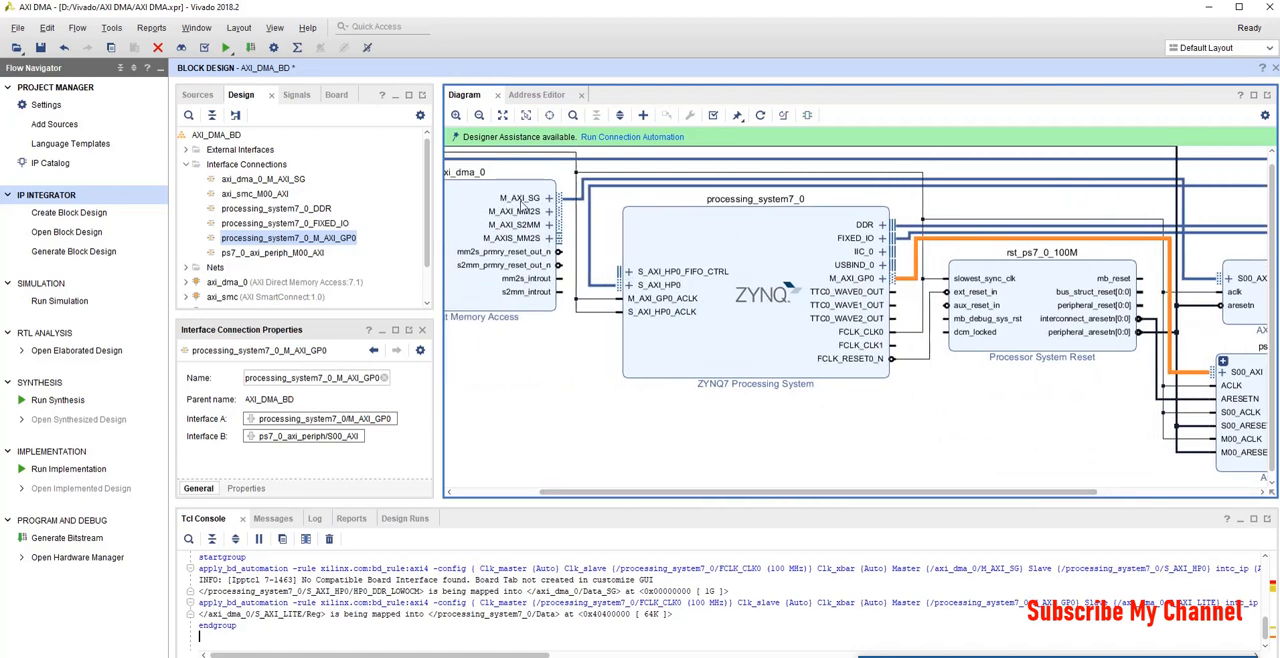
pyautogui.click(263, 178)
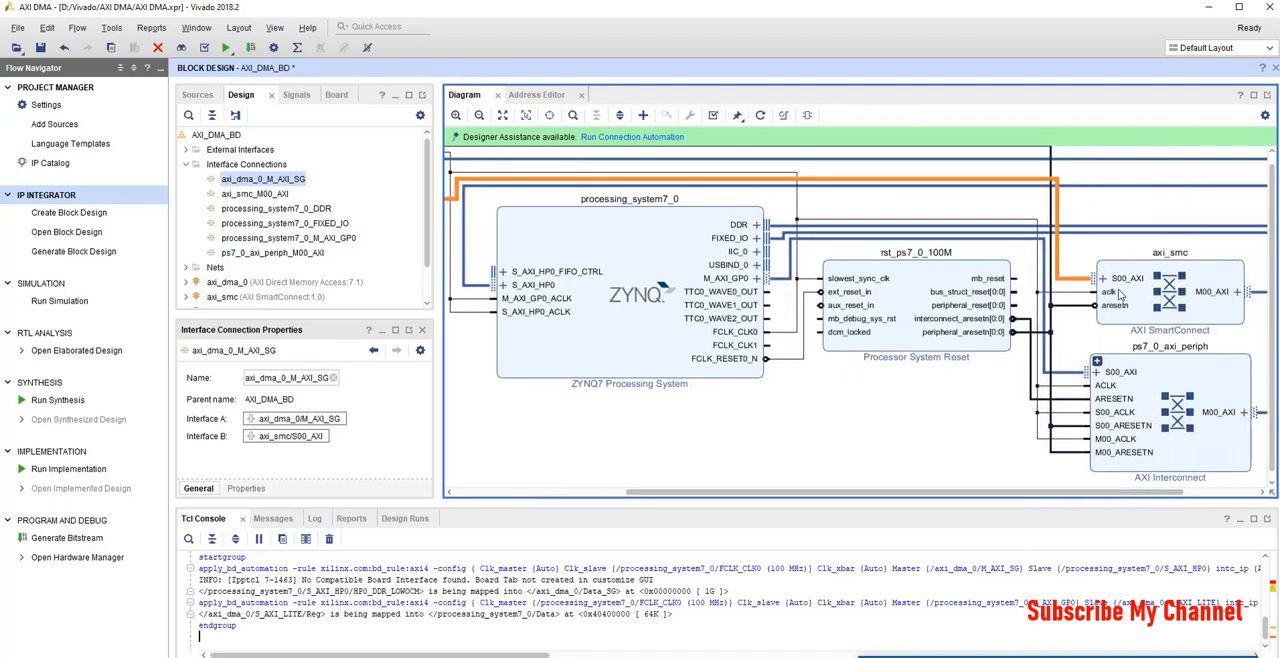
pyautogui.click(255, 193)
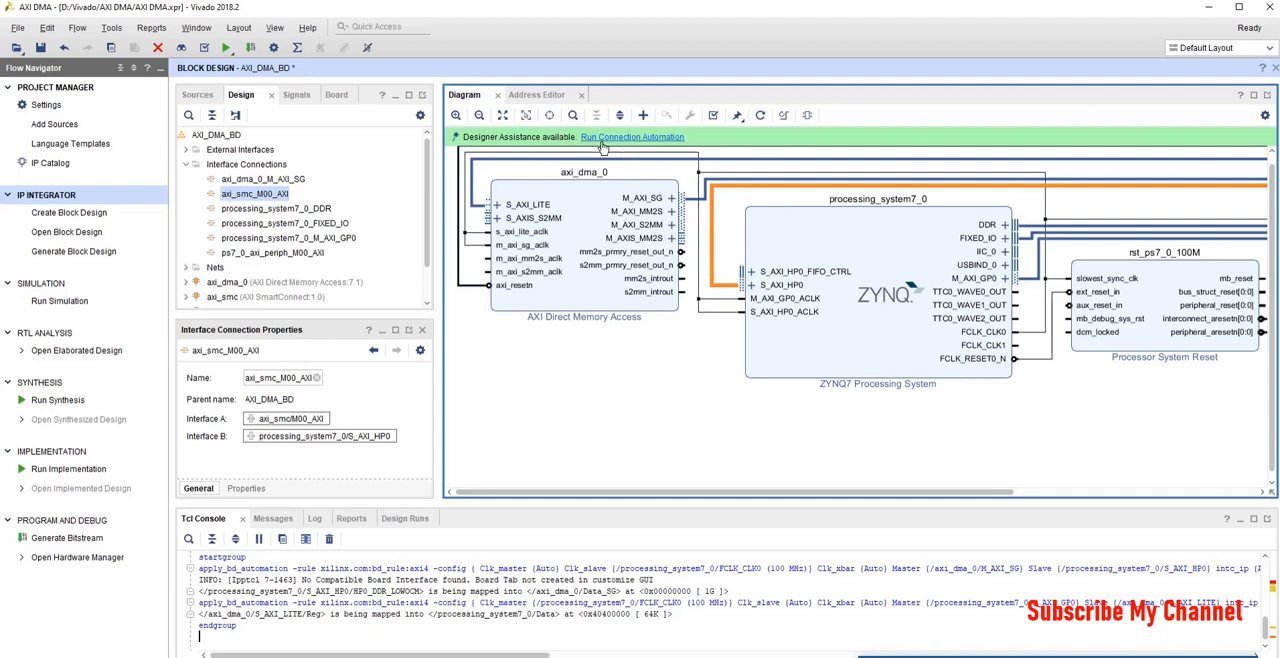
# Run connection automation linking M_AXI_MM2S and M_AXI_S2MM to the SmartConnect
pyautogui.click(632, 137)
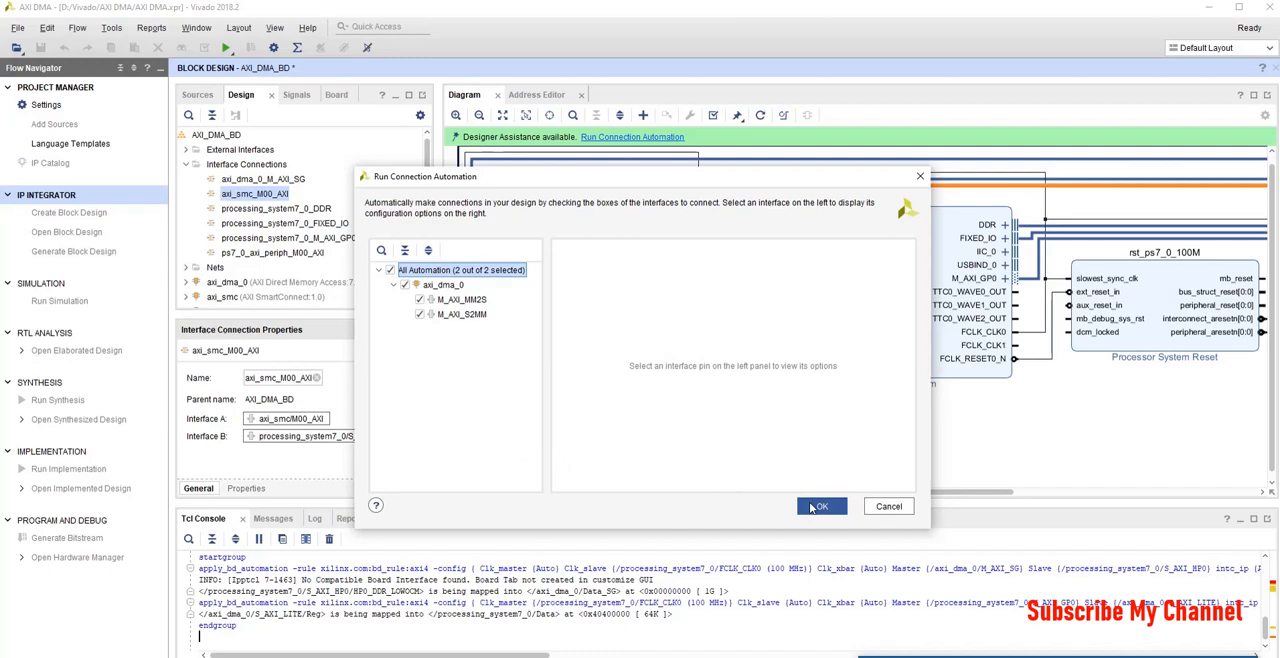
pyautogui.click(820, 506)
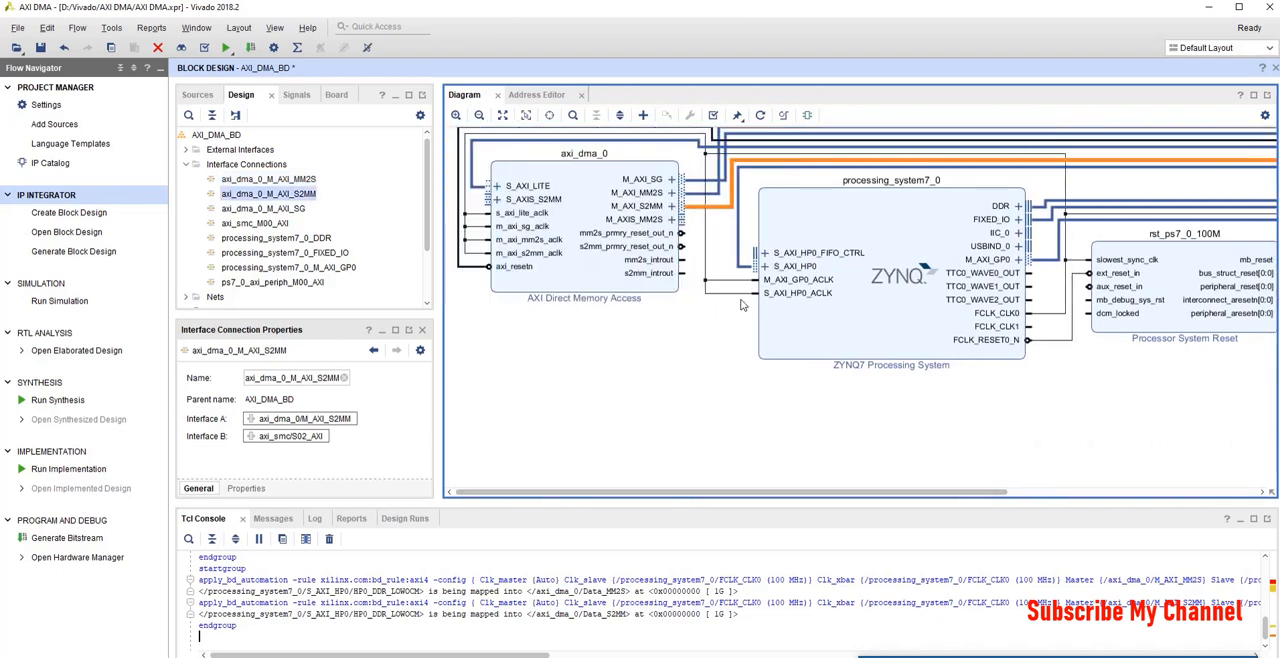
pyautogui.moveTo(748, 86)
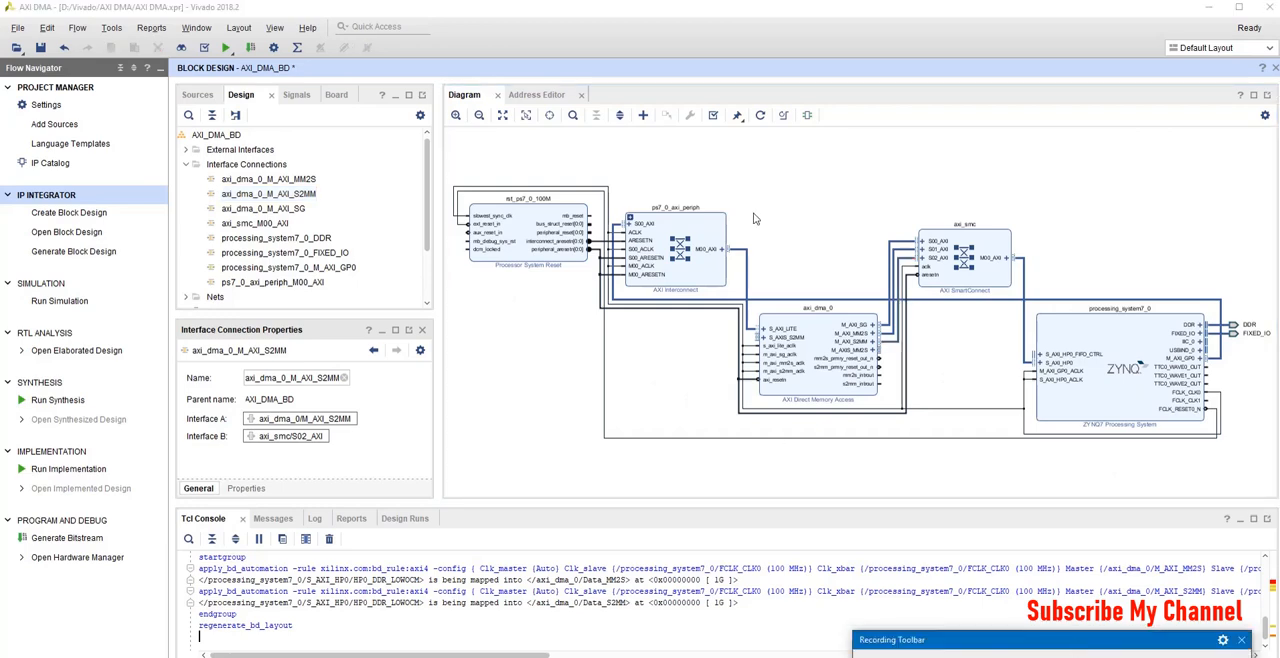
pyautogui.moveTo(1048, 653)
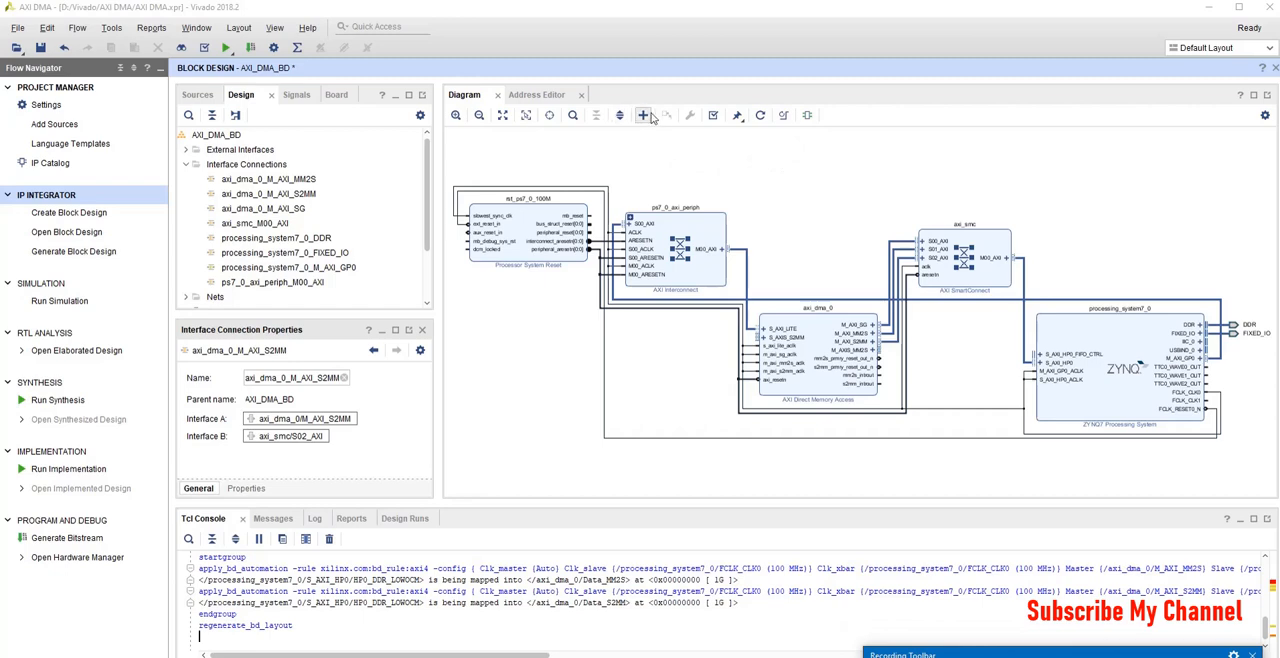
# Add an AXI4-Stream Data FIFO block and drag it into place in the diagram
pyautogui.click(643, 115)
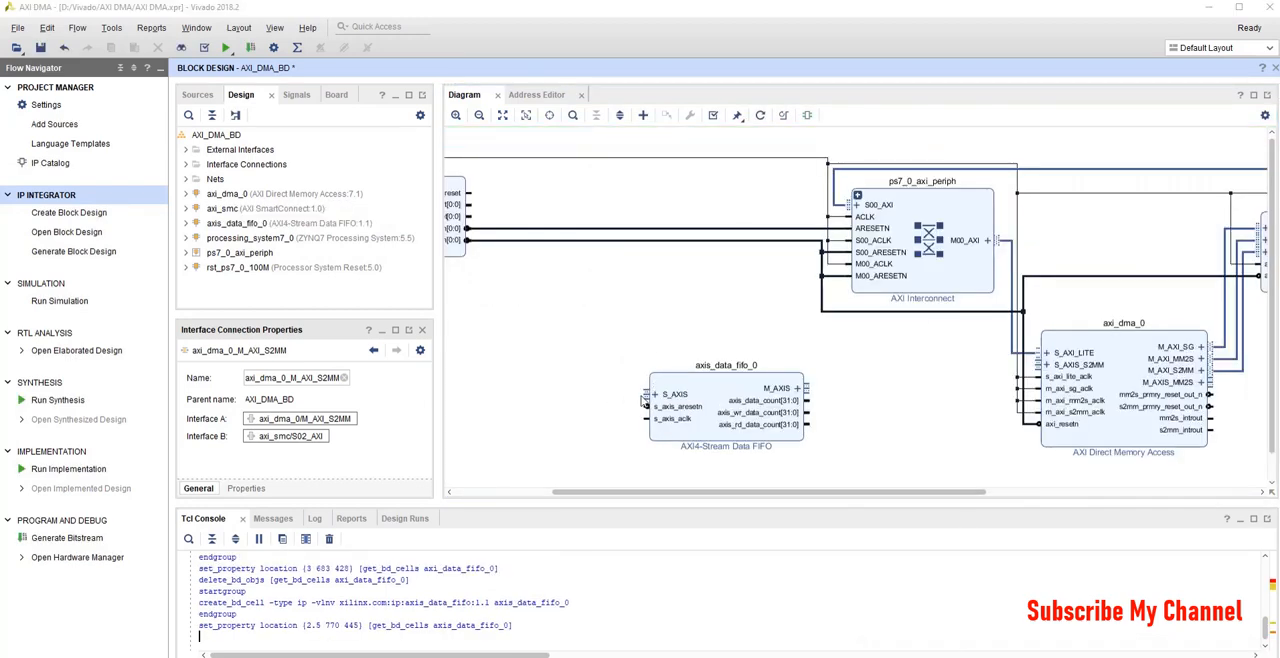
pyautogui.moveTo(645, 400); pyautogui.dragTo(1210, 380)
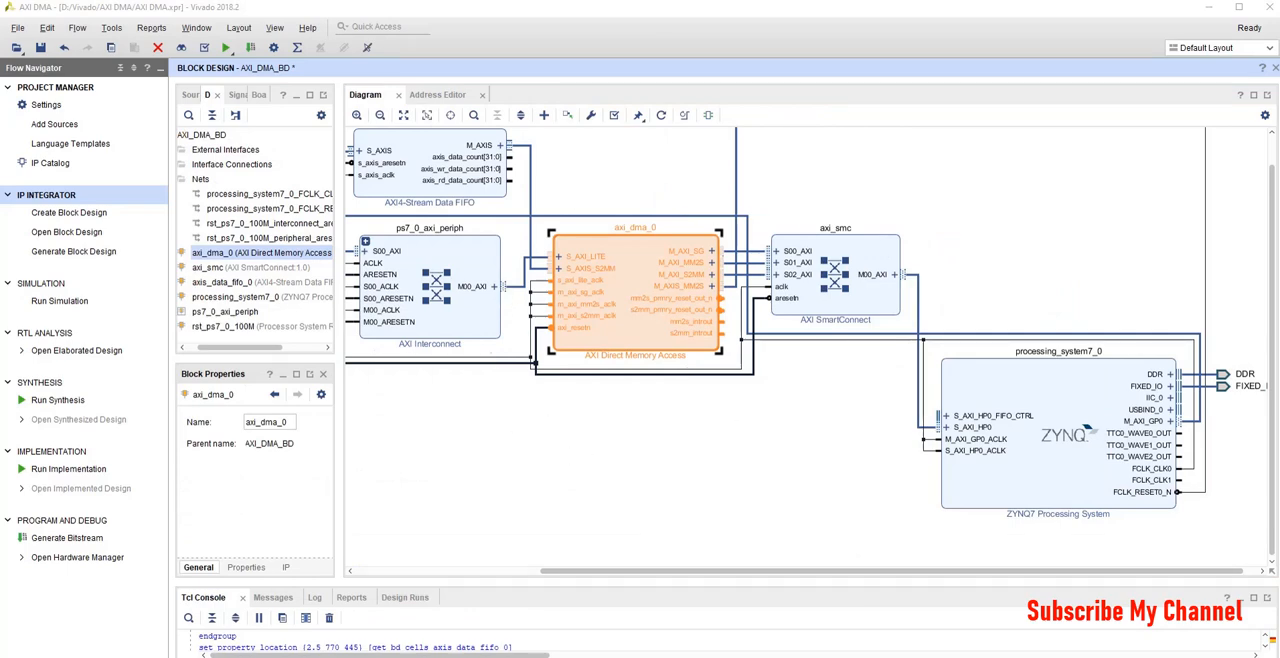
# Enable Fabric Interrupts in processing_system7_0's Interrupts settings to expose IRQ_F2P
pyautogui.click(1057, 430)
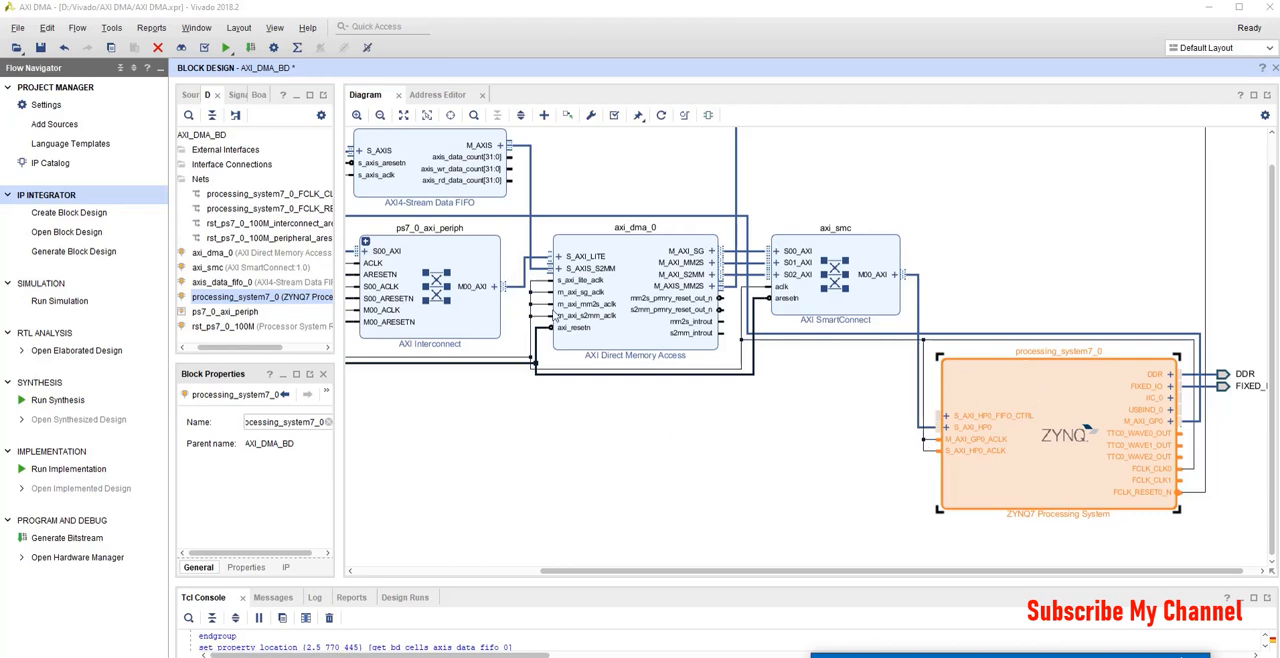
pyautogui.moveTo(1033, 434)
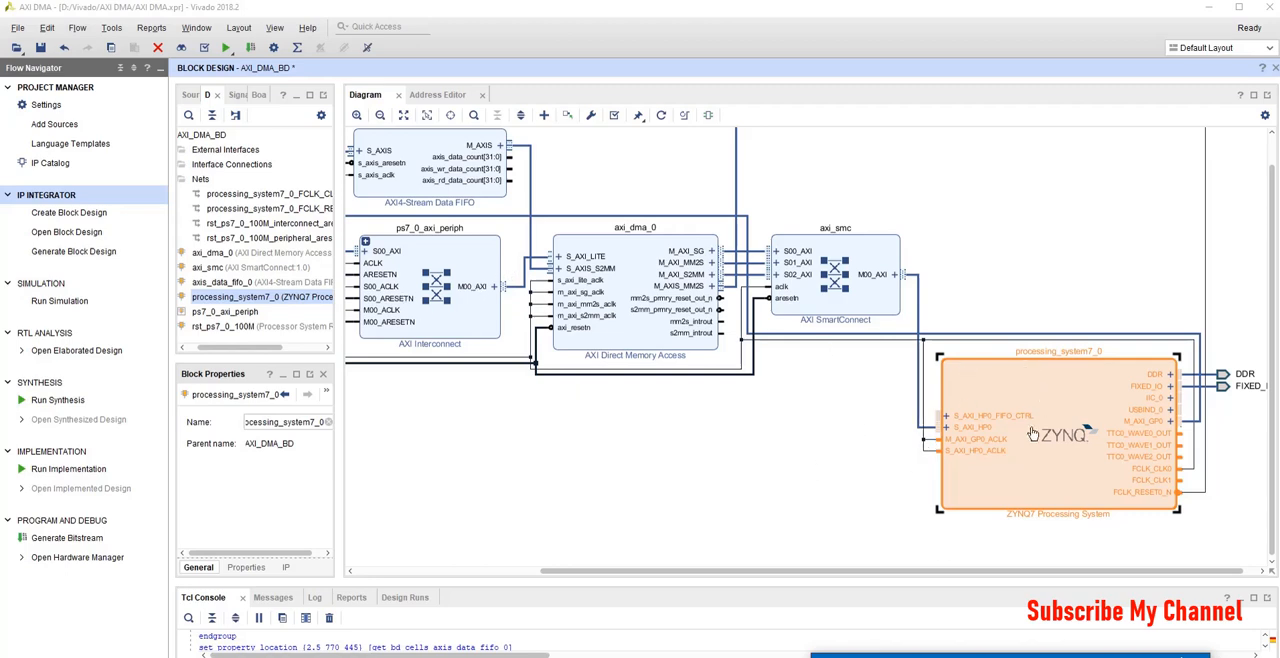
pyautogui.moveTo(1033, 461)
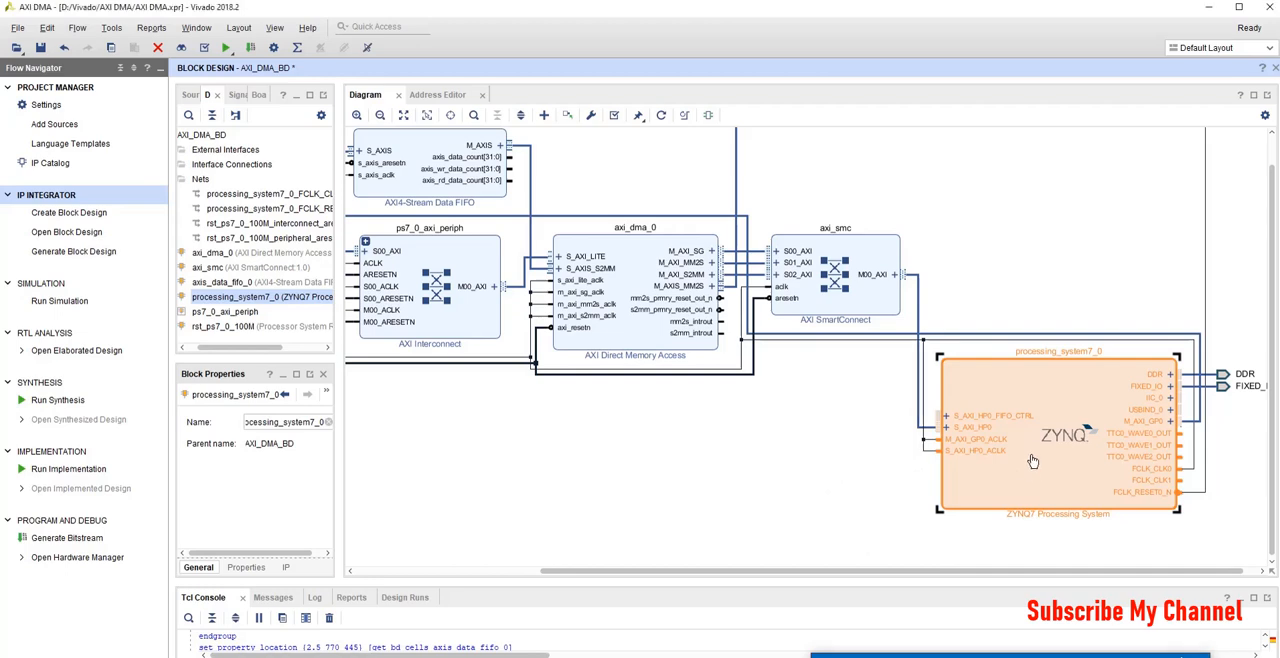
pyautogui.moveTo(1037, 397)
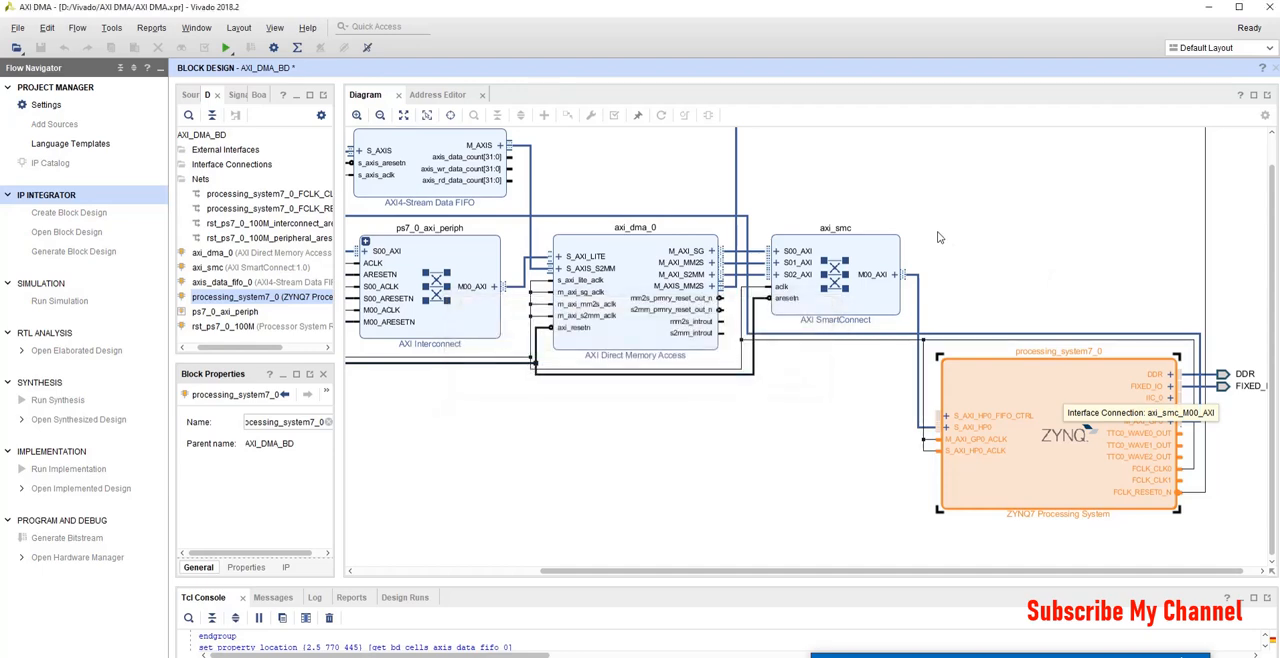
pyautogui.doubleClick(1058, 430)
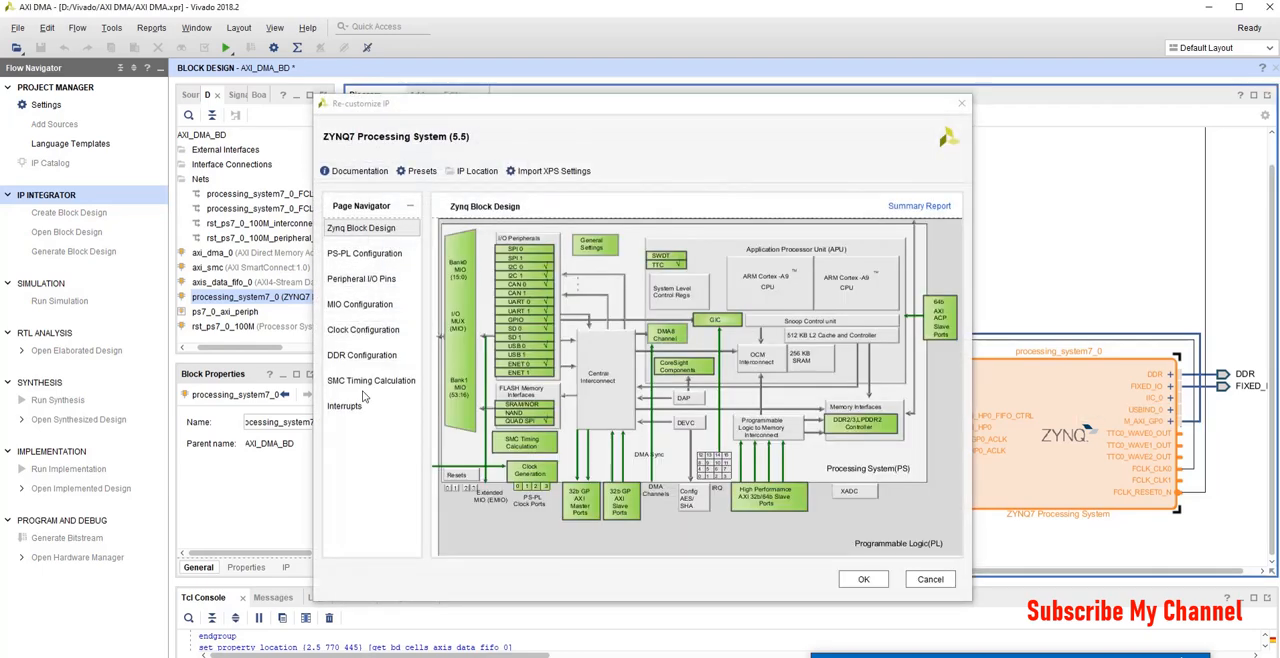
pyautogui.click(345, 405)
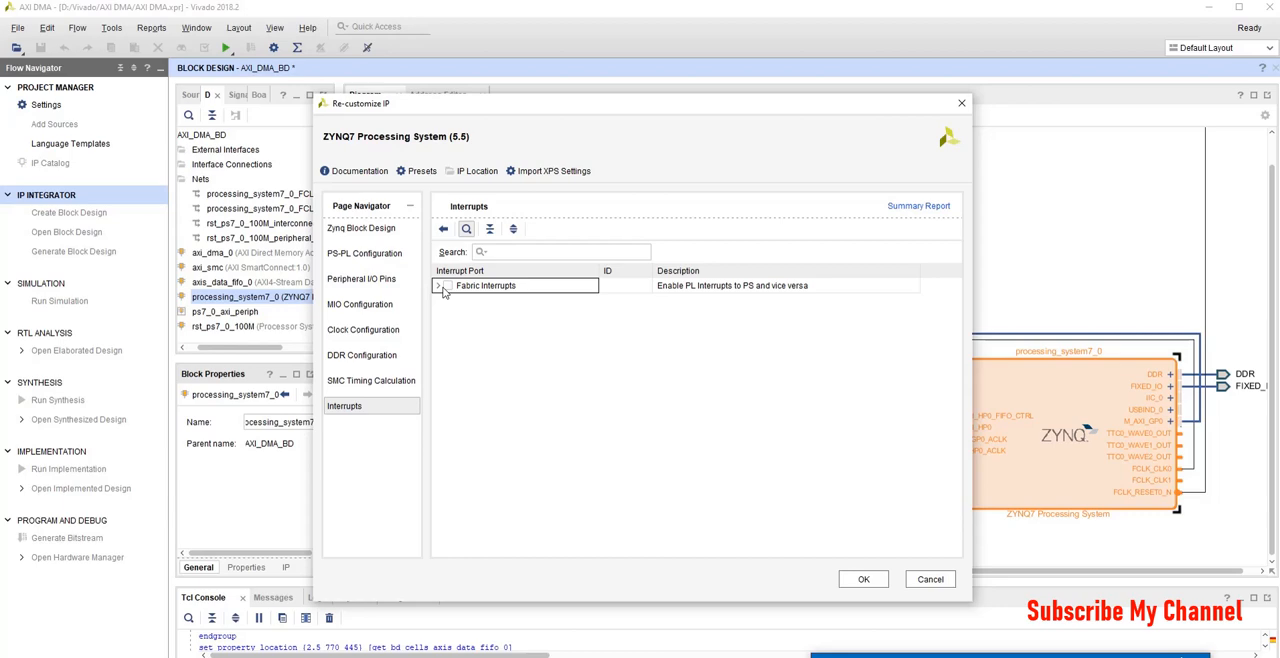
pyautogui.click(439, 285)
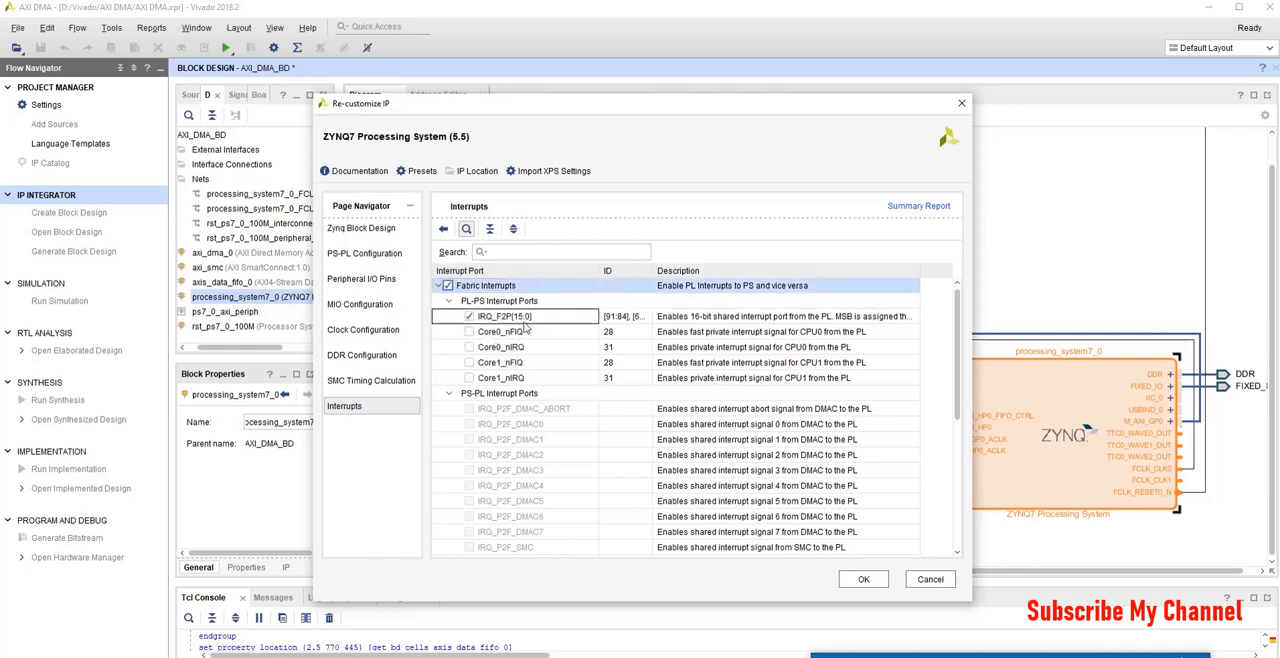
pyautogui.click(862, 578)
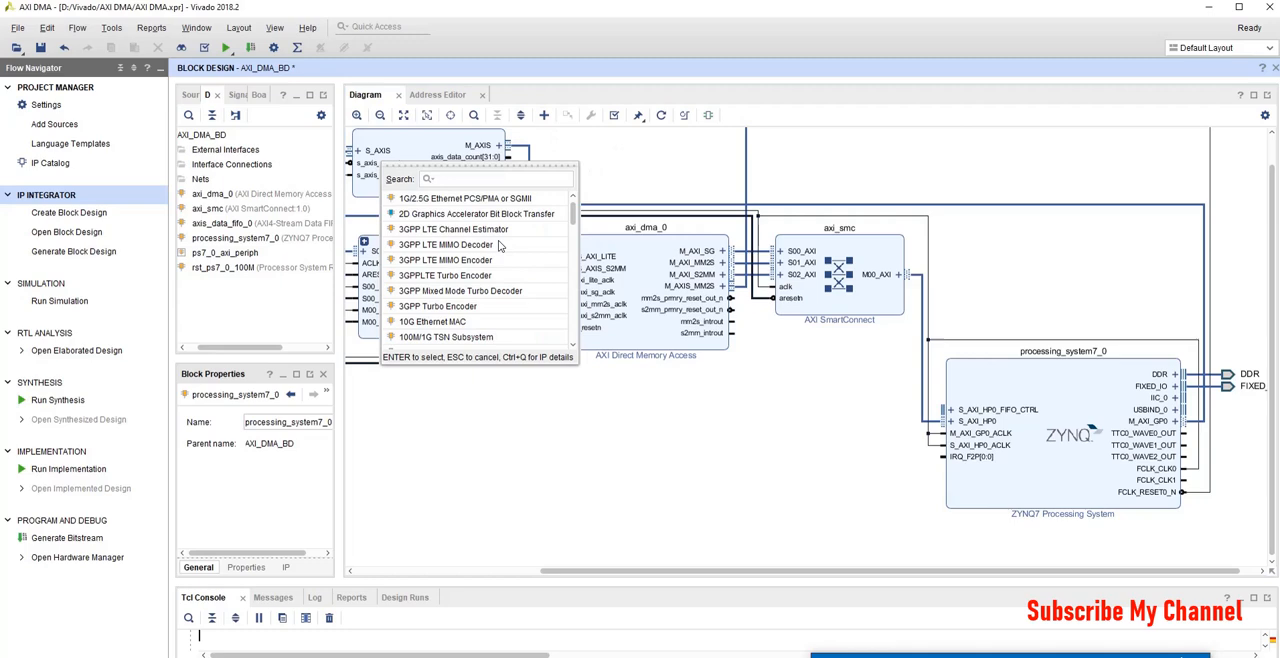
# Add a Concat block with DMA mm2s_introut and s2mm_introut into In0/In1, dout to IRQ_F2P
pyautogui.write('conc')
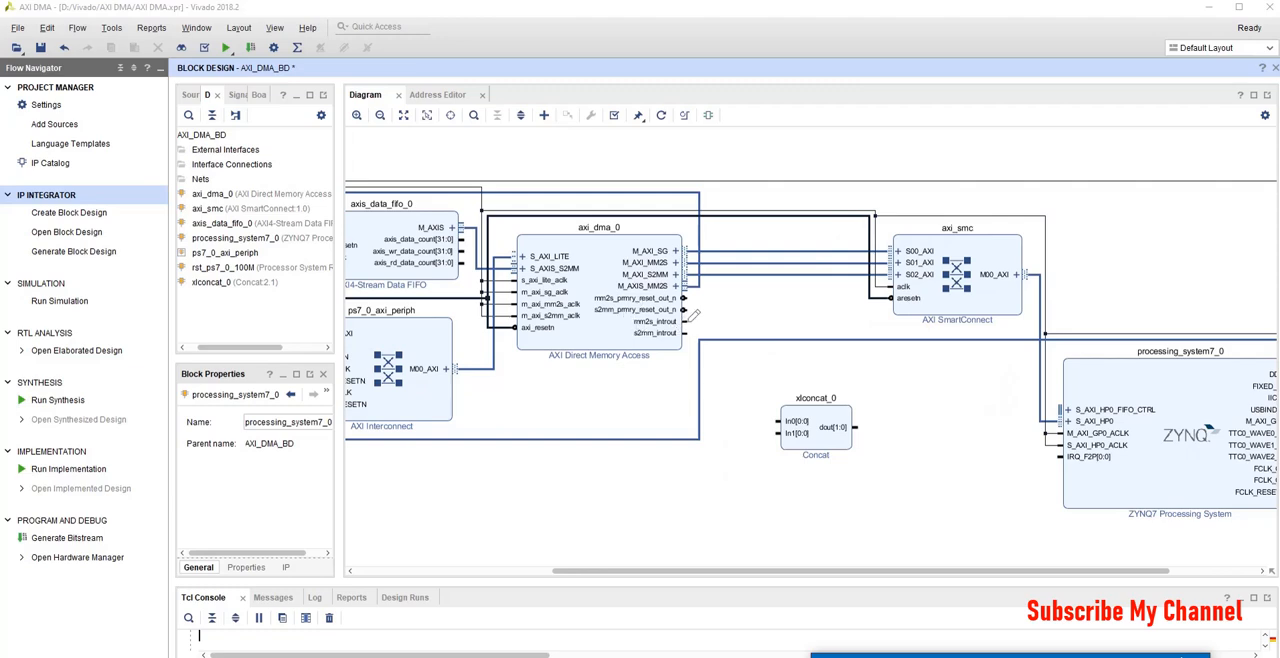
pyautogui.moveTo(688, 322); pyautogui.dragTo(778, 428)
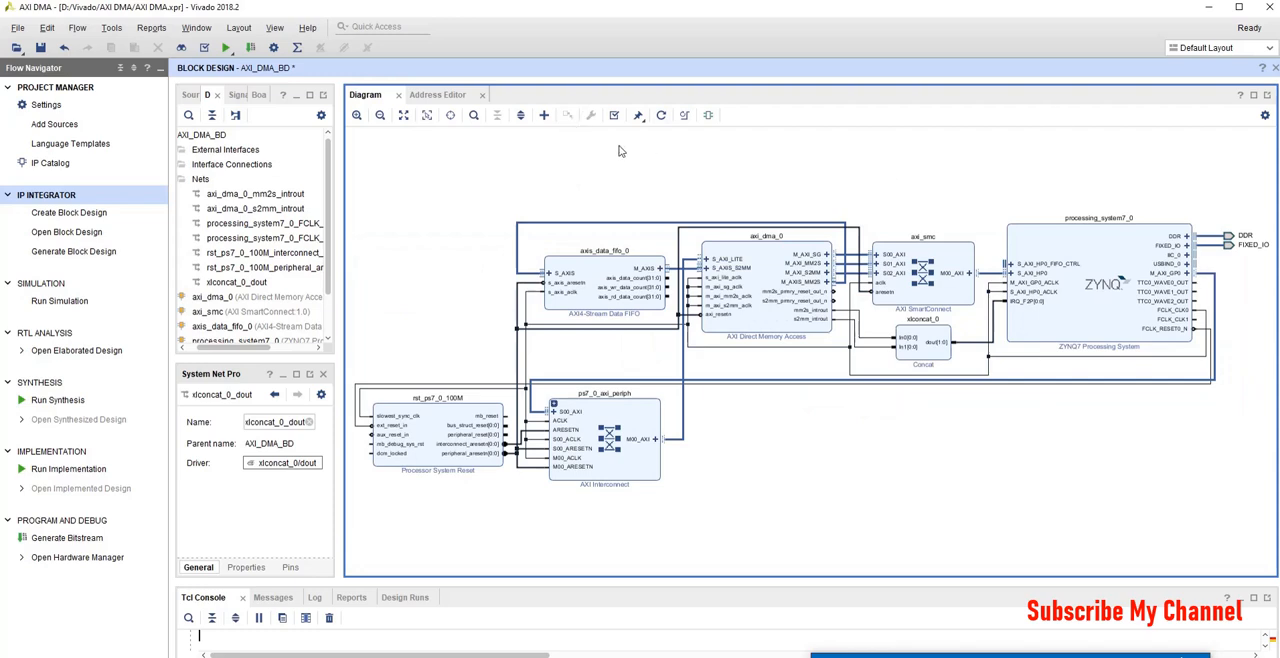
pyautogui.click(613, 115)
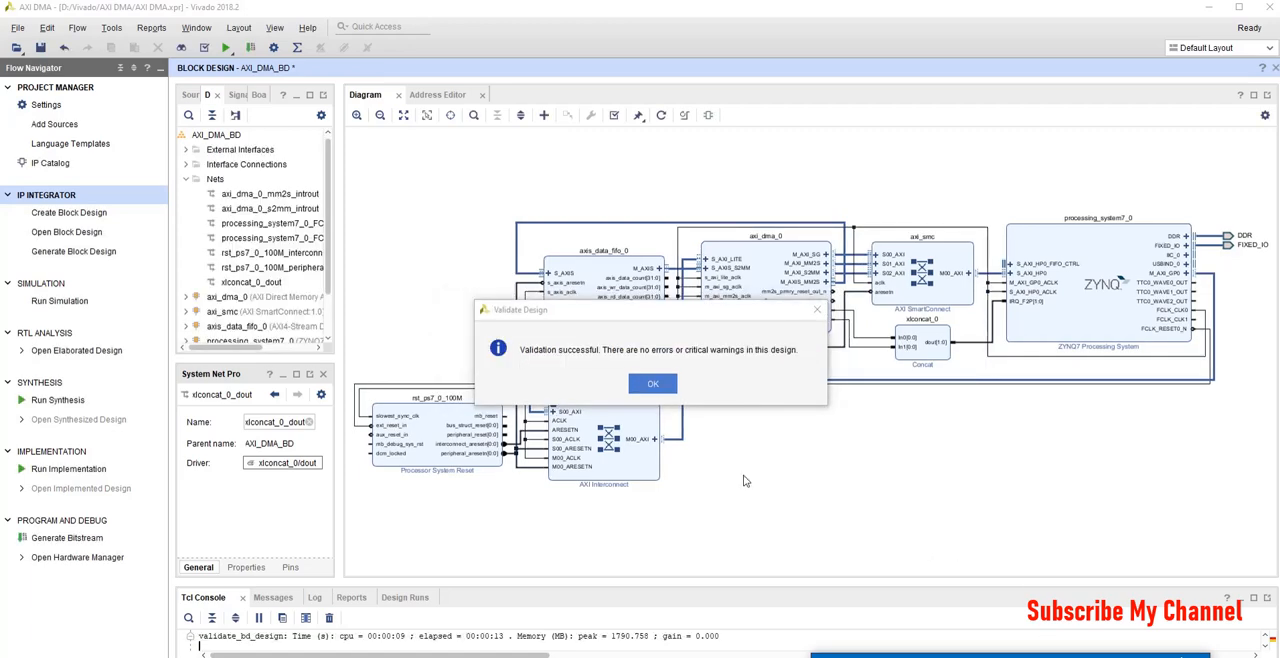
# Dismiss the validation message and generate output products for AXI_DMA_BD
pyautogui.click(652, 383)
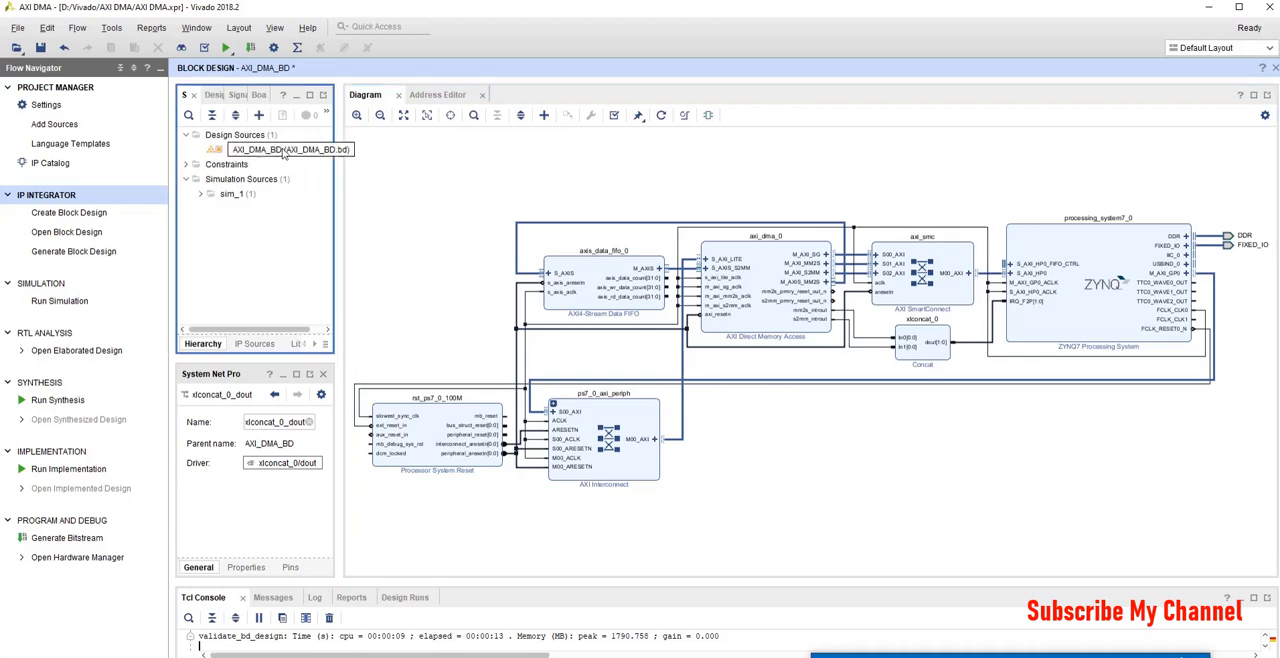
pyautogui.rightClick(280, 149)
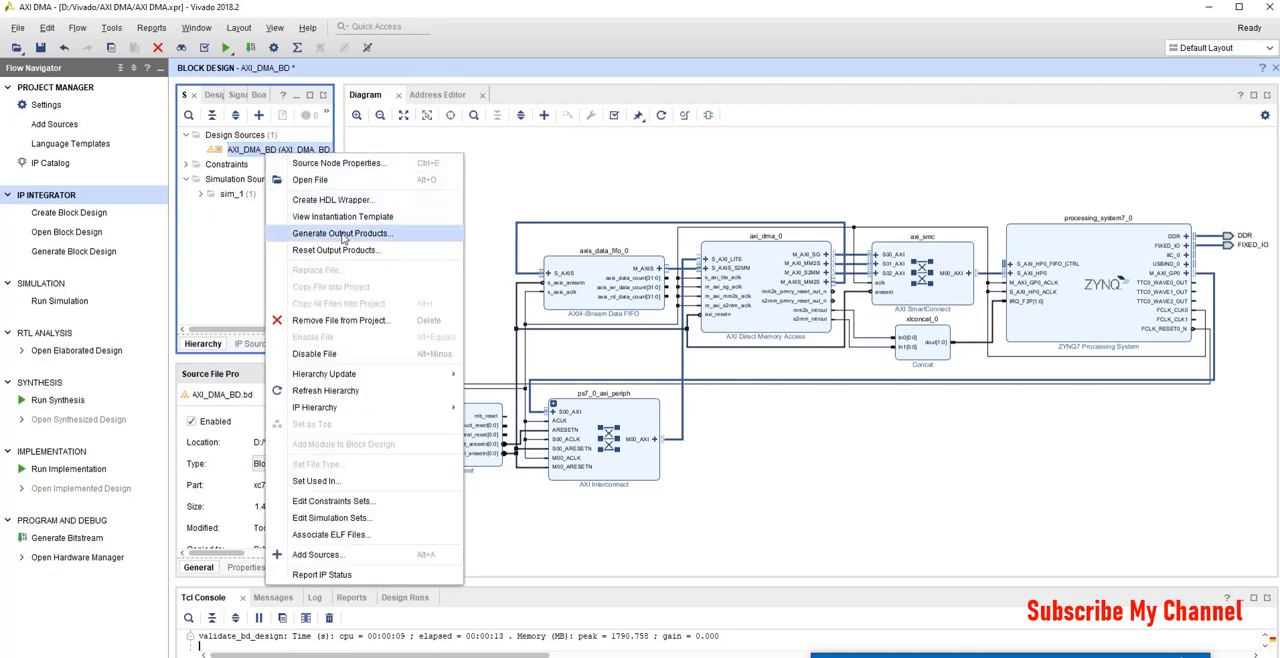
pyautogui.click(343, 233)
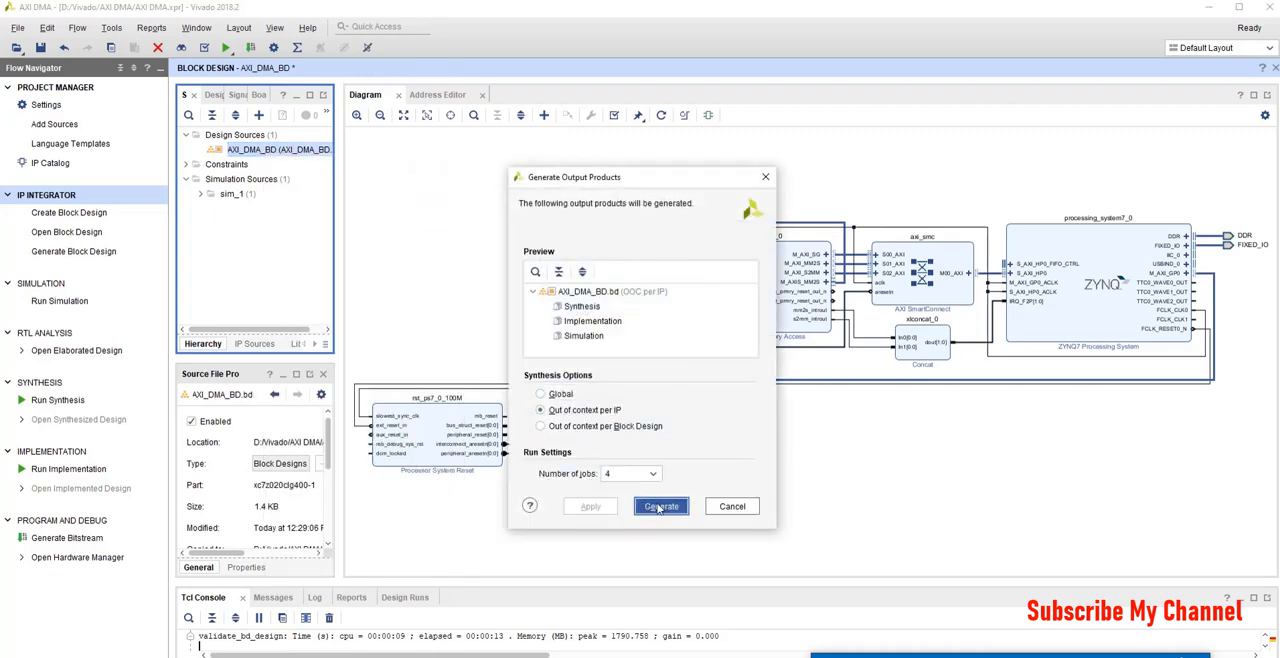
pyautogui.click(660, 506)
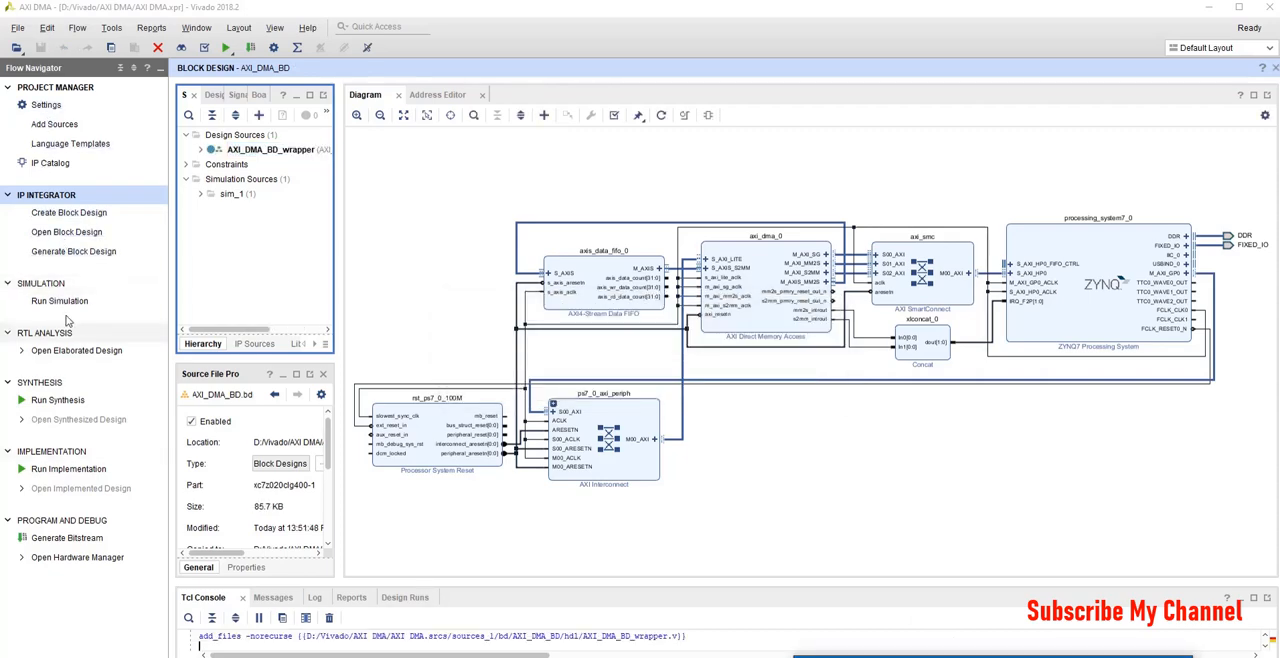
pyautogui.moveTo(58, 399)
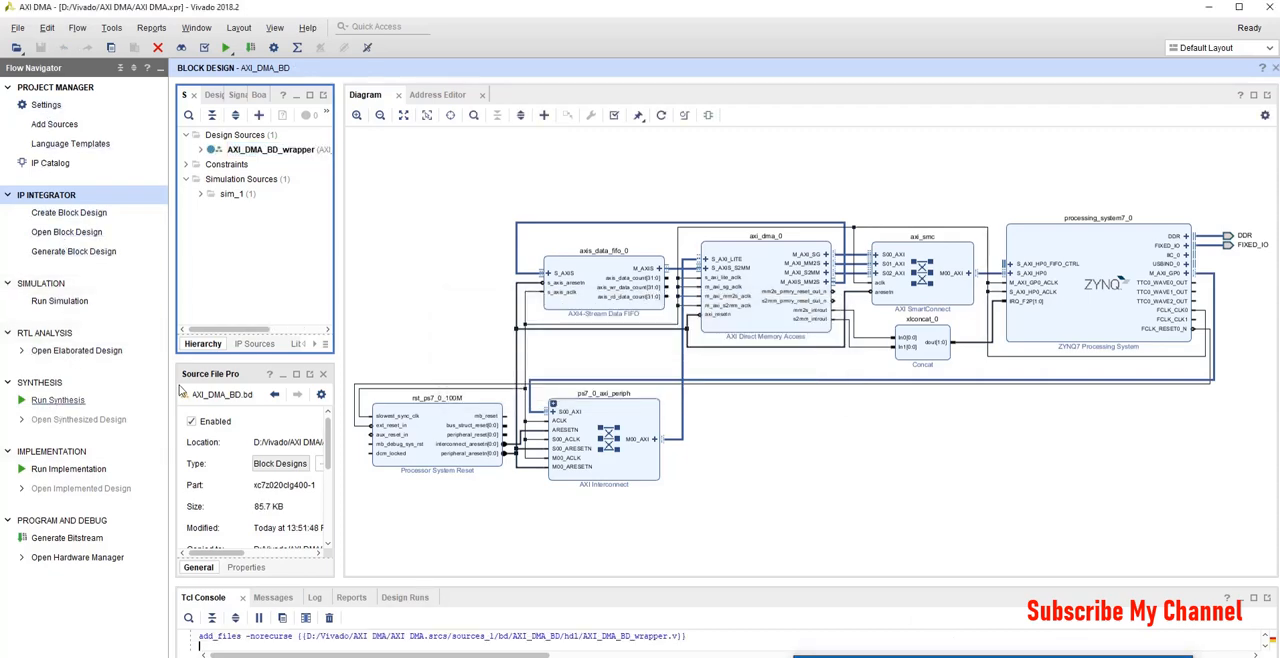
# Launch the synthesis run for the AXI_DMA_BD wrapper design
pyautogui.click(58, 400)
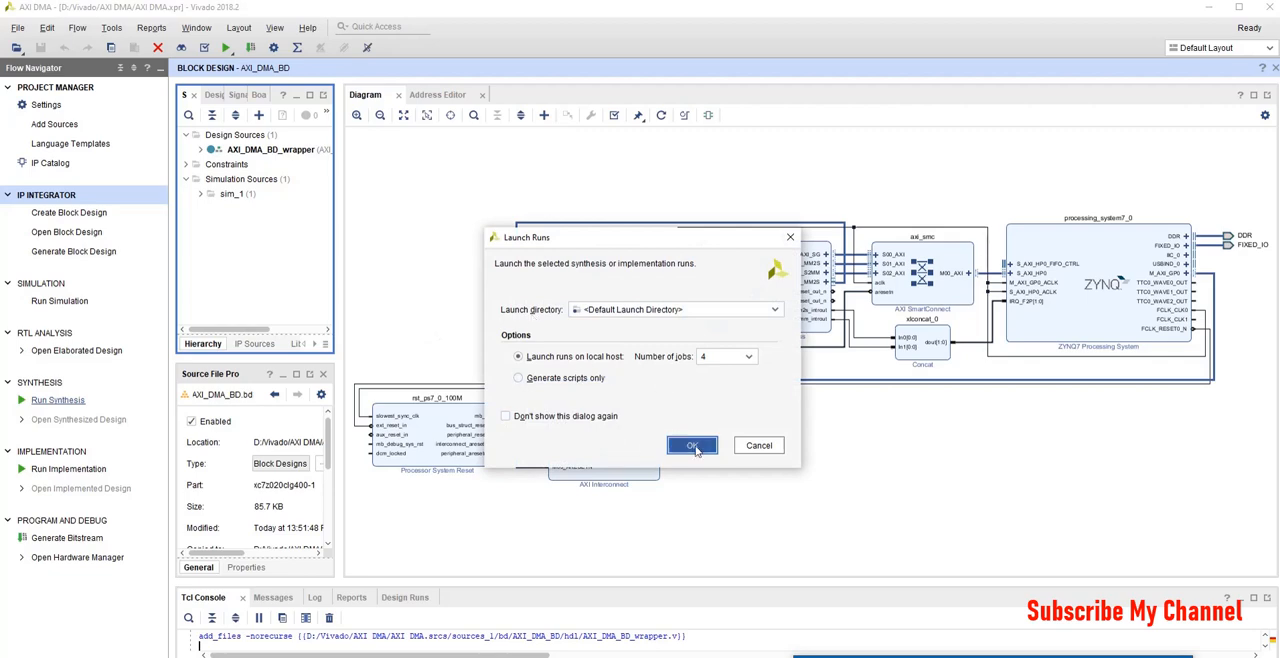
pyautogui.click(691, 445)
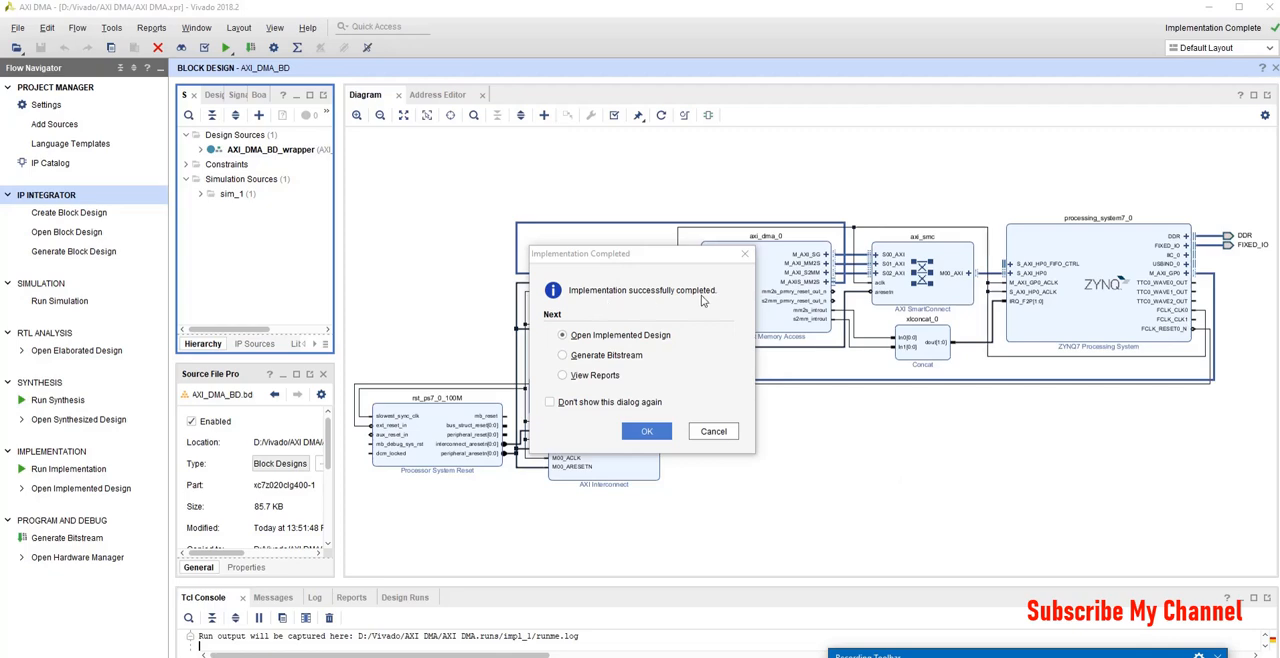
# Generate the bitstream after implementation and dismiss the completion notice
pyautogui.click(562, 355)
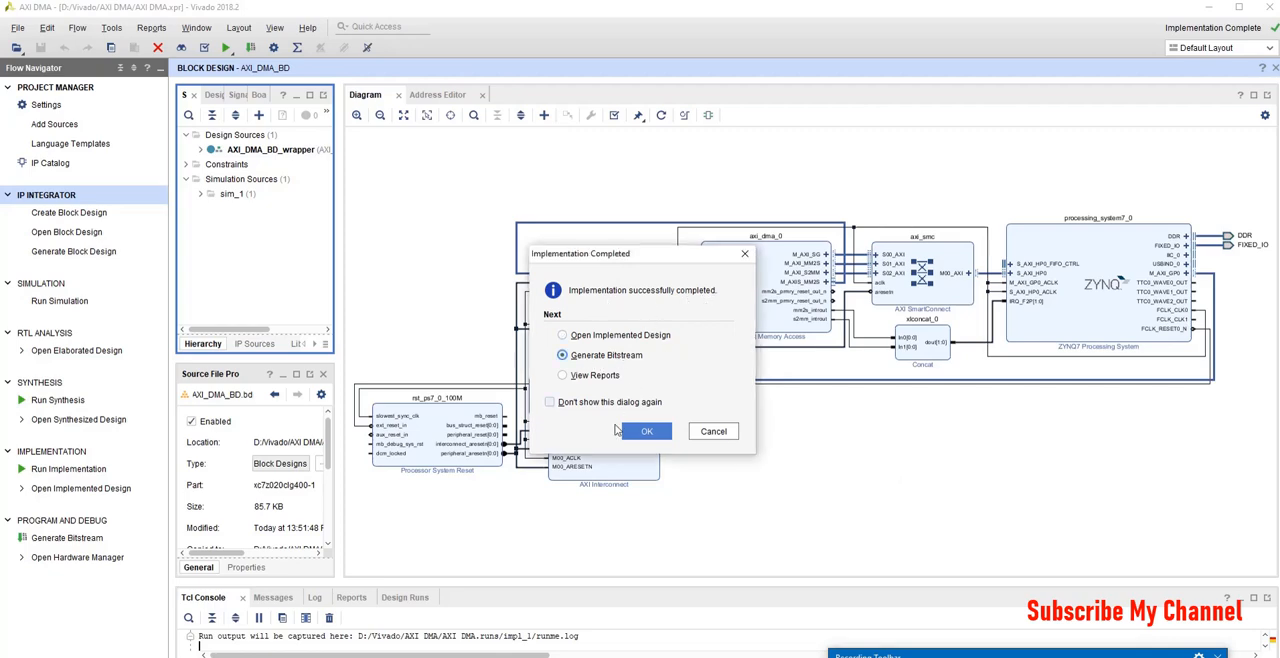
pyautogui.click(646, 431)
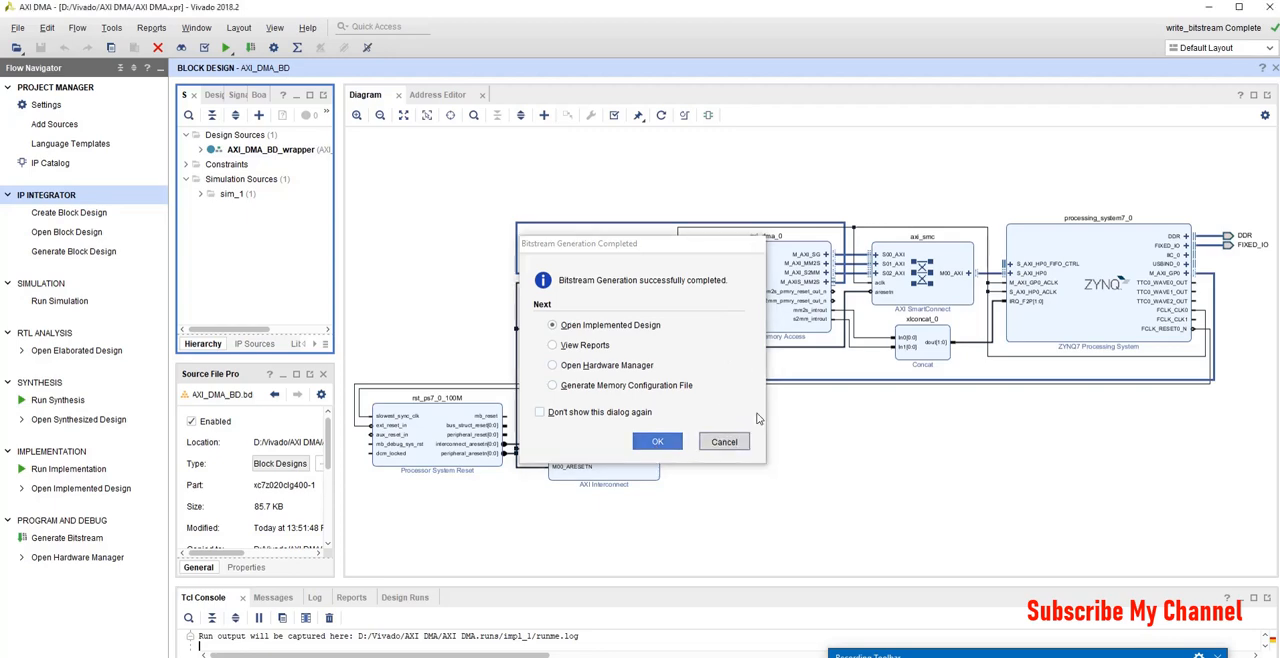
pyautogui.click(17, 27)
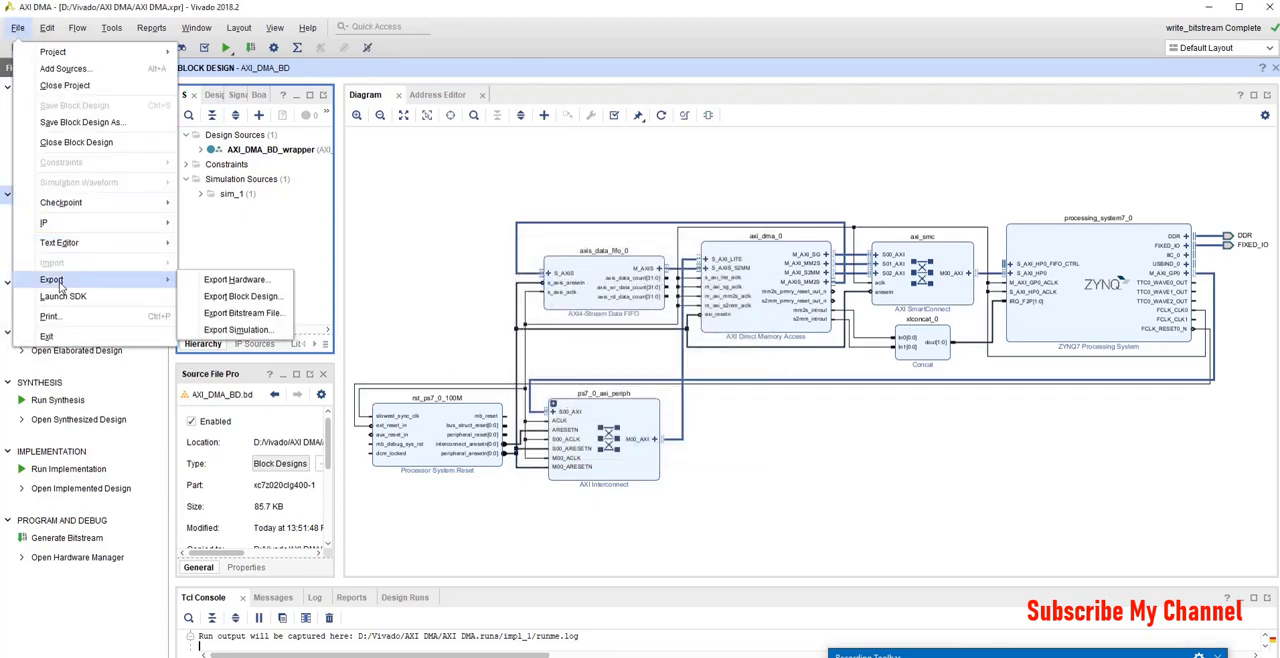
# Export the hardware and launch Xilinx SDK with local-to-project locations
pyautogui.click(237, 279)
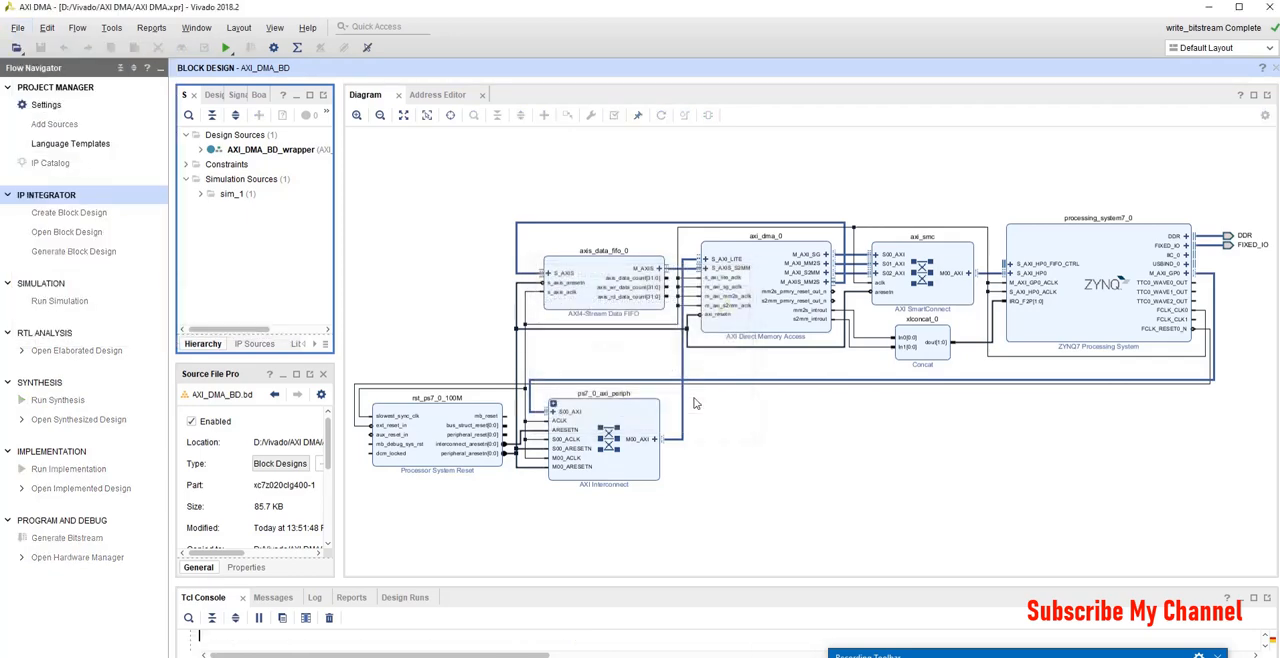
pyautogui.click(17, 27)
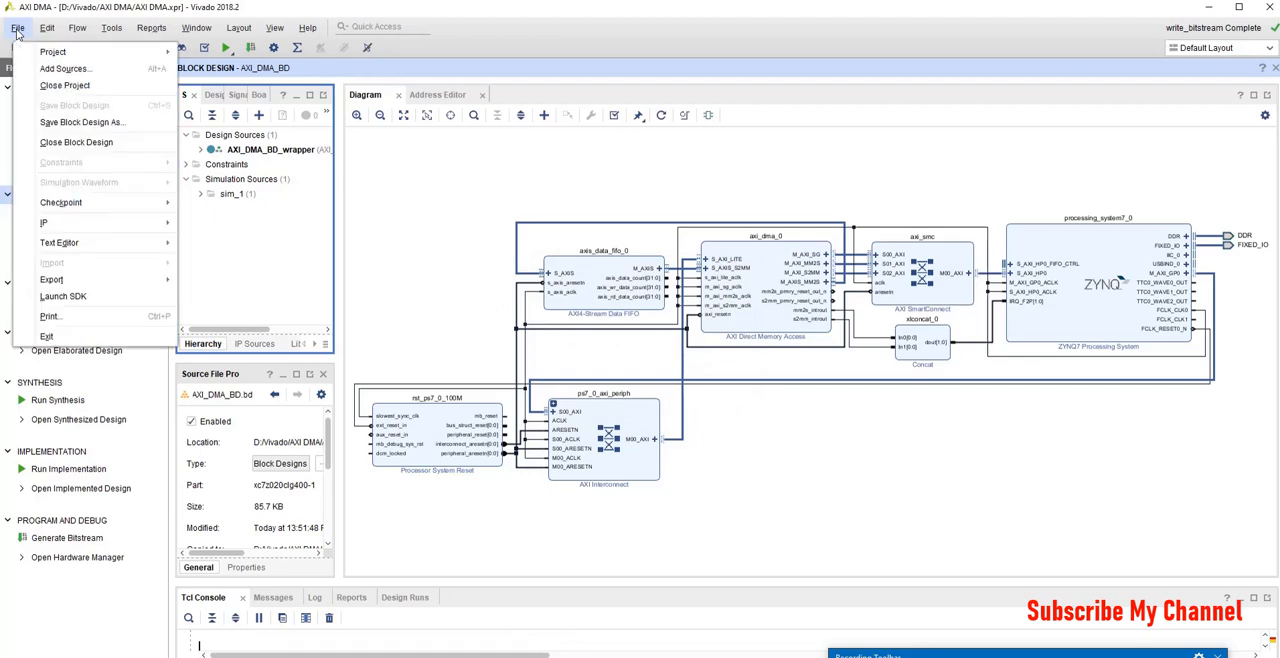
pyautogui.click(62, 296)
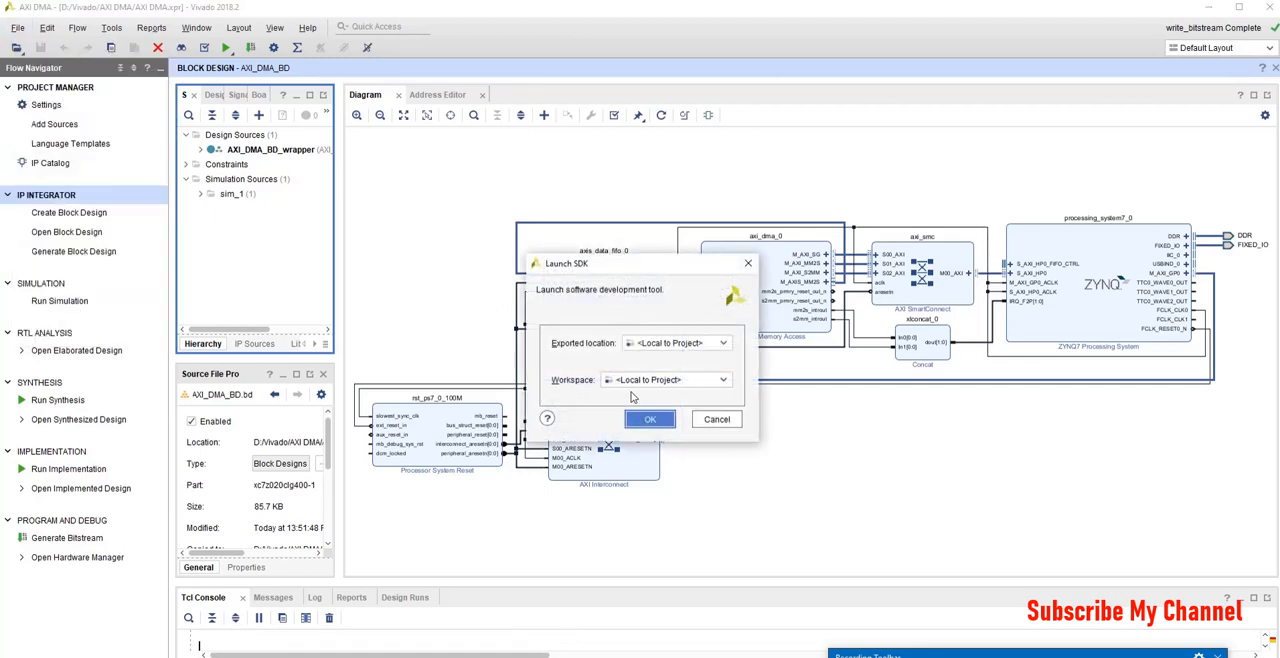
pyautogui.click(649, 419)
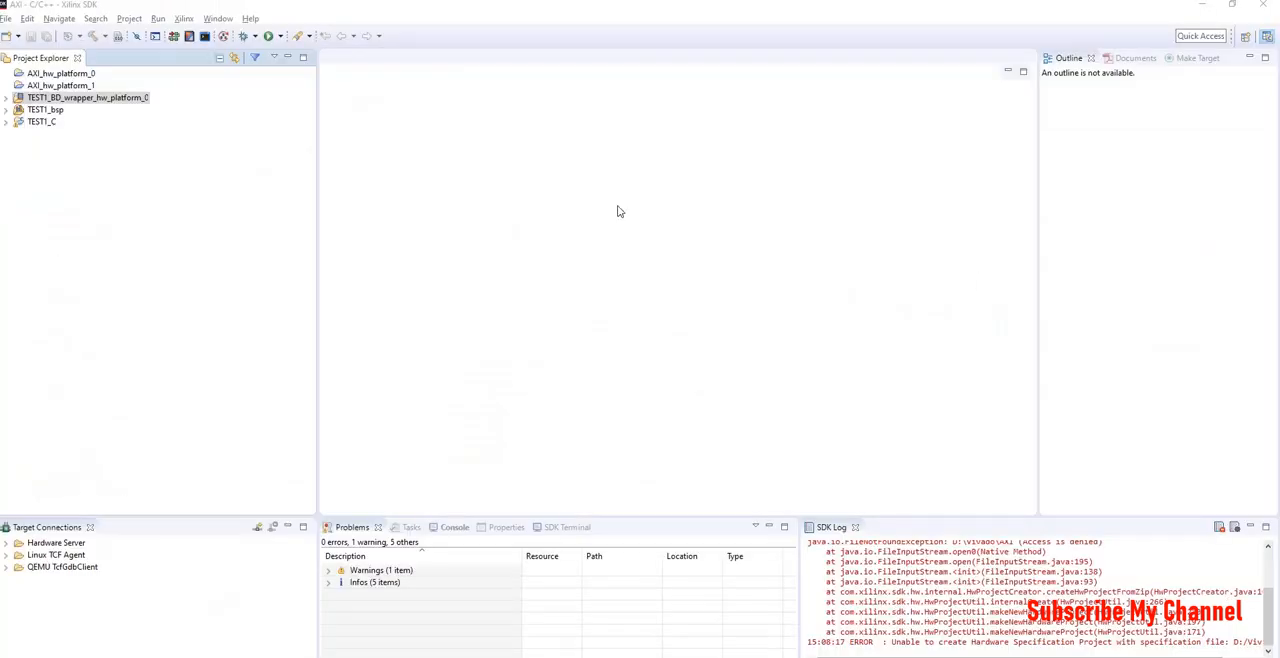
# Create the AXI_DMA_FSBL application from the Zynq FSBL template, then open its BSP overview
pyautogui.click(7, 18)
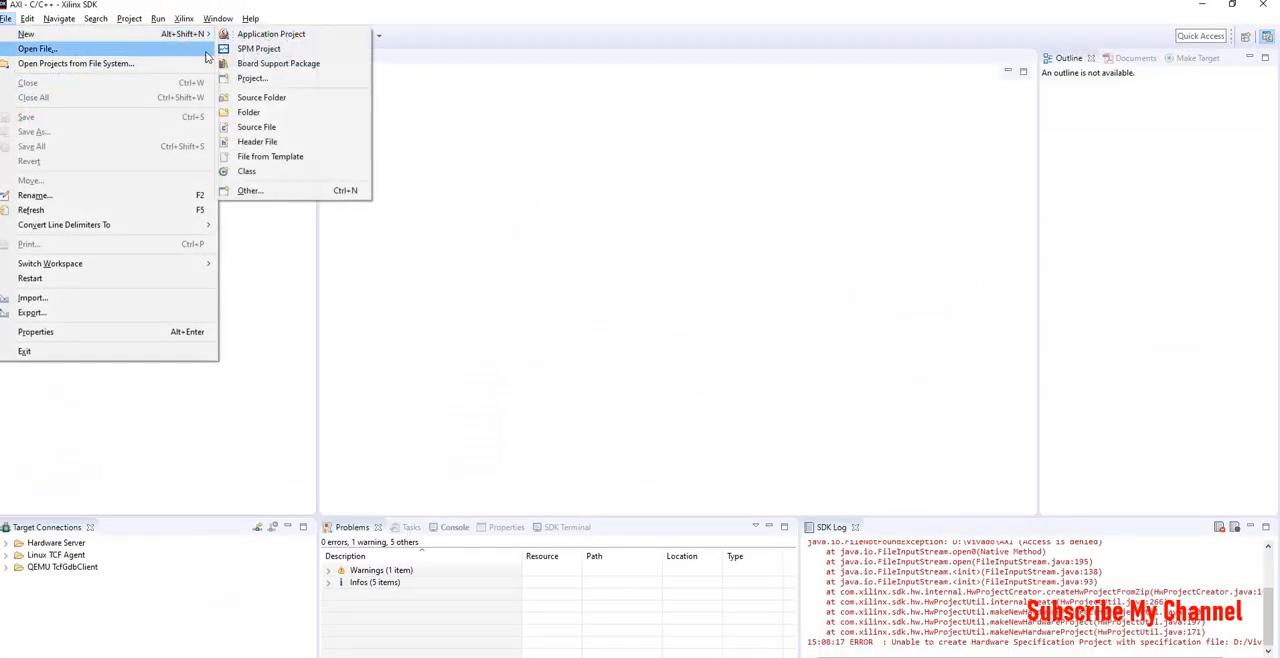
pyautogui.click(271, 33)
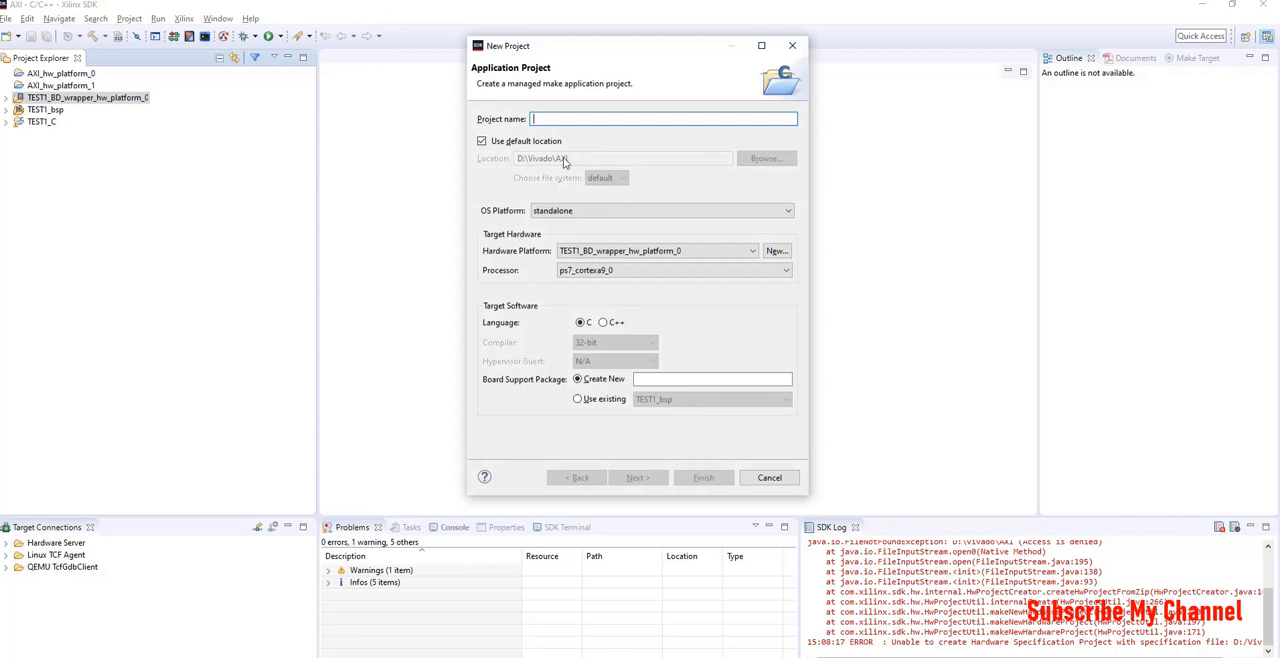
pyautogui.write('AXI')
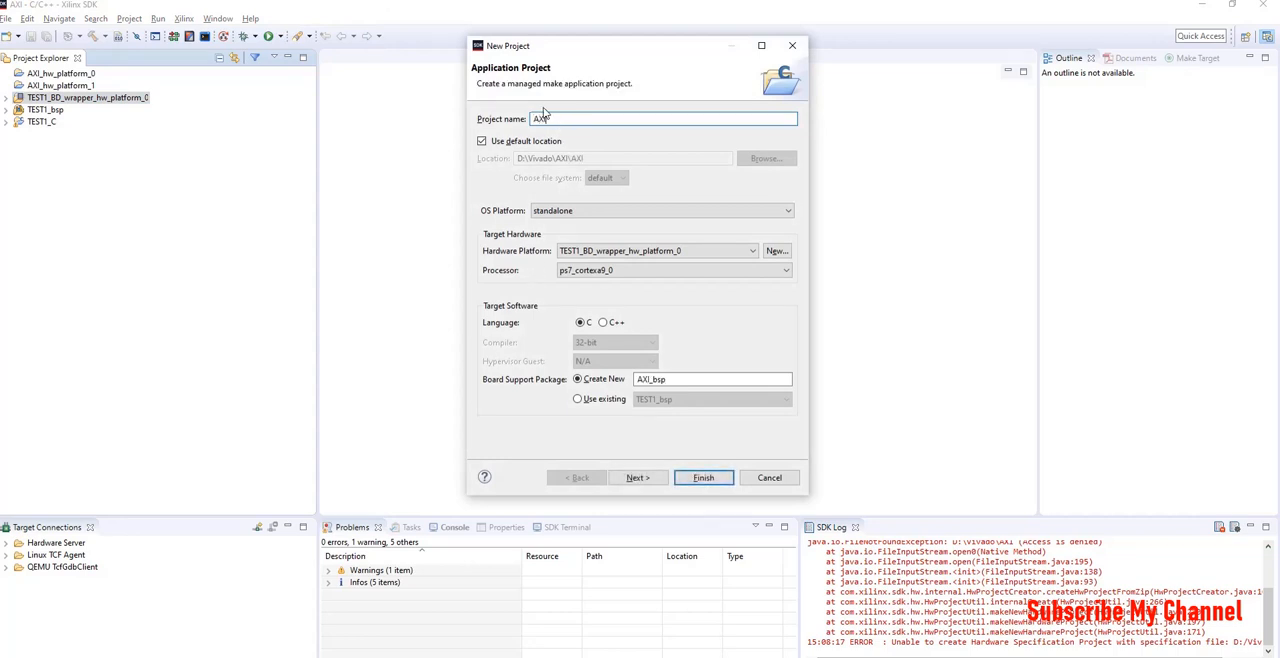
pyautogui.write('DMA_FSBL')
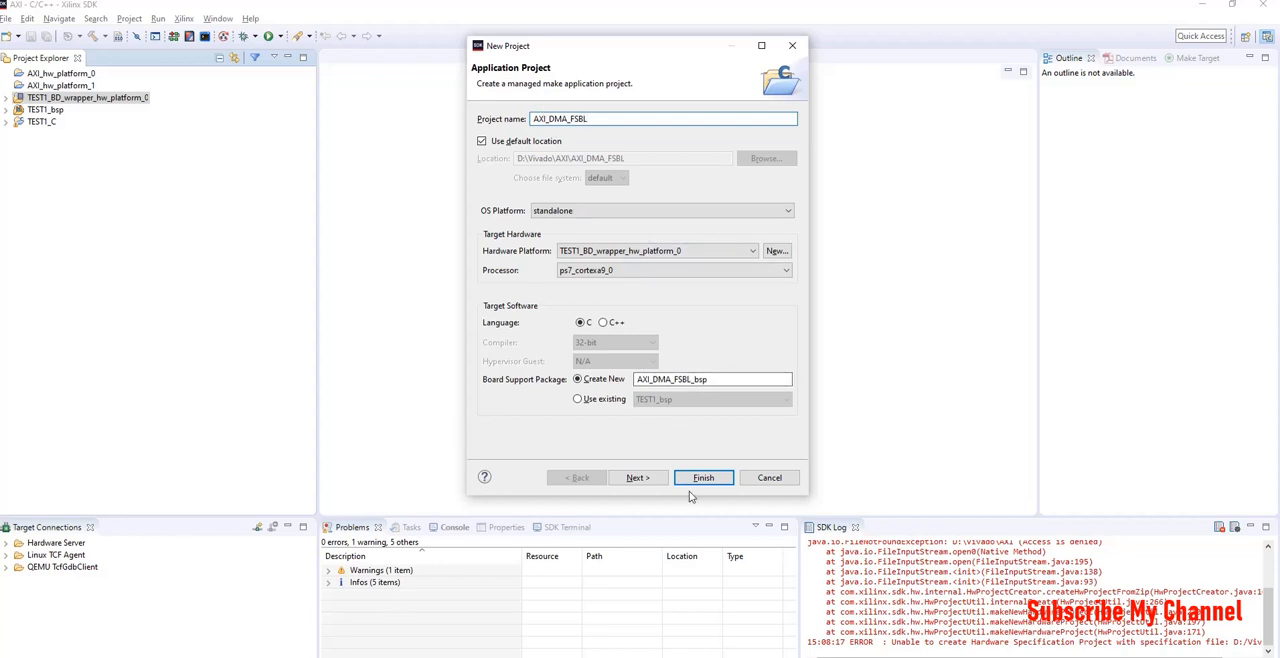
pyautogui.click(638, 477)
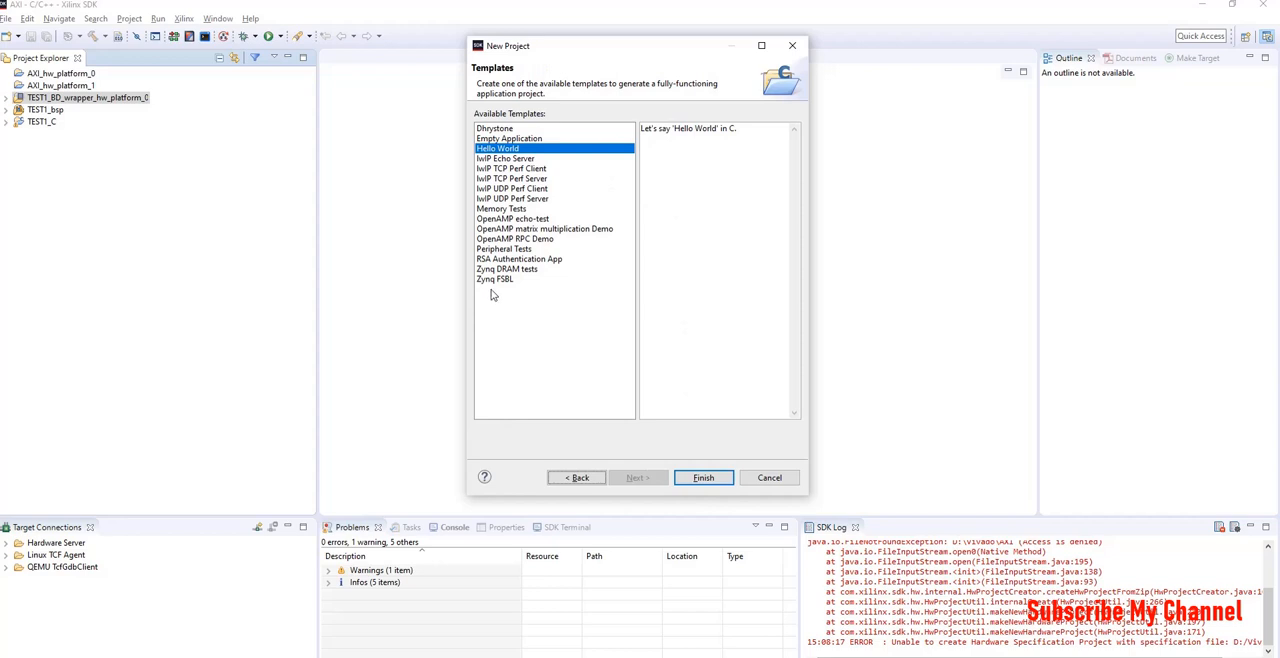
pyautogui.click(495, 273)
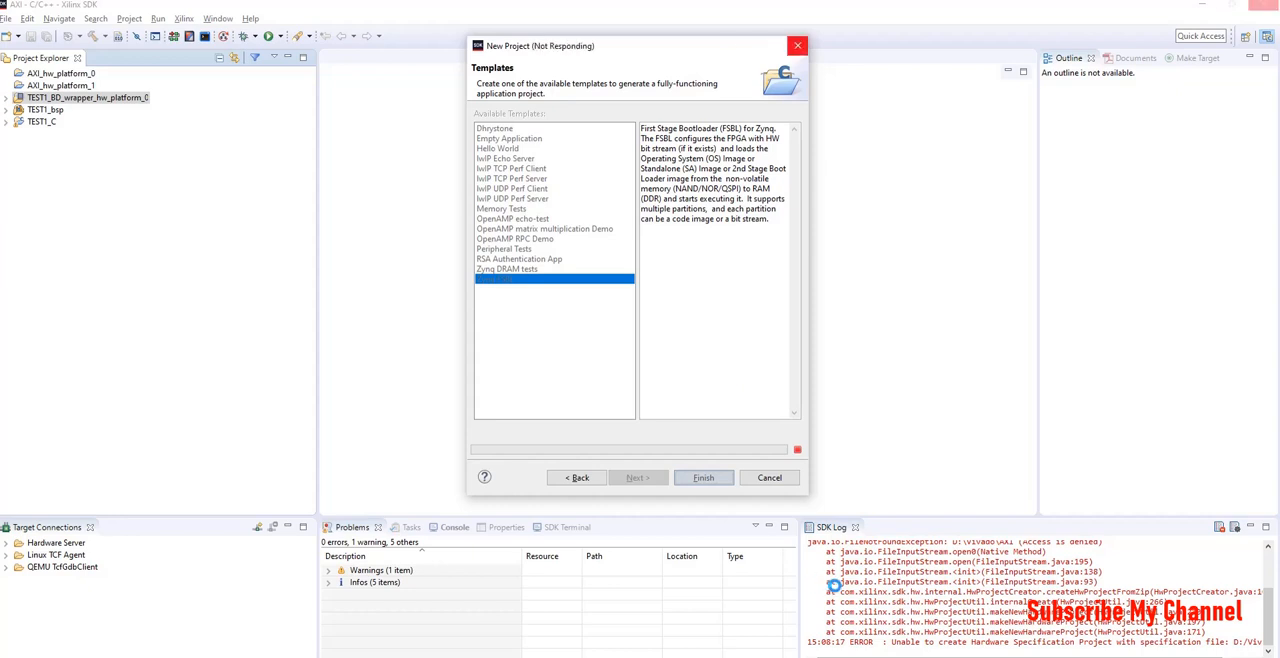
pyautogui.click(769, 477)
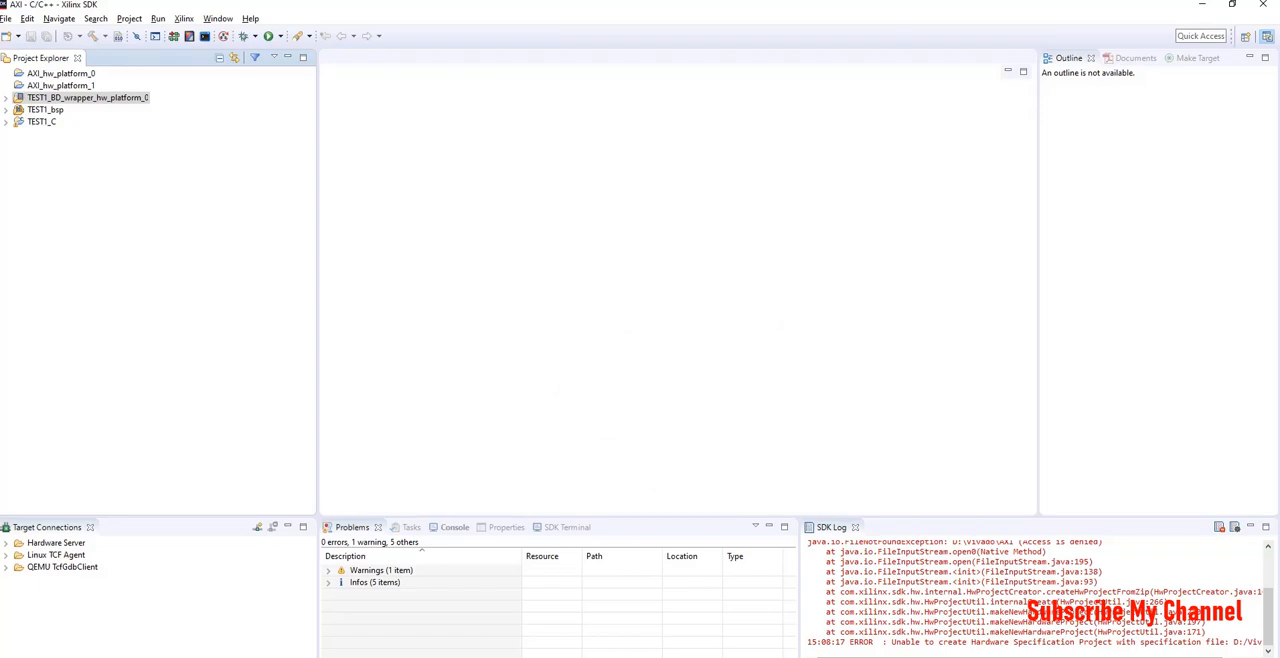
pyautogui.doubleClick(62, 85)
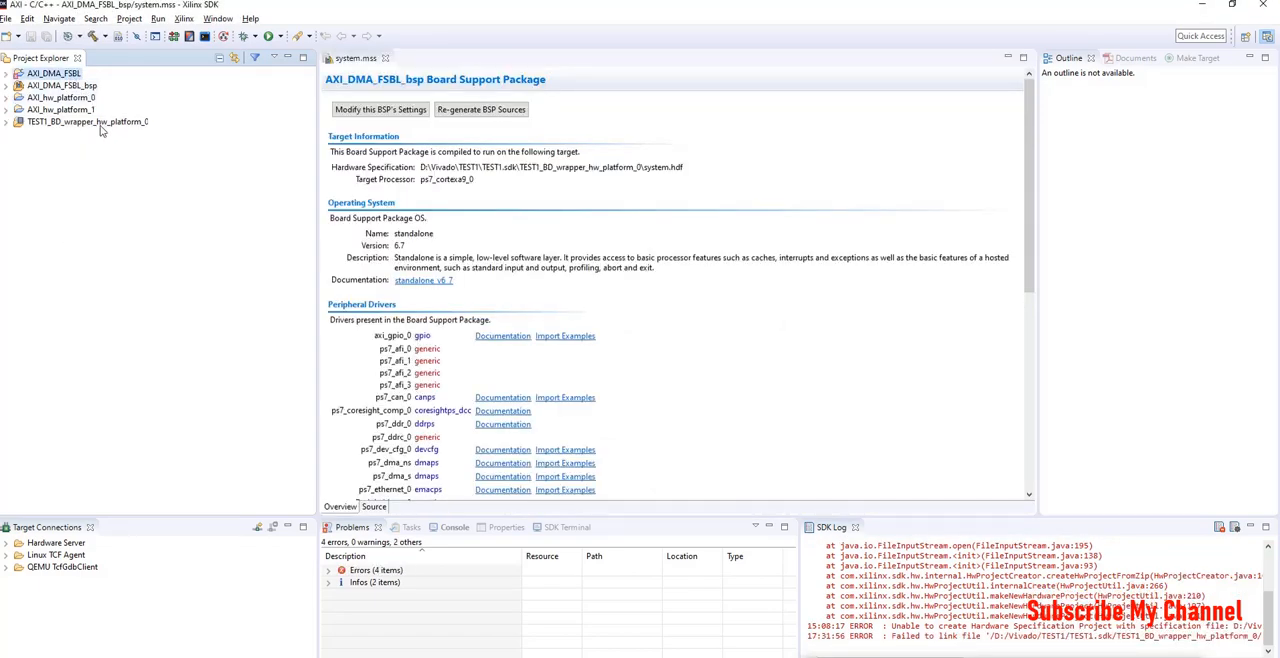
# Create the AXI_DMA_C Hello World application reusing the AXI_DMA_FSBL_bsp package
pyautogui.click(7, 18)
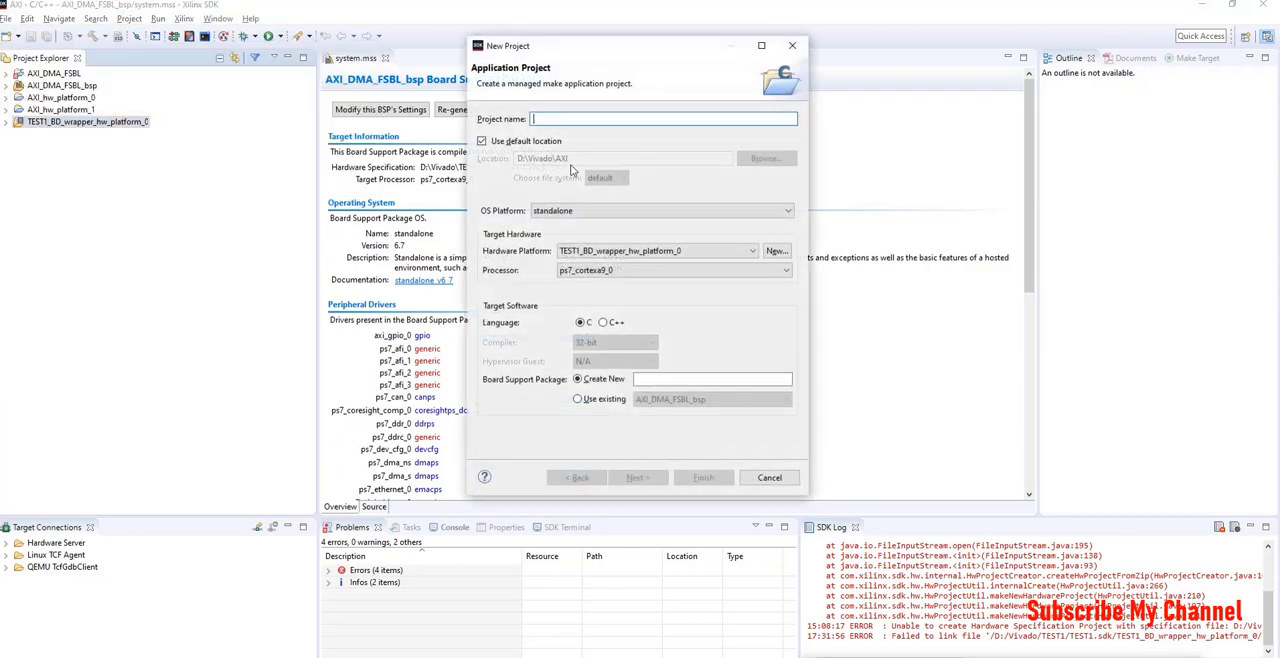
pyautogui.write('AXI_DMA_C')
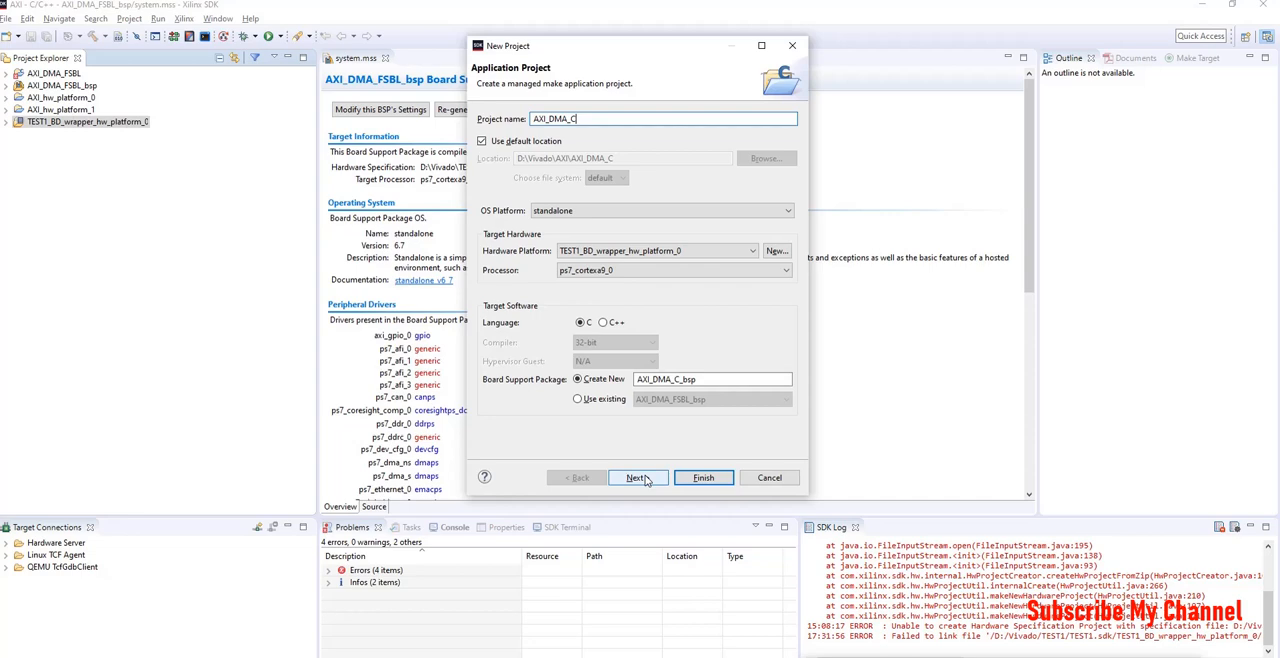
pyautogui.click(577, 399)
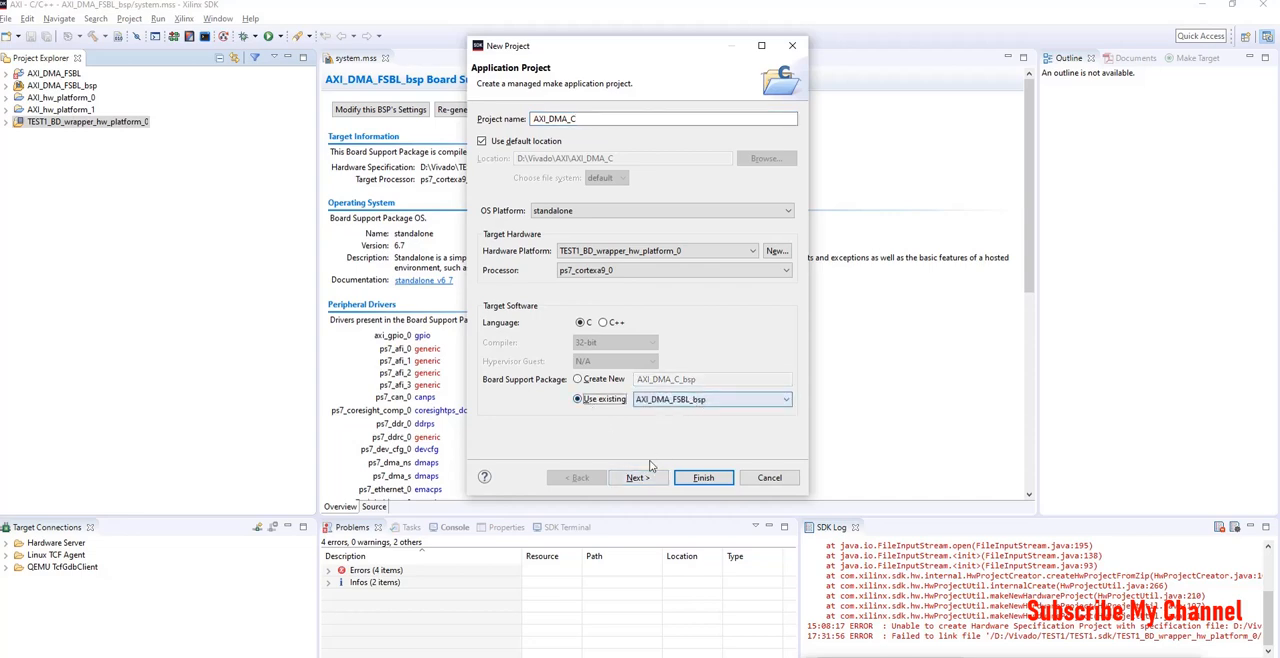
pyautogui.click(637, 477)
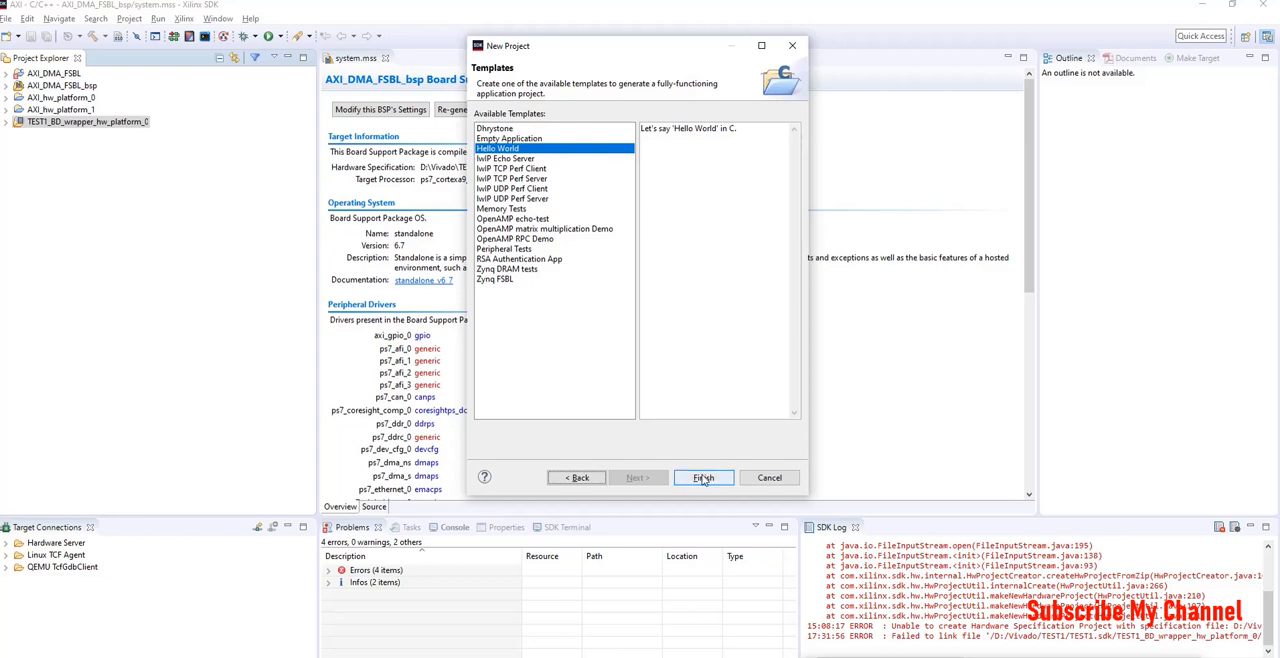
pyautogui.click(703, 477)
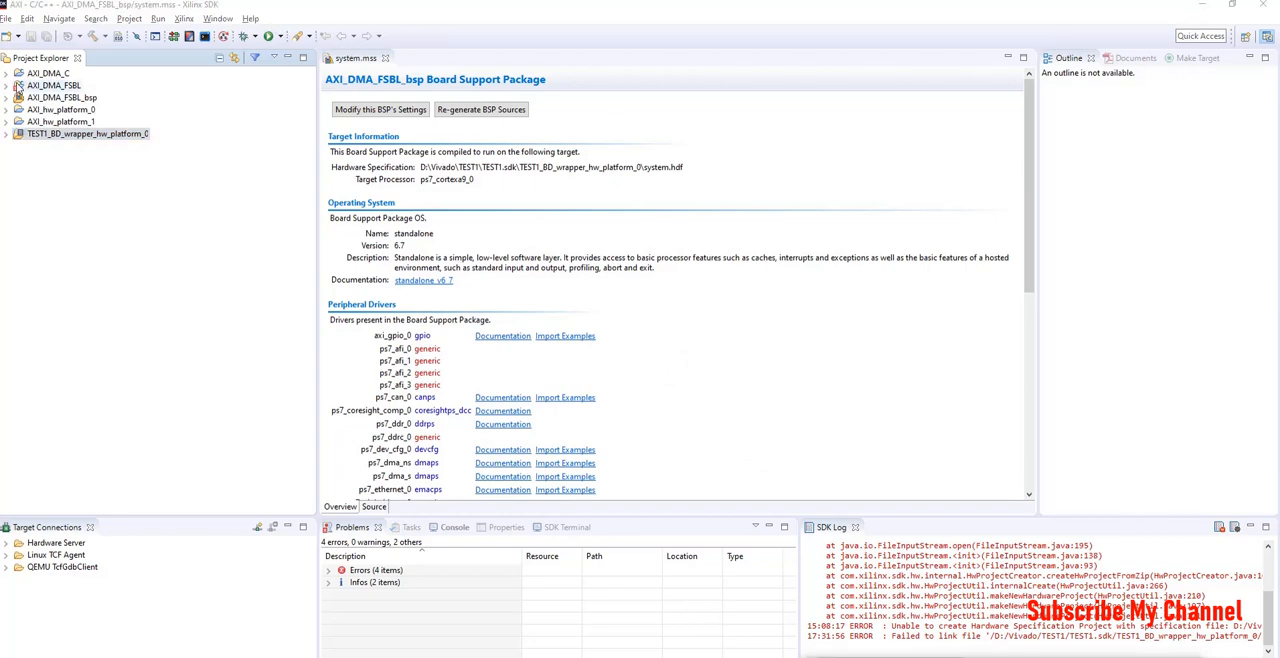
# Expand AXI_DMA_C > src and open helloworld.c in the editor
pyautogui.click(8, 73)
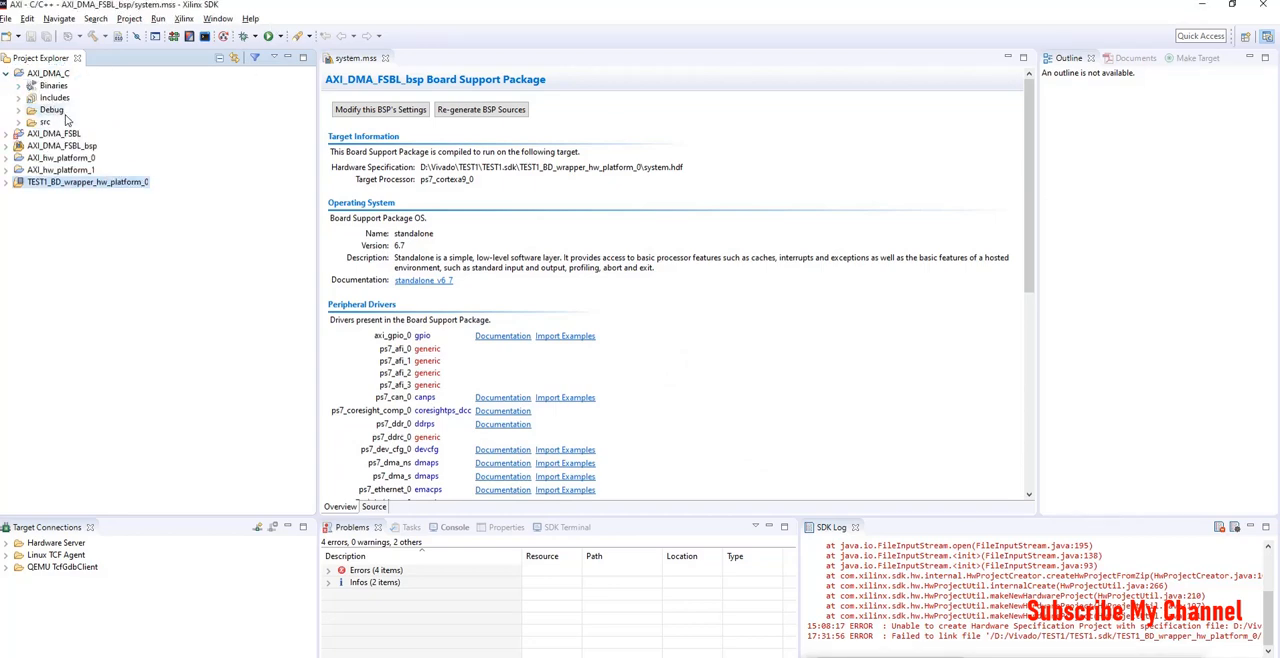
pyautogui.click(20, 121)
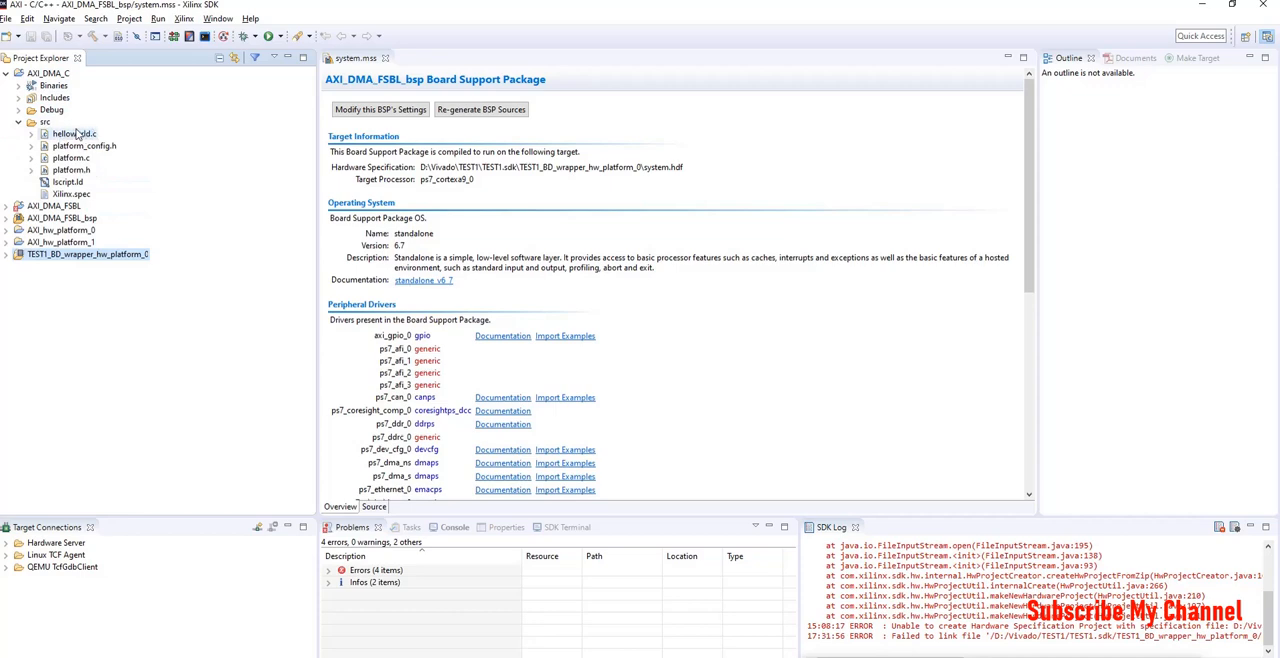
pyautogui.doubleClick(73, 133)
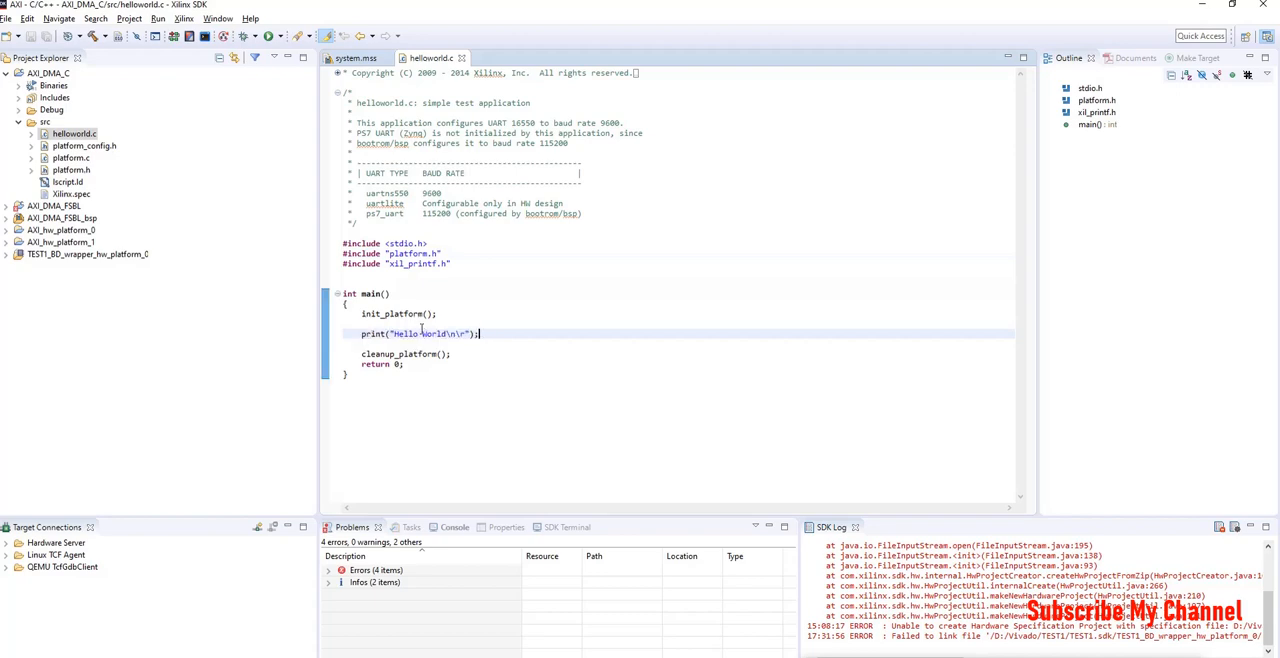
# Replace the hello-world code with the AXI DMA SG polling example and review it
pyautogui.tripleClick(418, 333)
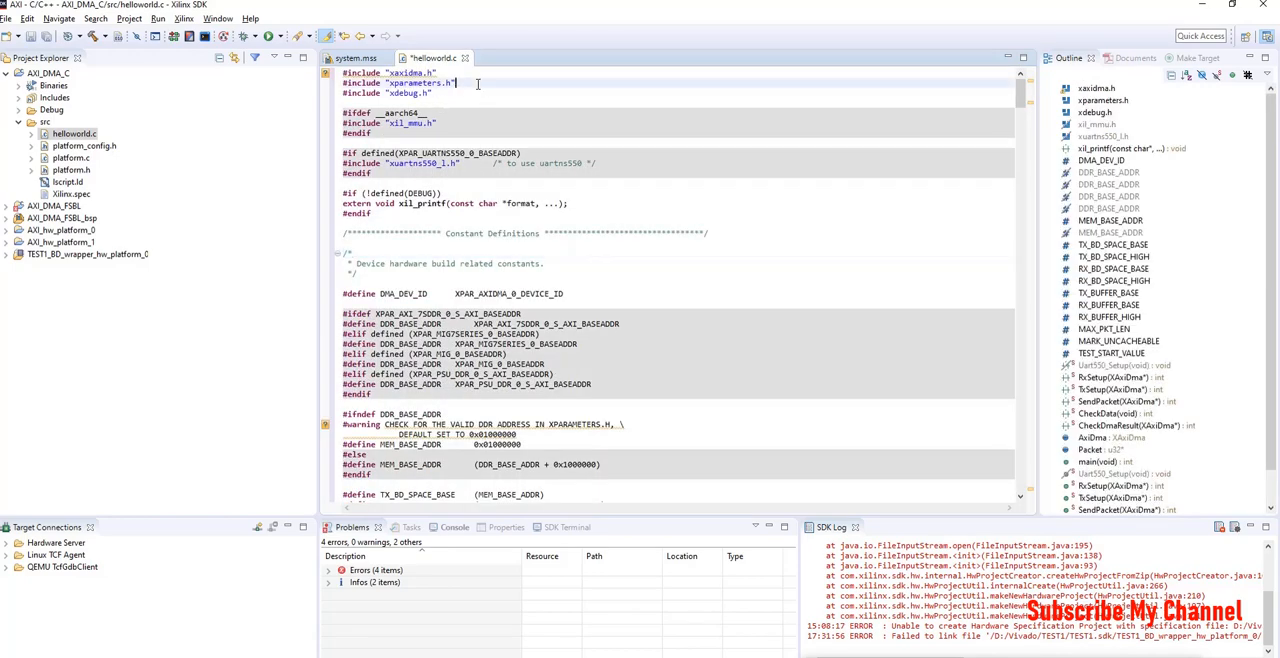
pyautogui.doubleClick(404, 73)
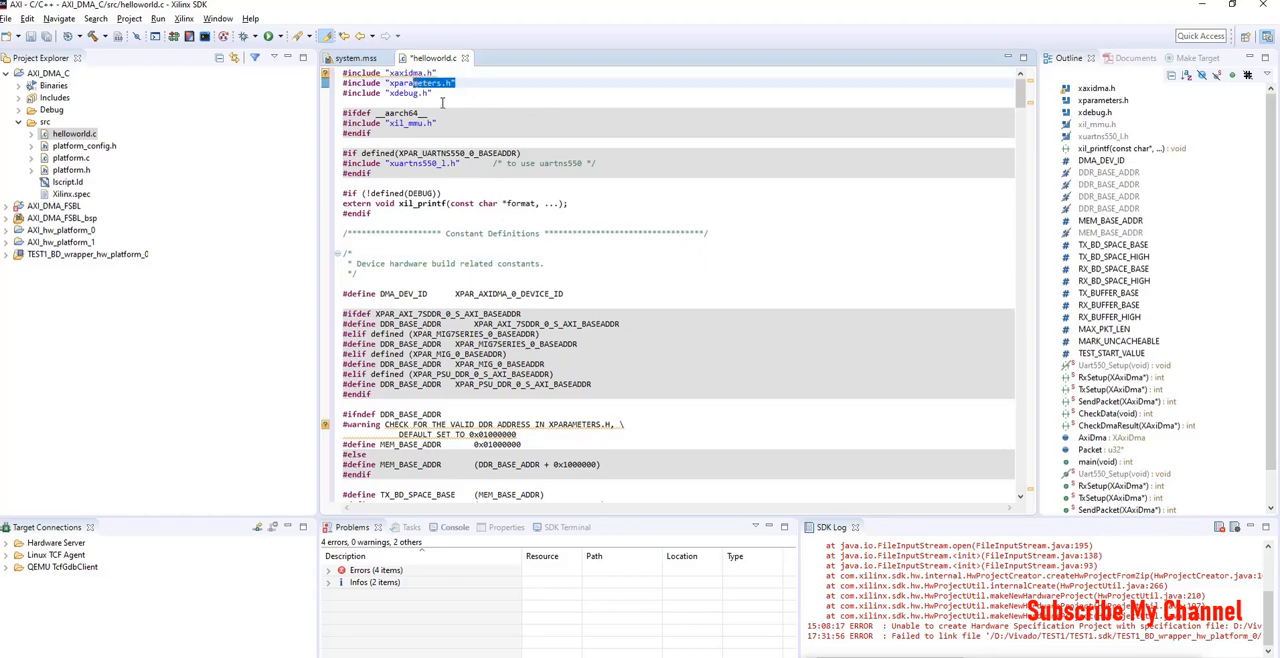
pyautogui.scroll(-3)
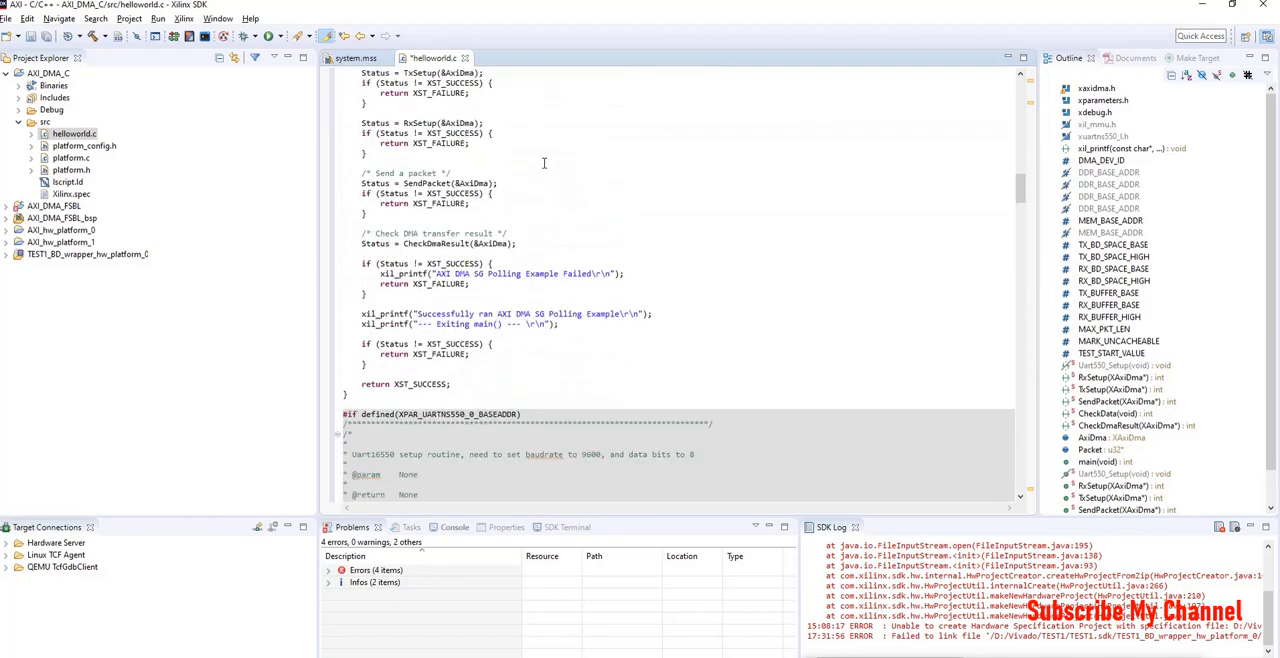
pyautogui.scroll(-3)
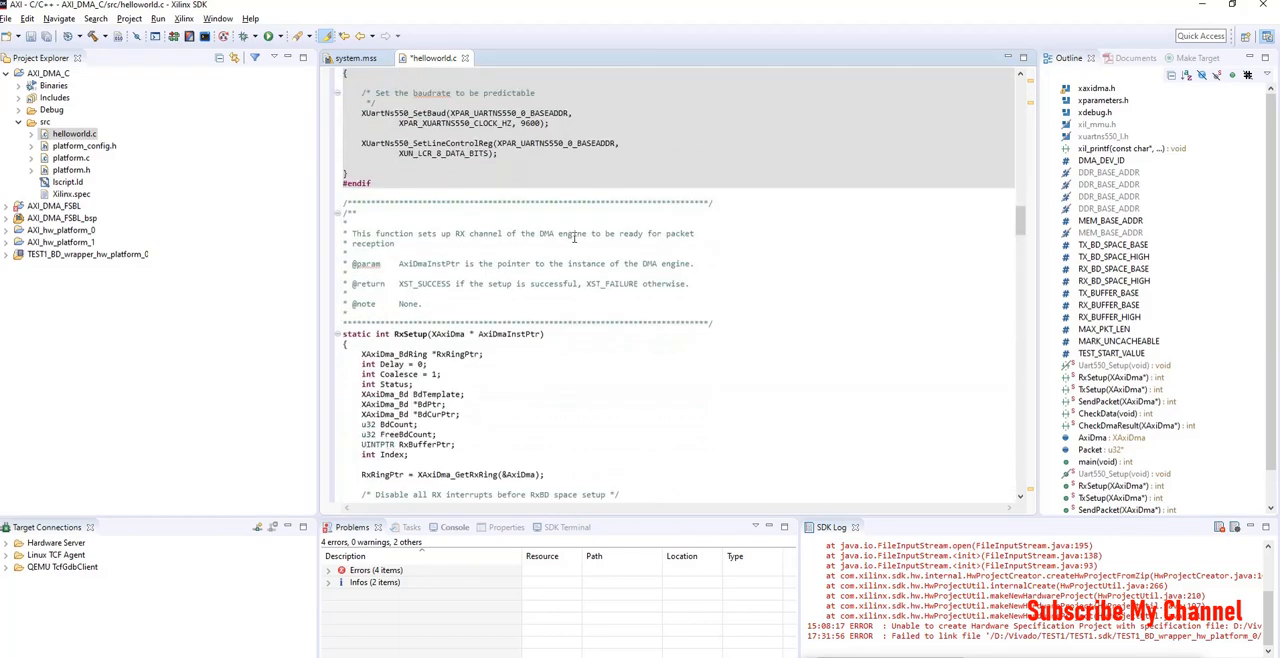
pyautogui.scroll(-3)
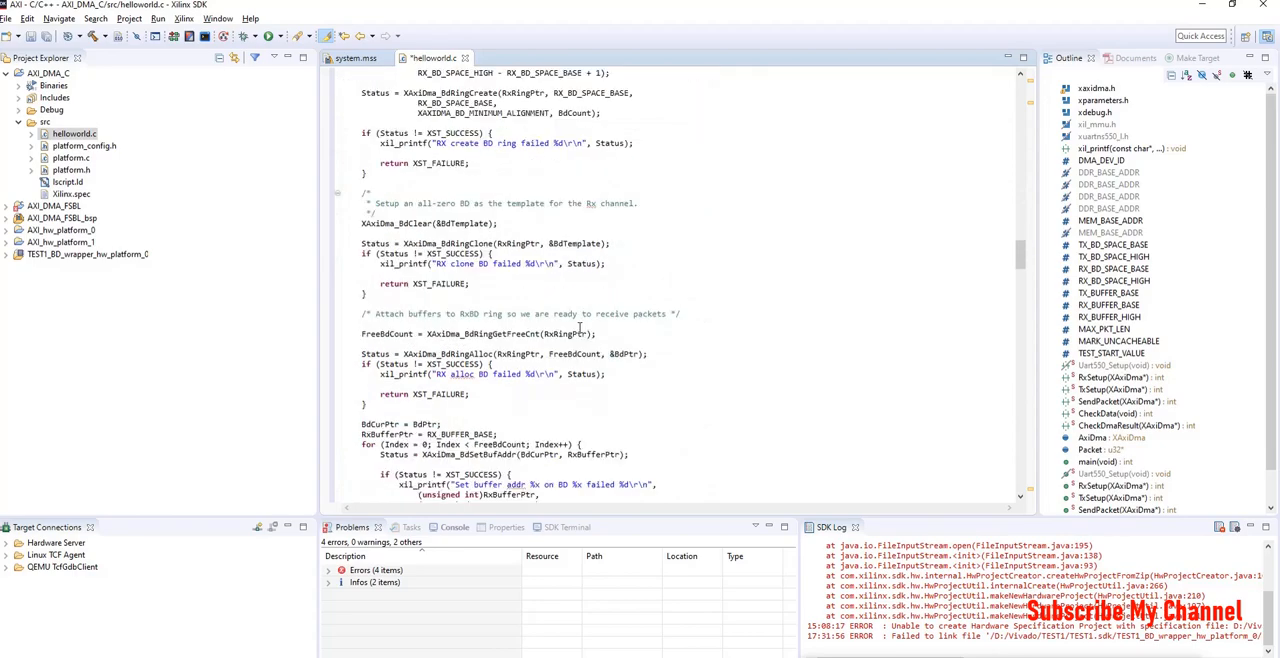
pyautogui.scroll(-3)
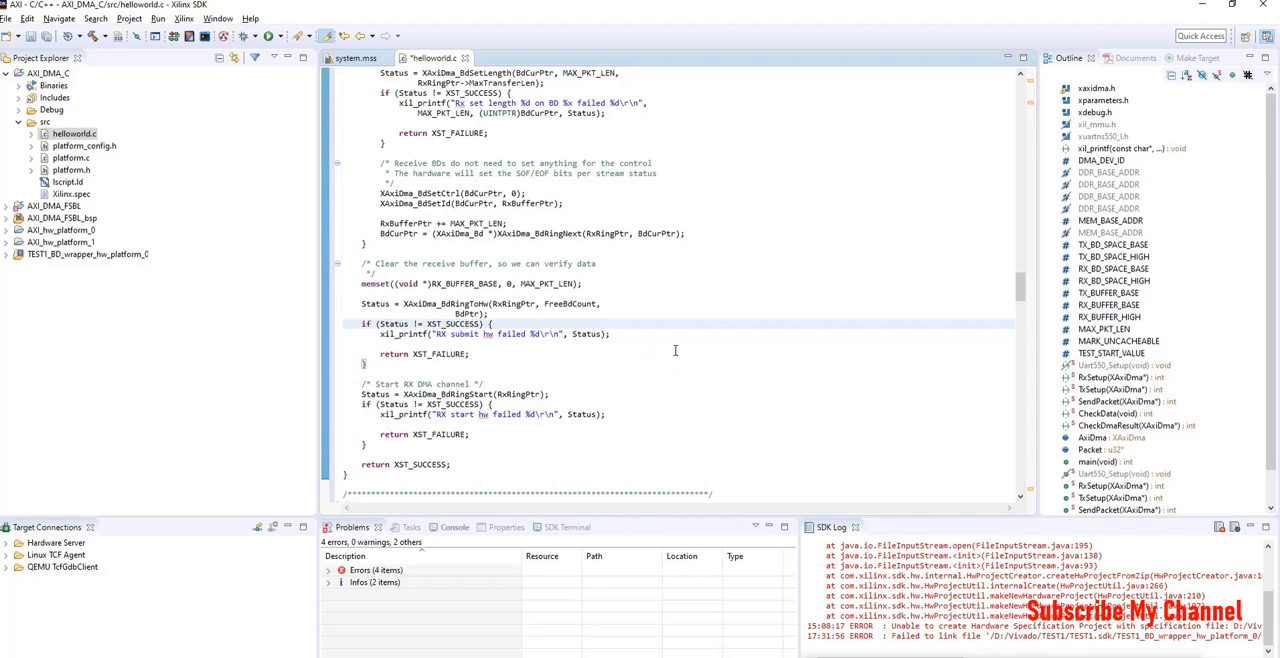
pyautogui.scroll(-3)
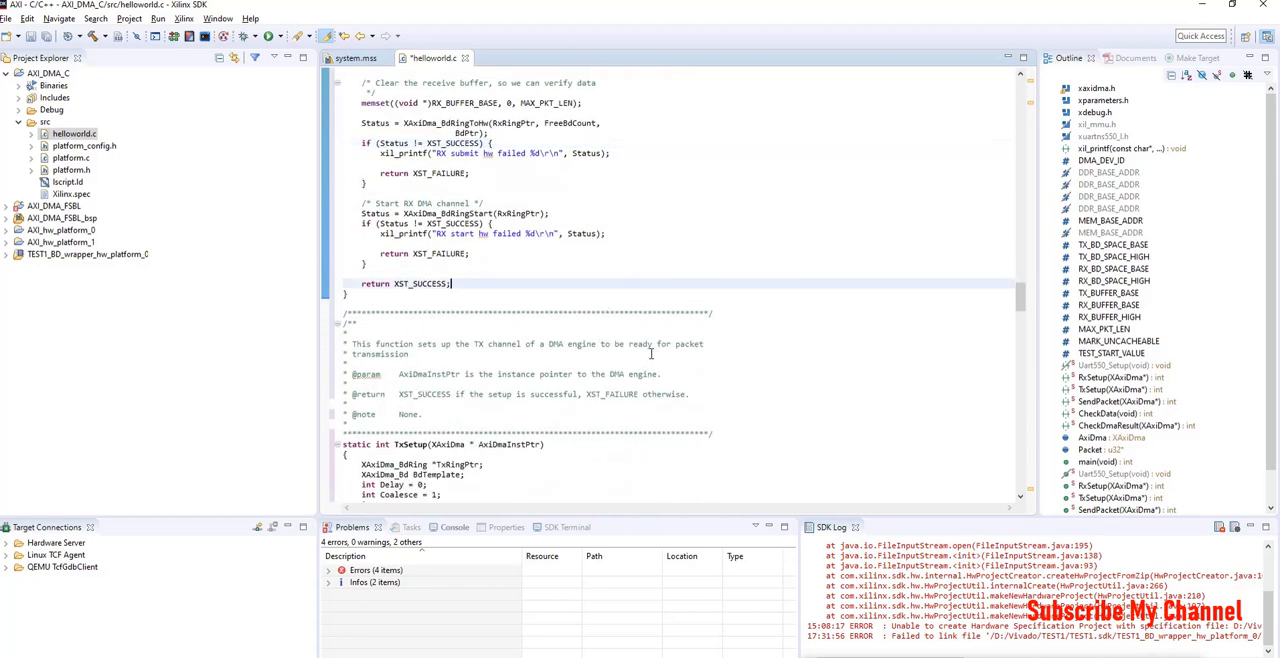
pyautogui.scroll(-3)
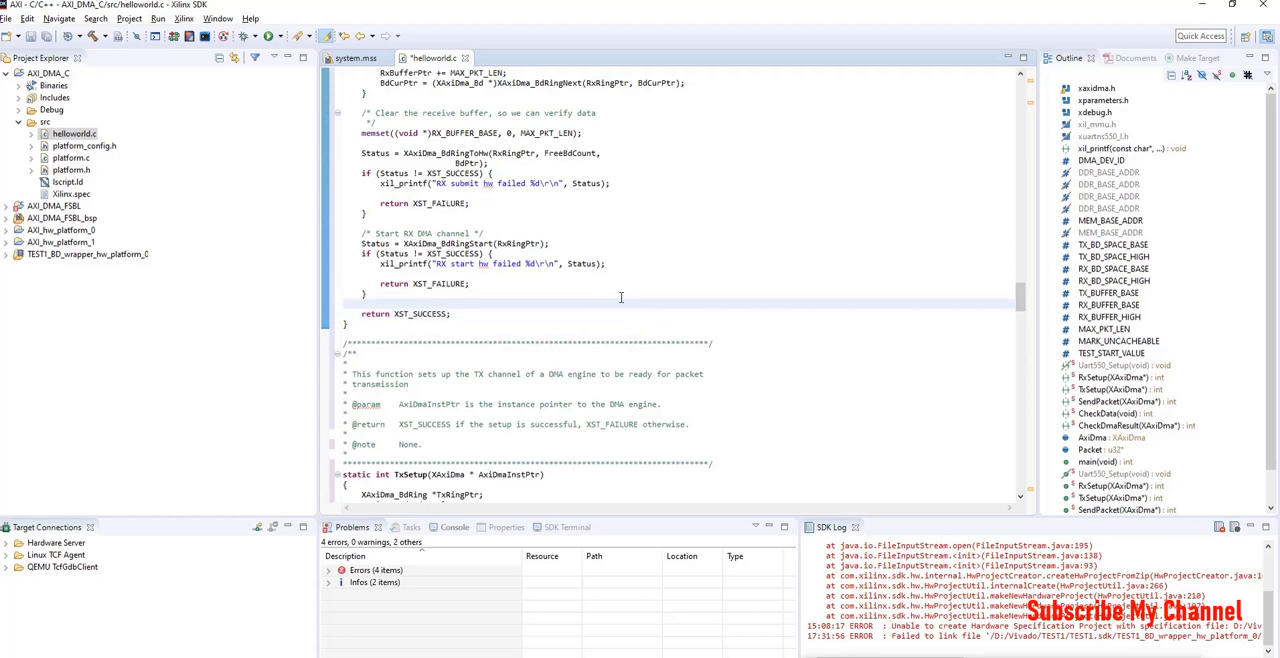
pyautogui.moveTo(679, 524)
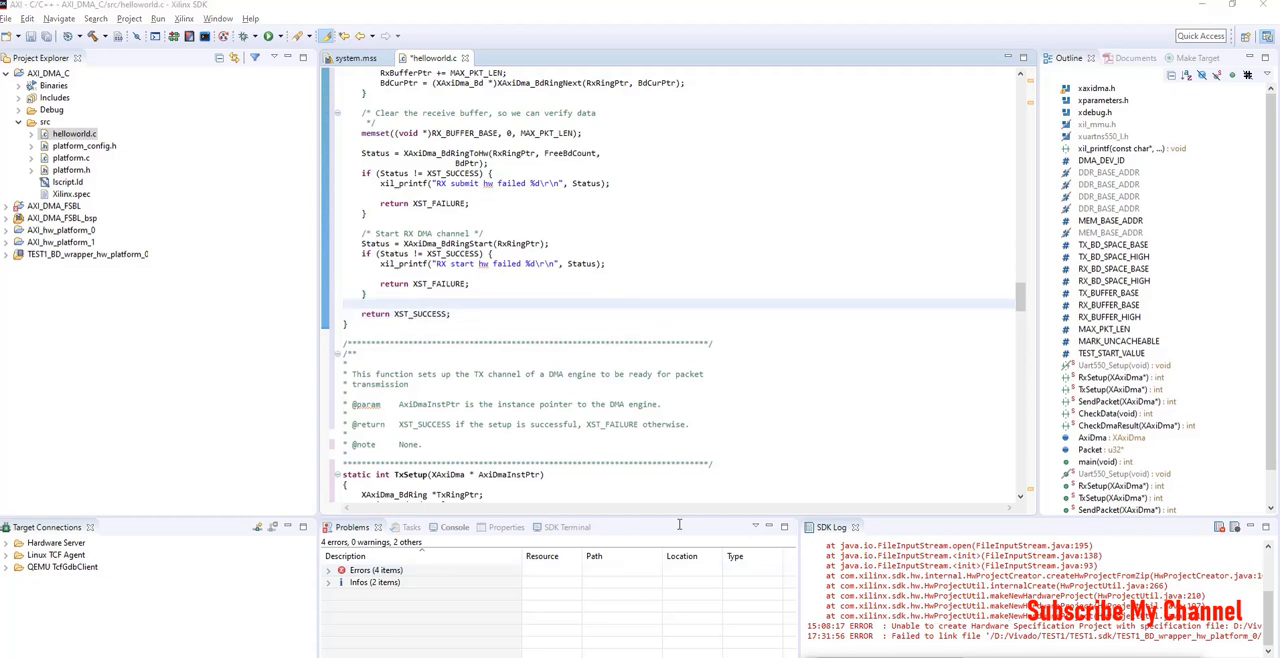
# Show the SDK Terminal and start a new serial connection, choosing a port
pyautogui.click(554, 527)
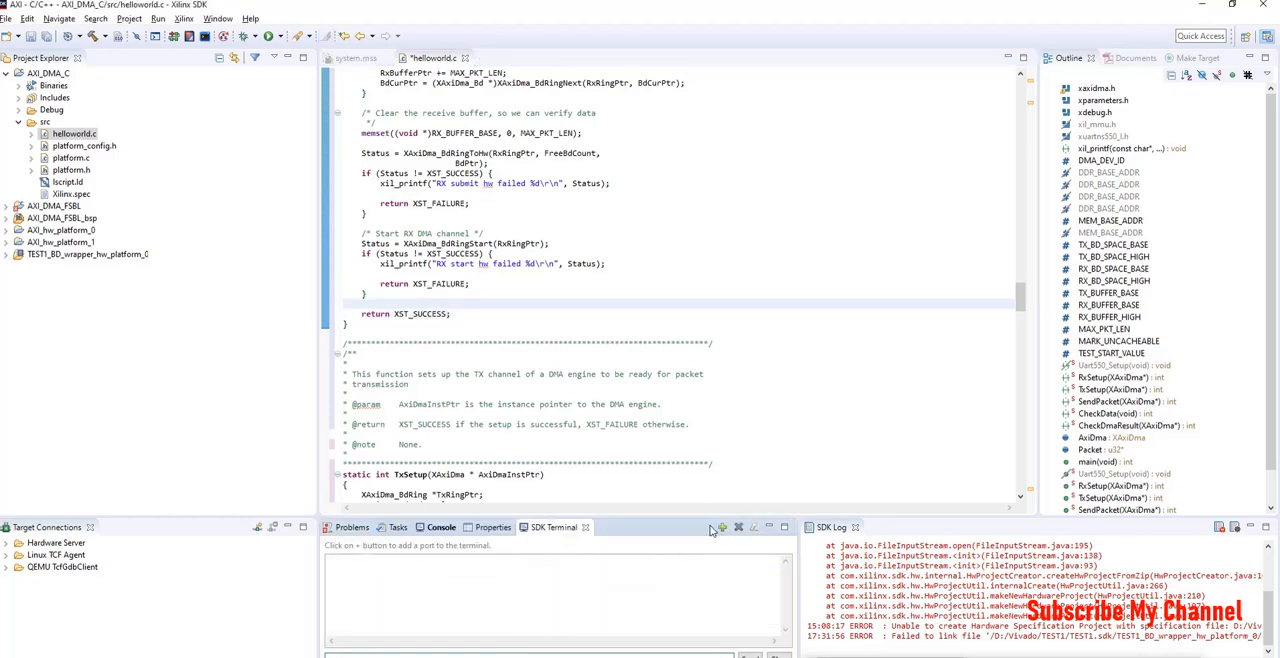
pyautogui.click(721, 527)
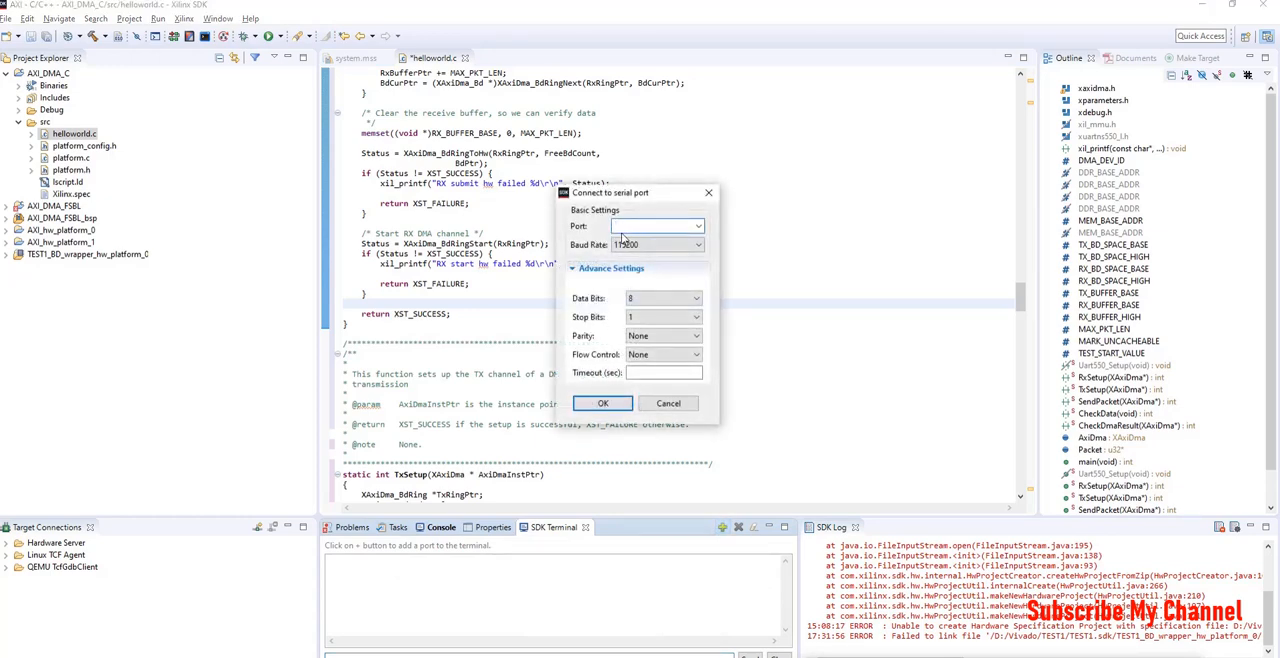
pyautogui.click(697, 226)
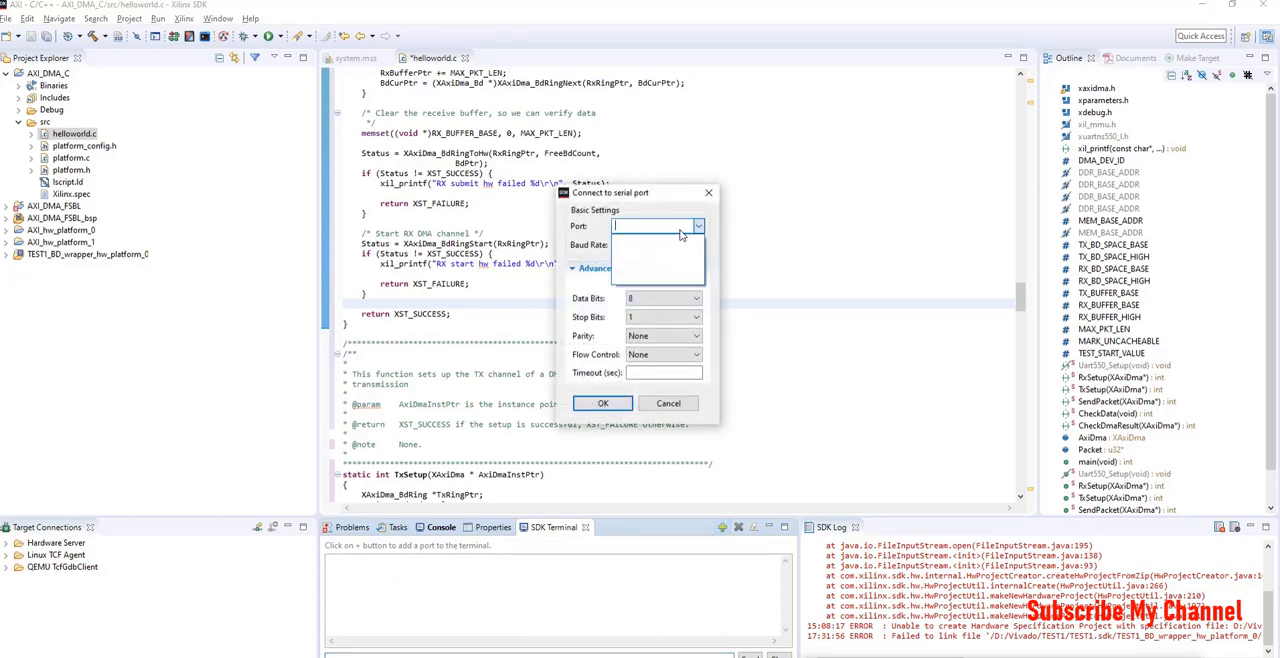
pyautogui.click(668, 403)
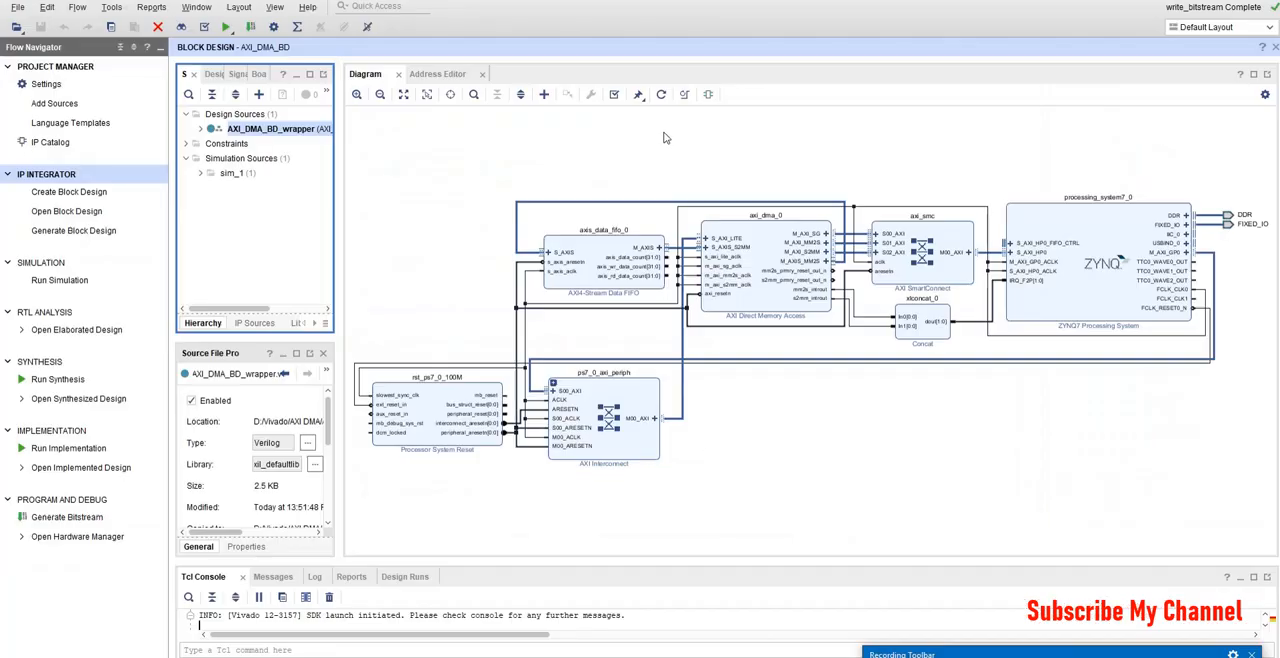
pyautogui.moveTo(615, 654)
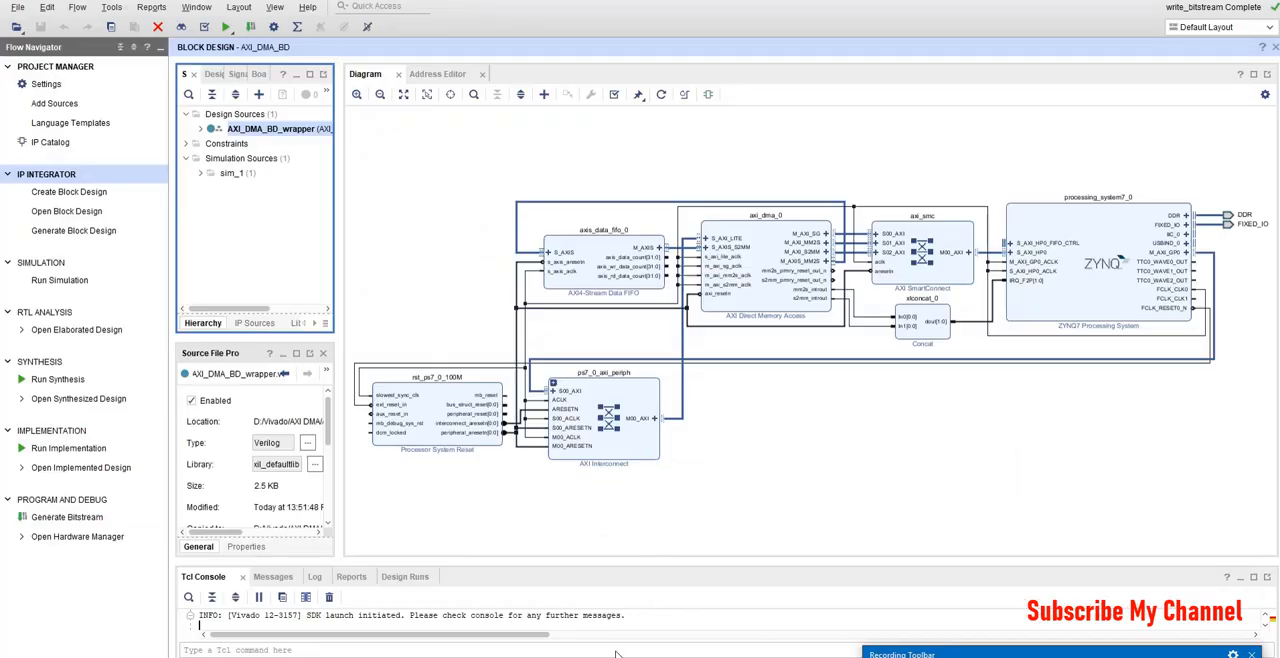
pyautogui.moveTo(745, 501)
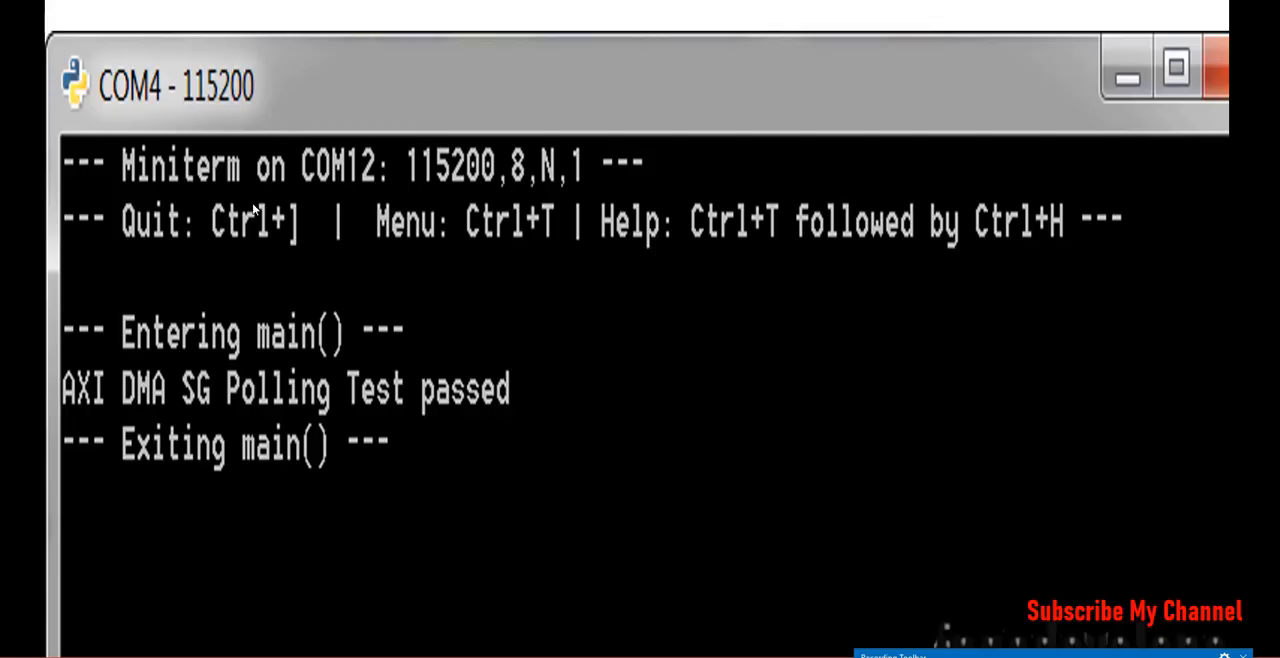
pyautogui.moveTo(747, 417)
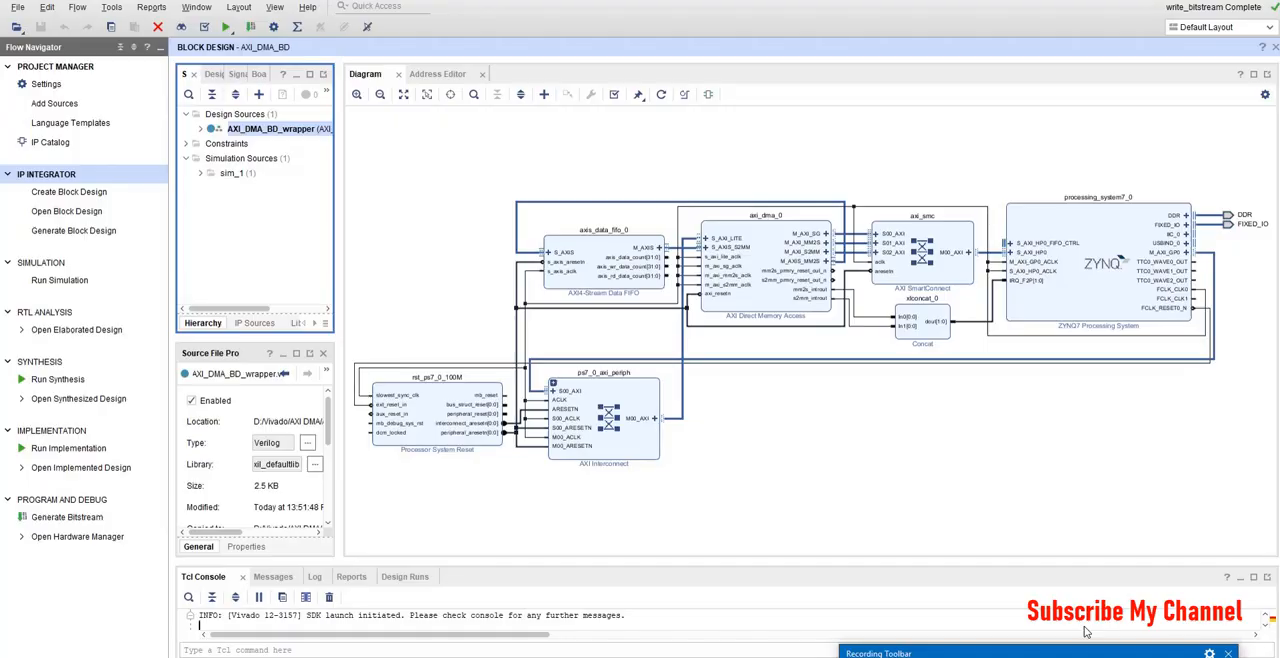
pyautogui.moveTo(960, 239)
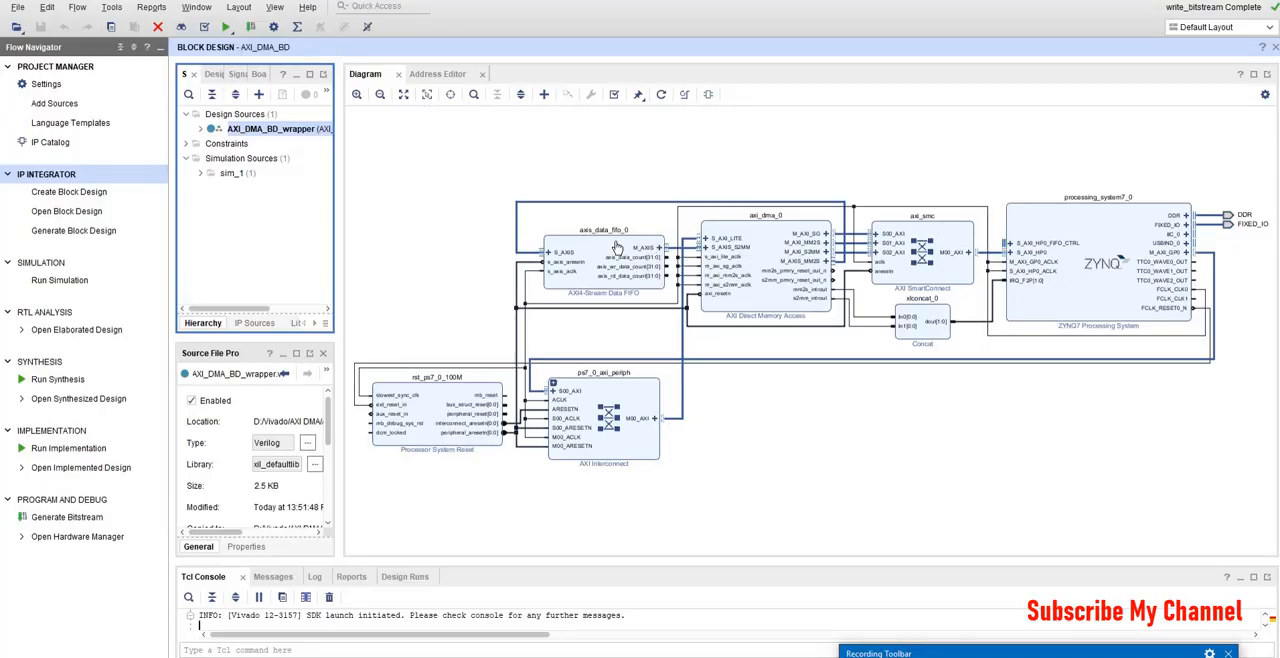
pyautogui.click(600, 260)
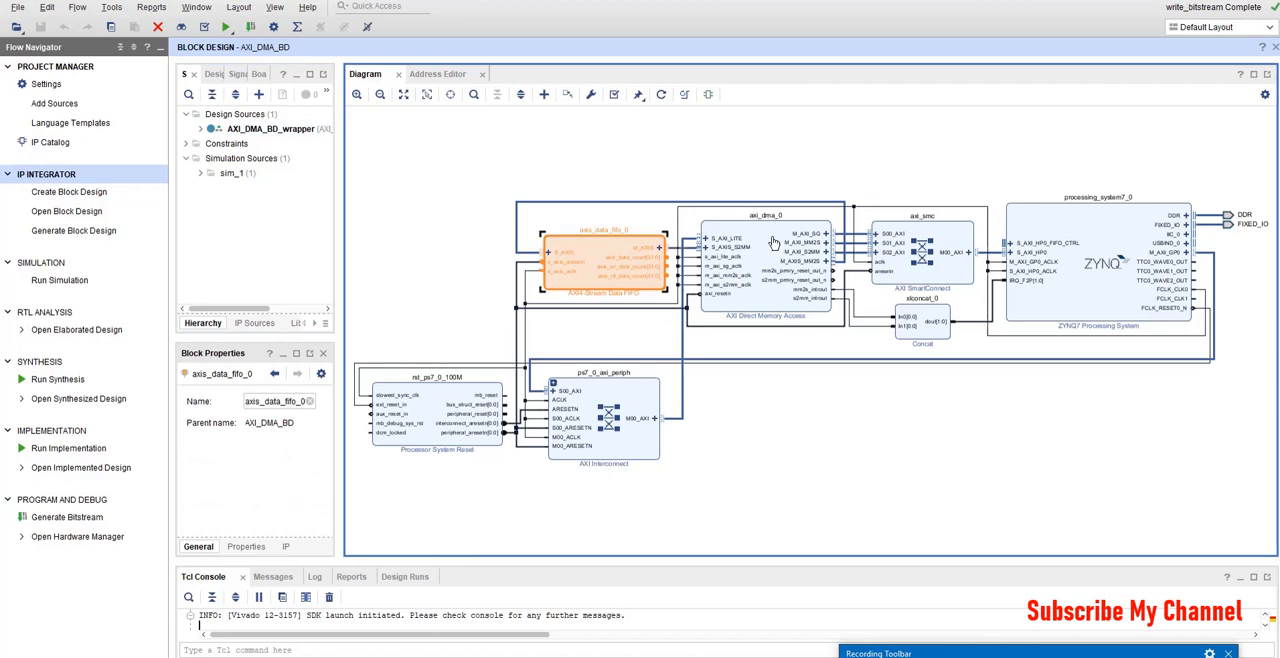
pyautogui.click(765, 270)
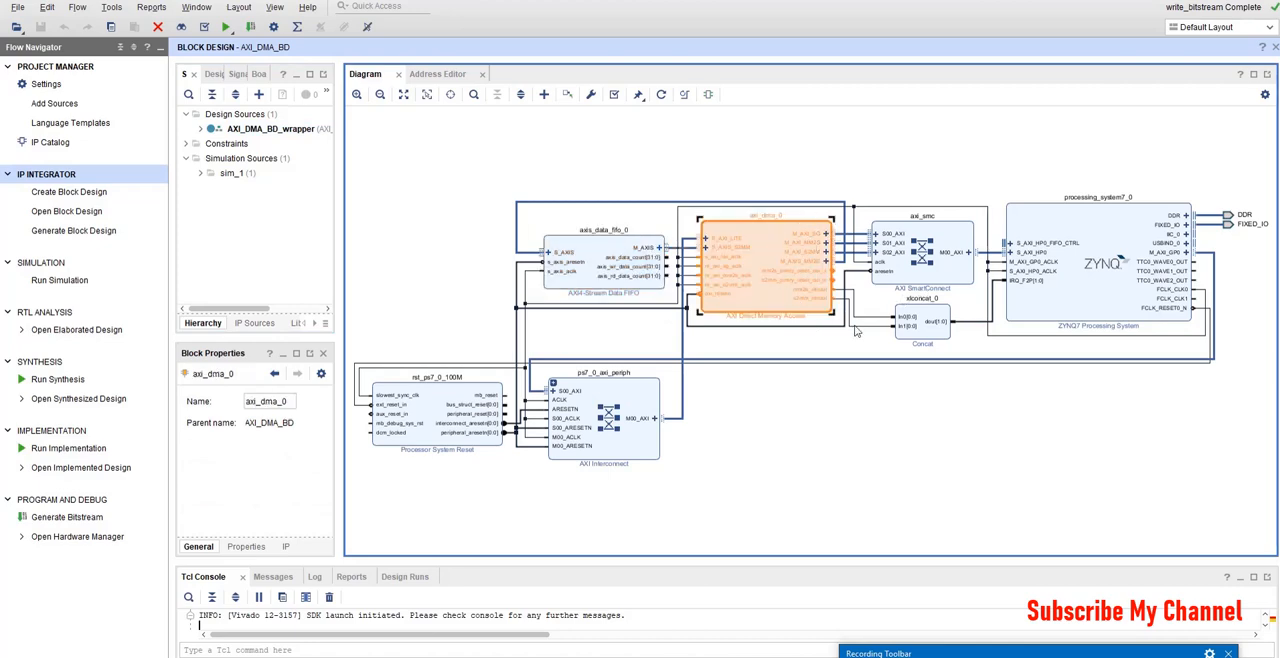
pyautogui.click(855, 331)
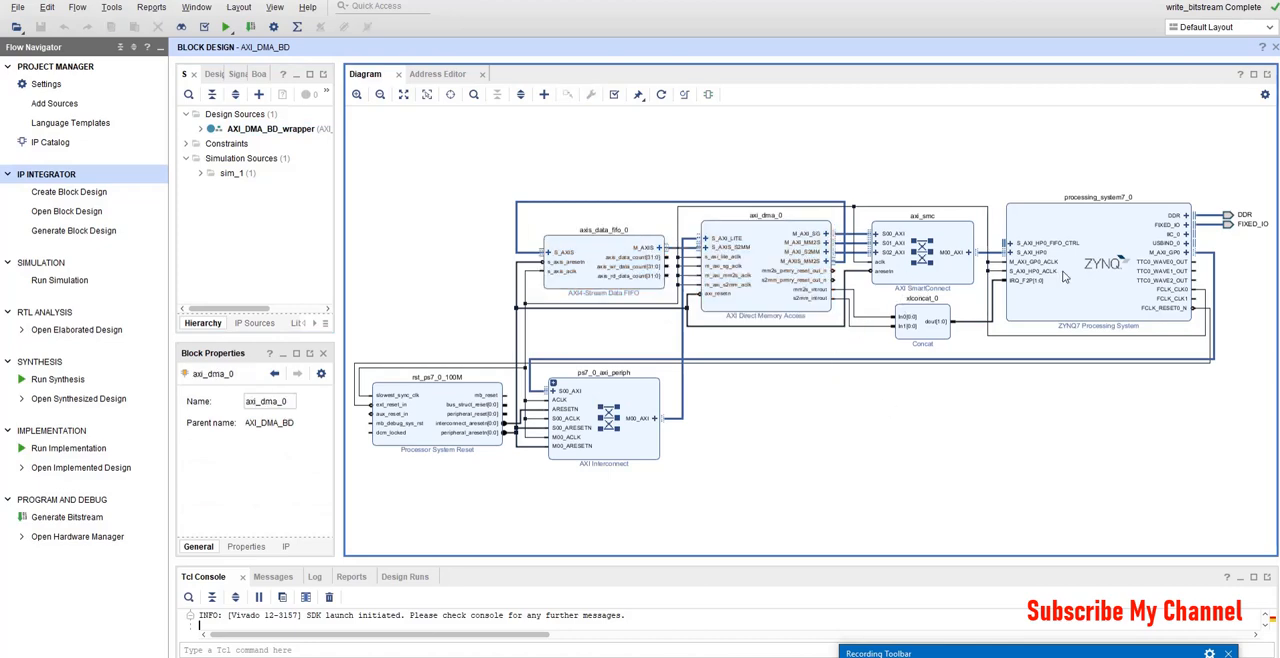
pyautogui.moveTo(855, 412)
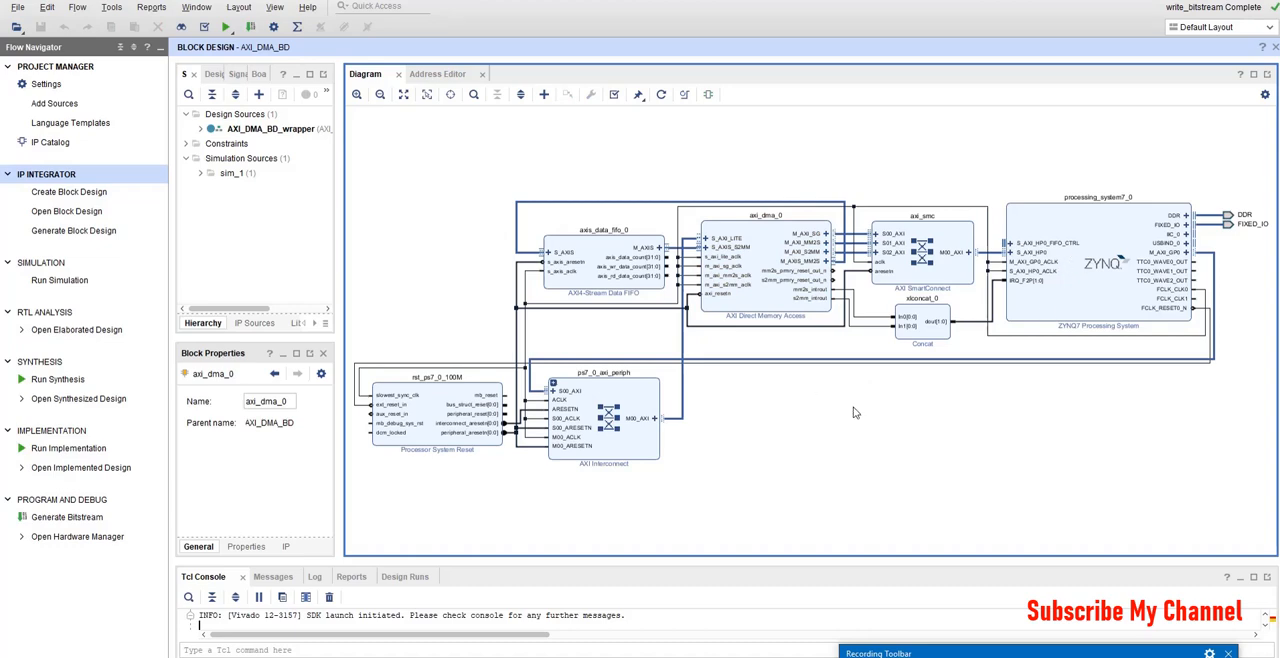
pyautogui.moveTo(840, 422)
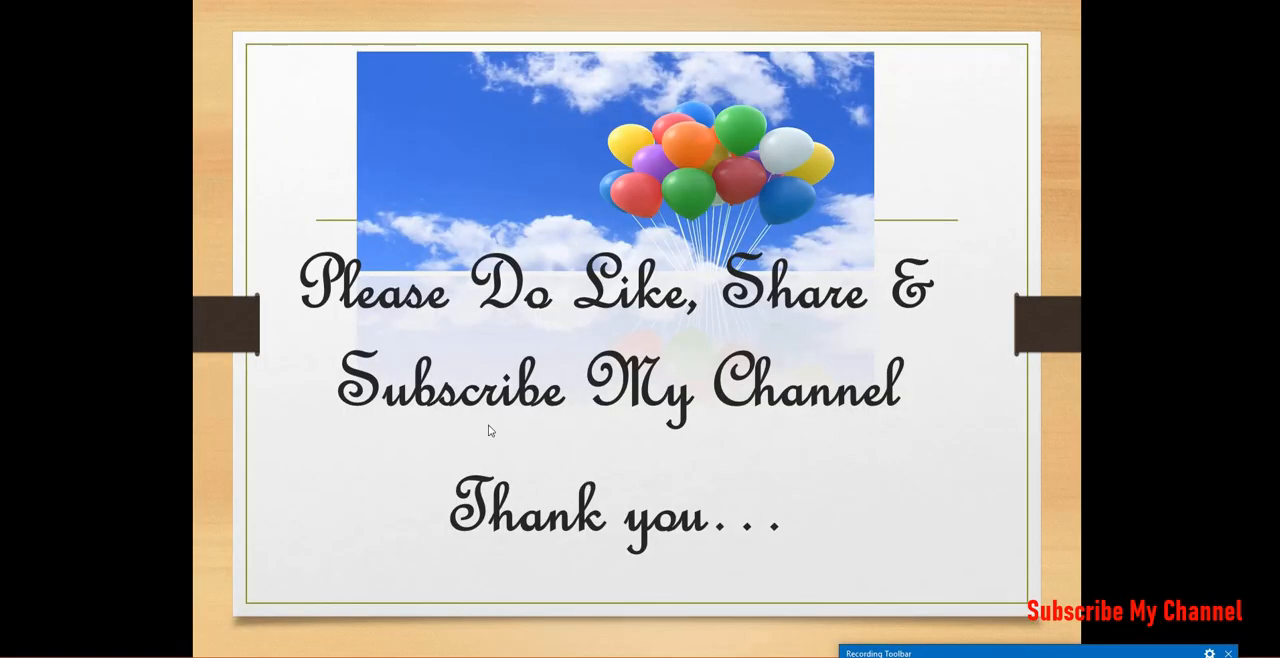
pyautogui.moveTo(925, 489)
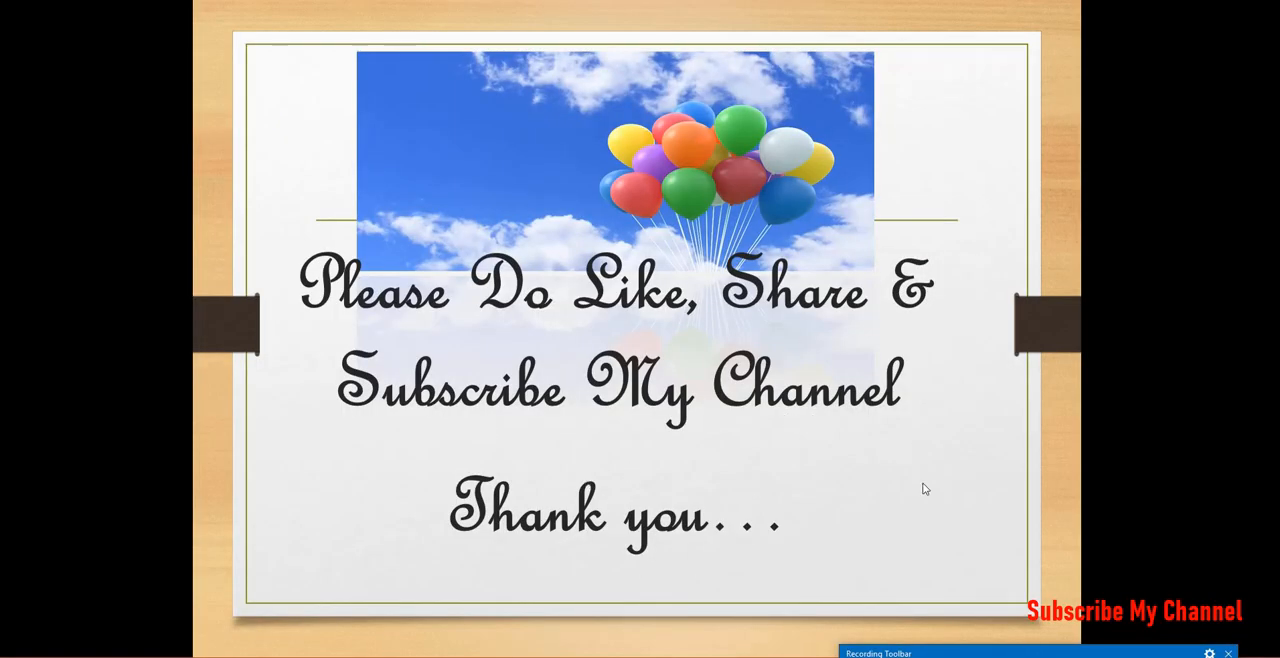